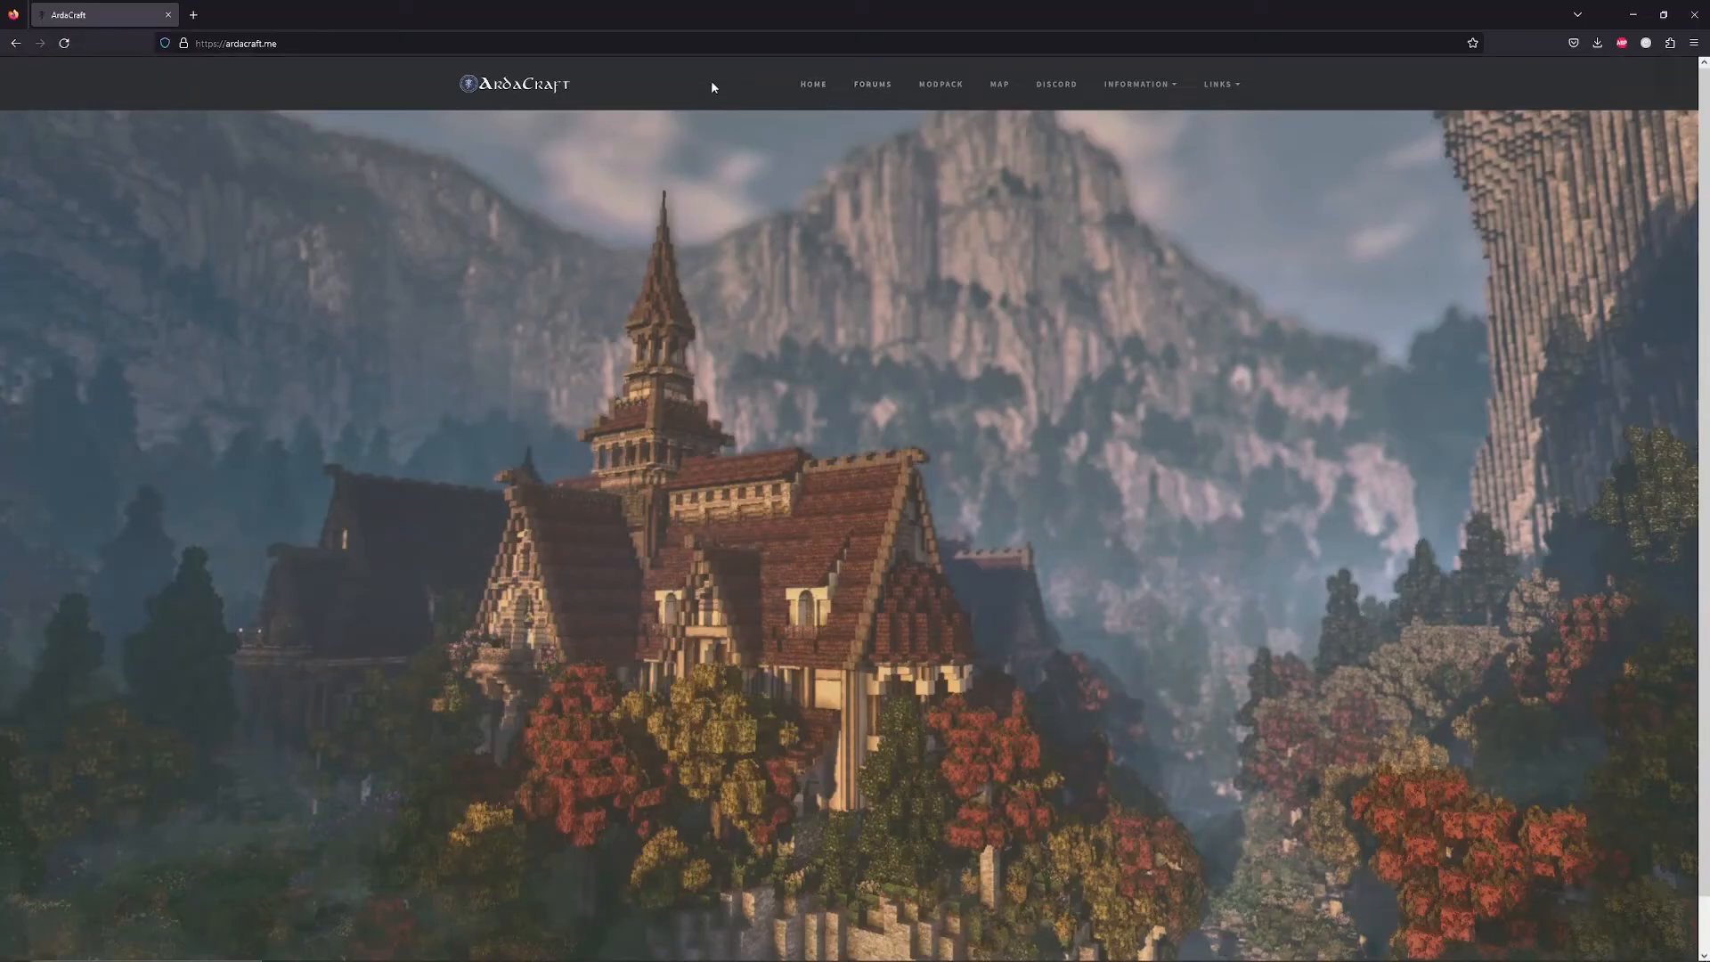
pyautogui.moveTo(949, 98)
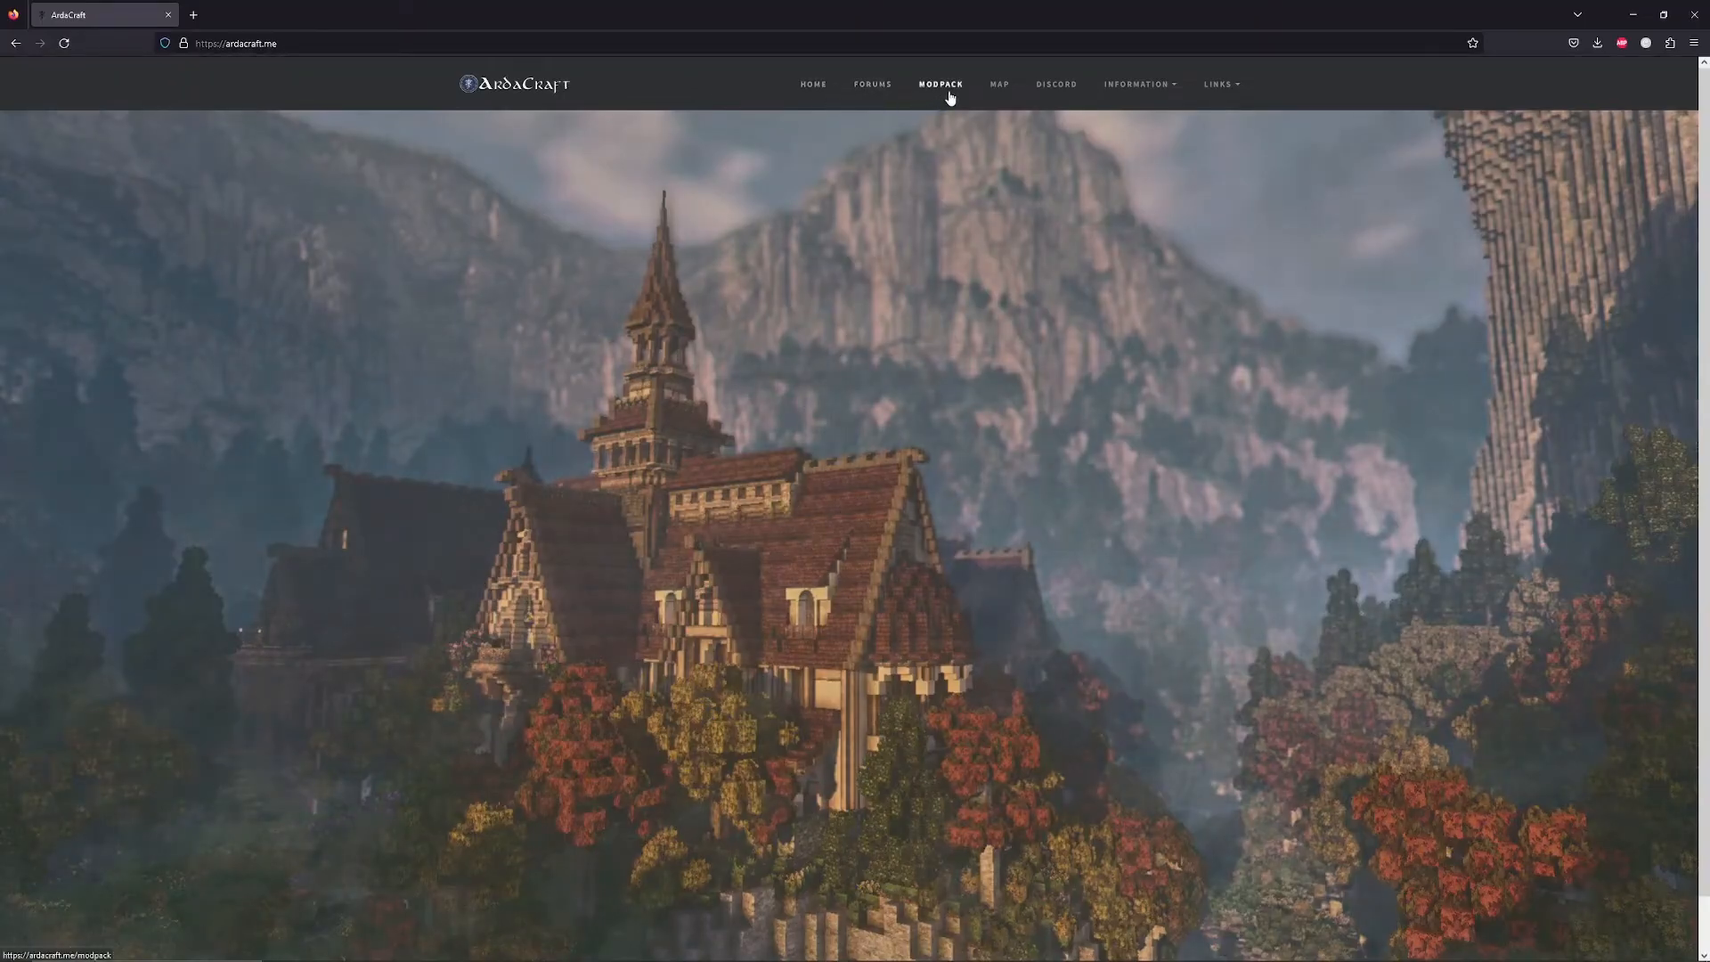
# Step: Go to the ArdaCraft MODPACK page and scroll down to the AT Launcher install steps
pyautogui.click(940, 84)
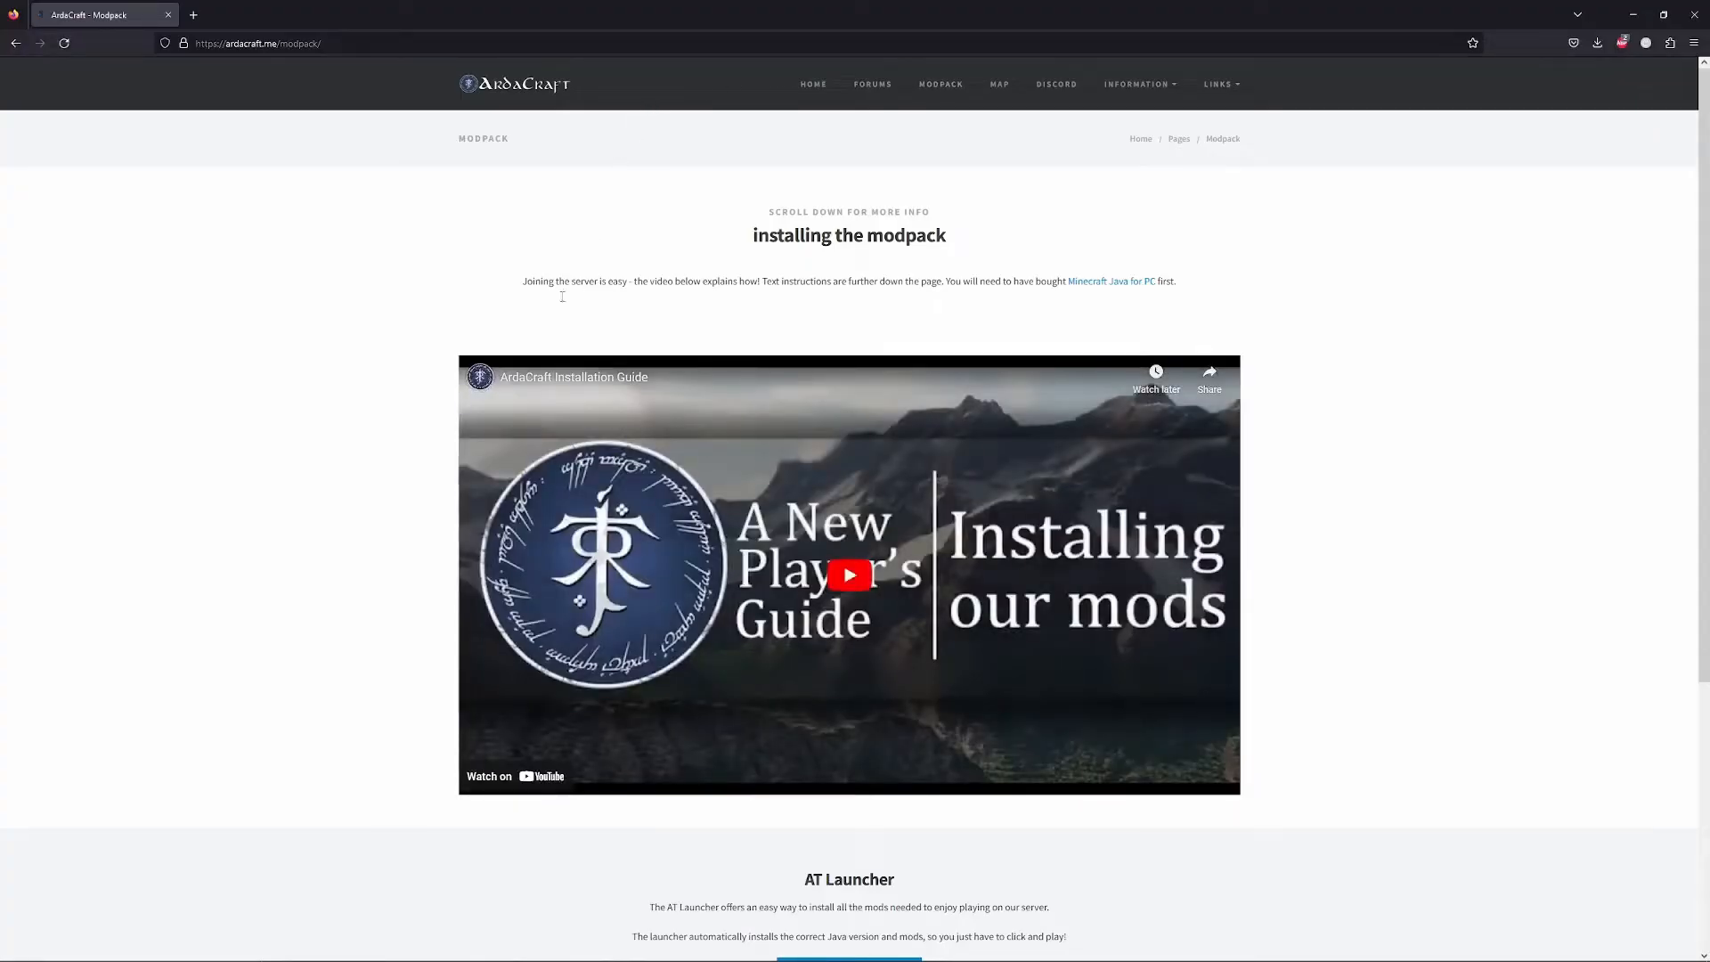
pyautogui.moveTo(1412, 693)
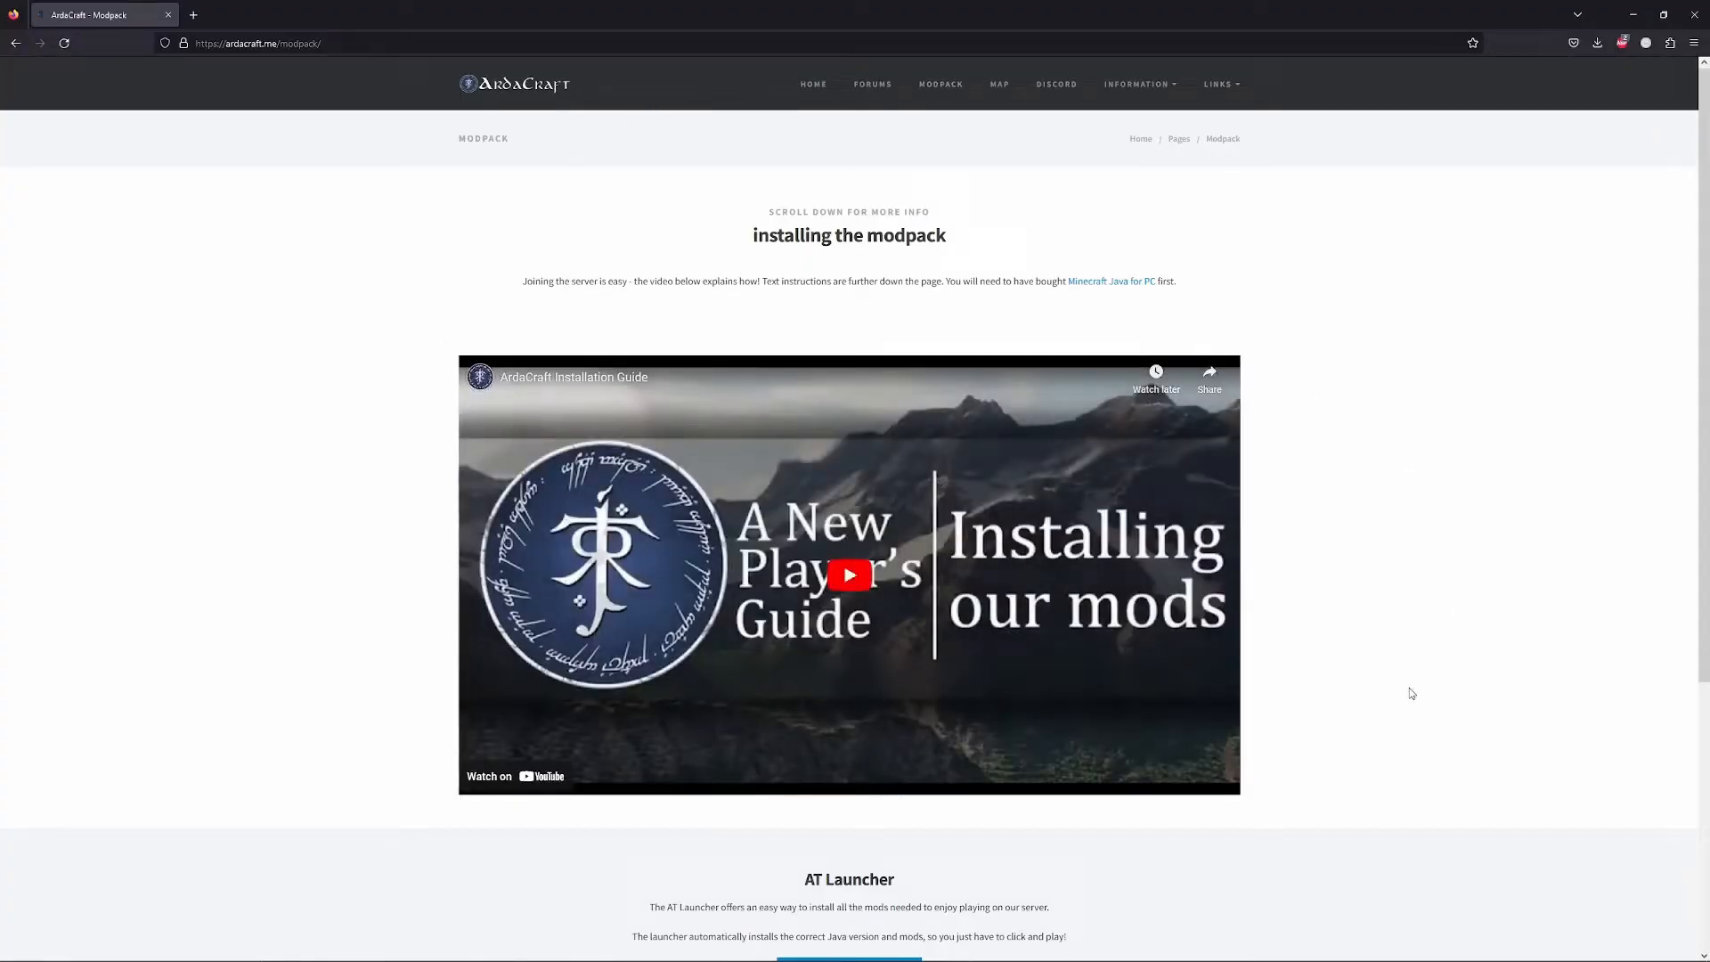
pyautogui.scroll(-3)
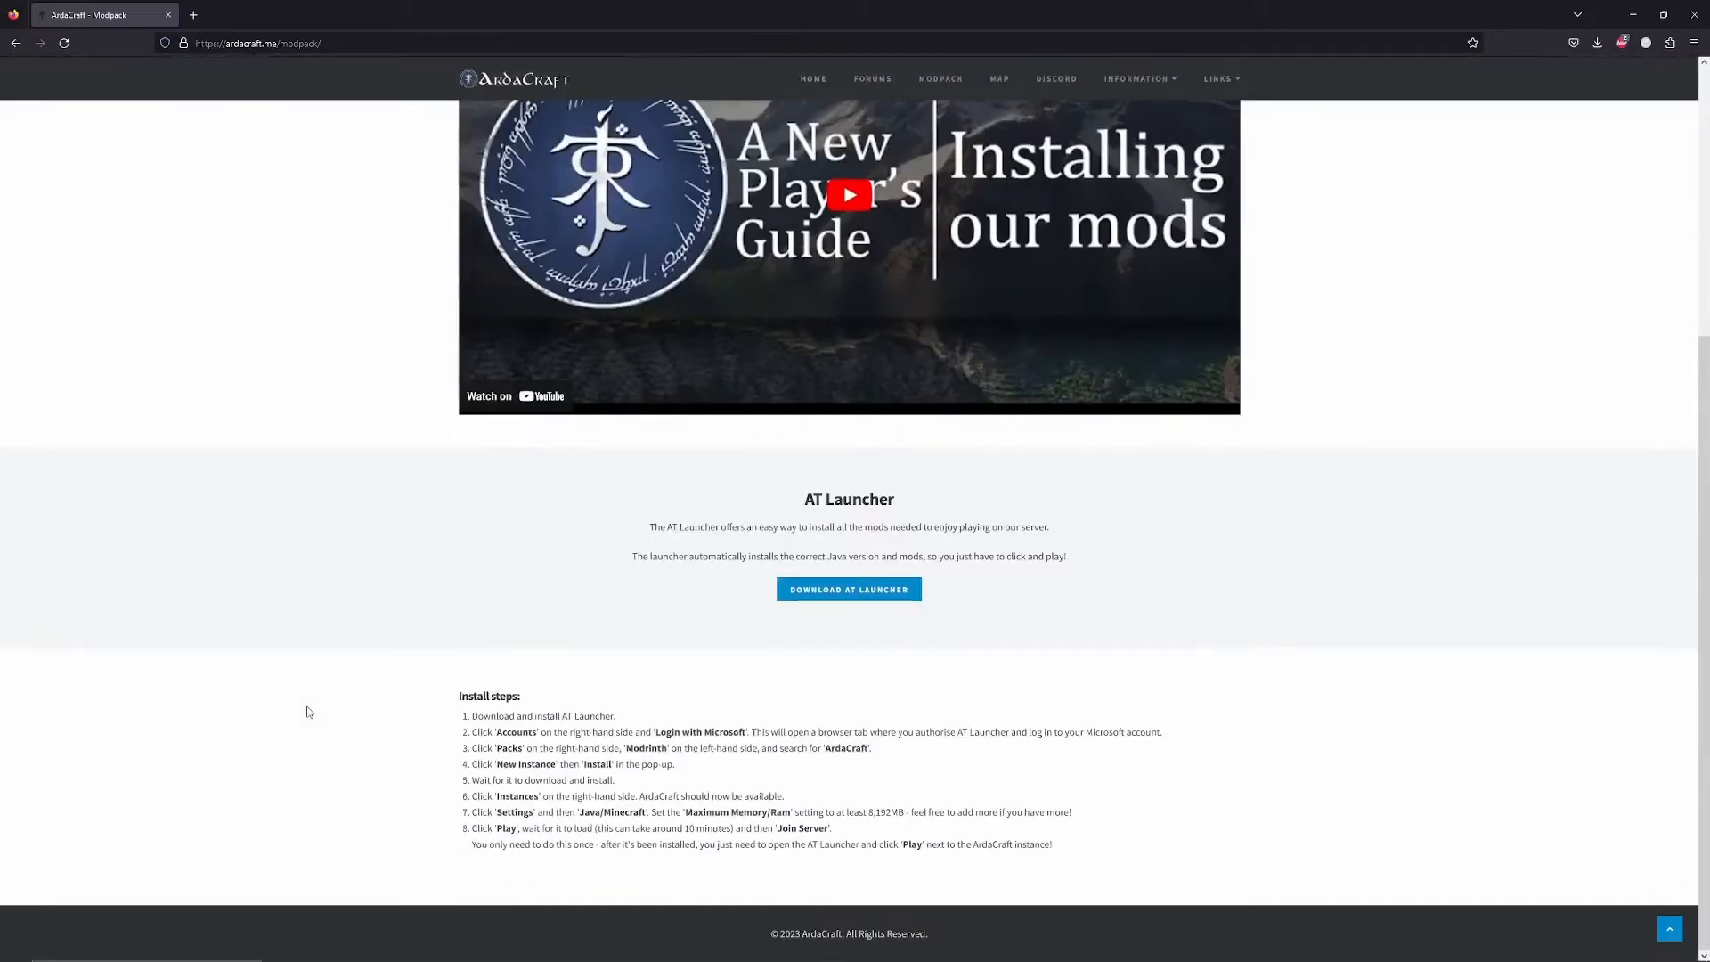
pyautogui.moveTo(427, 696)
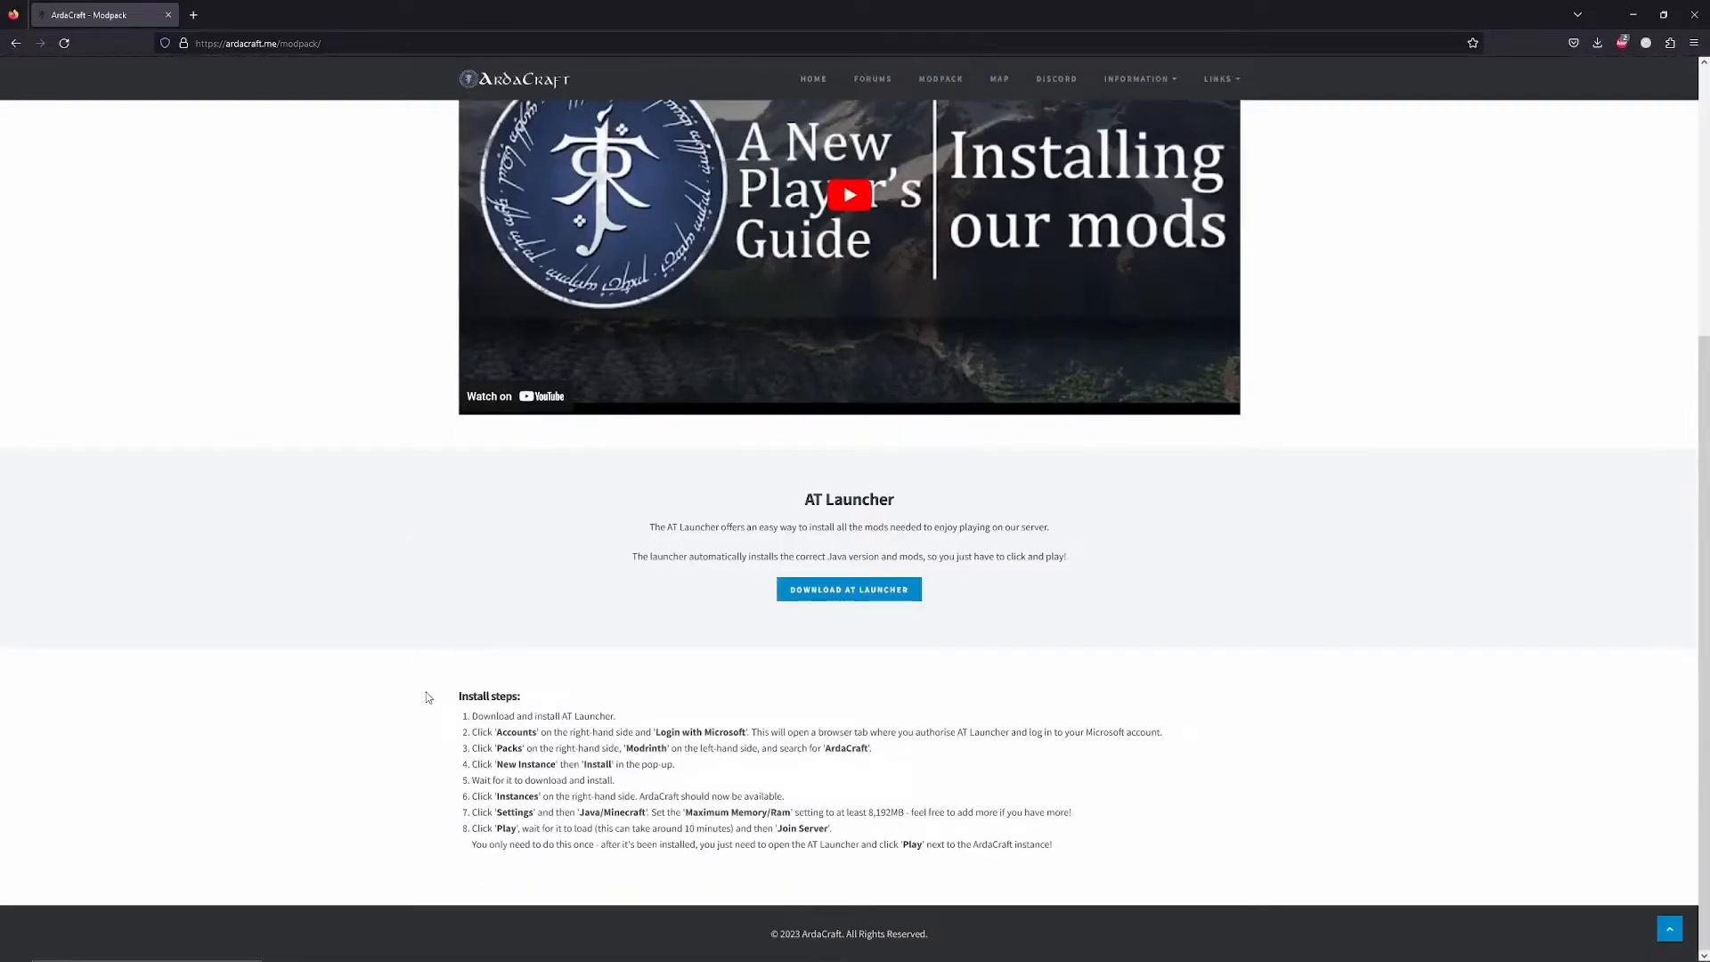
pyautogui.moveTo(868, 702)
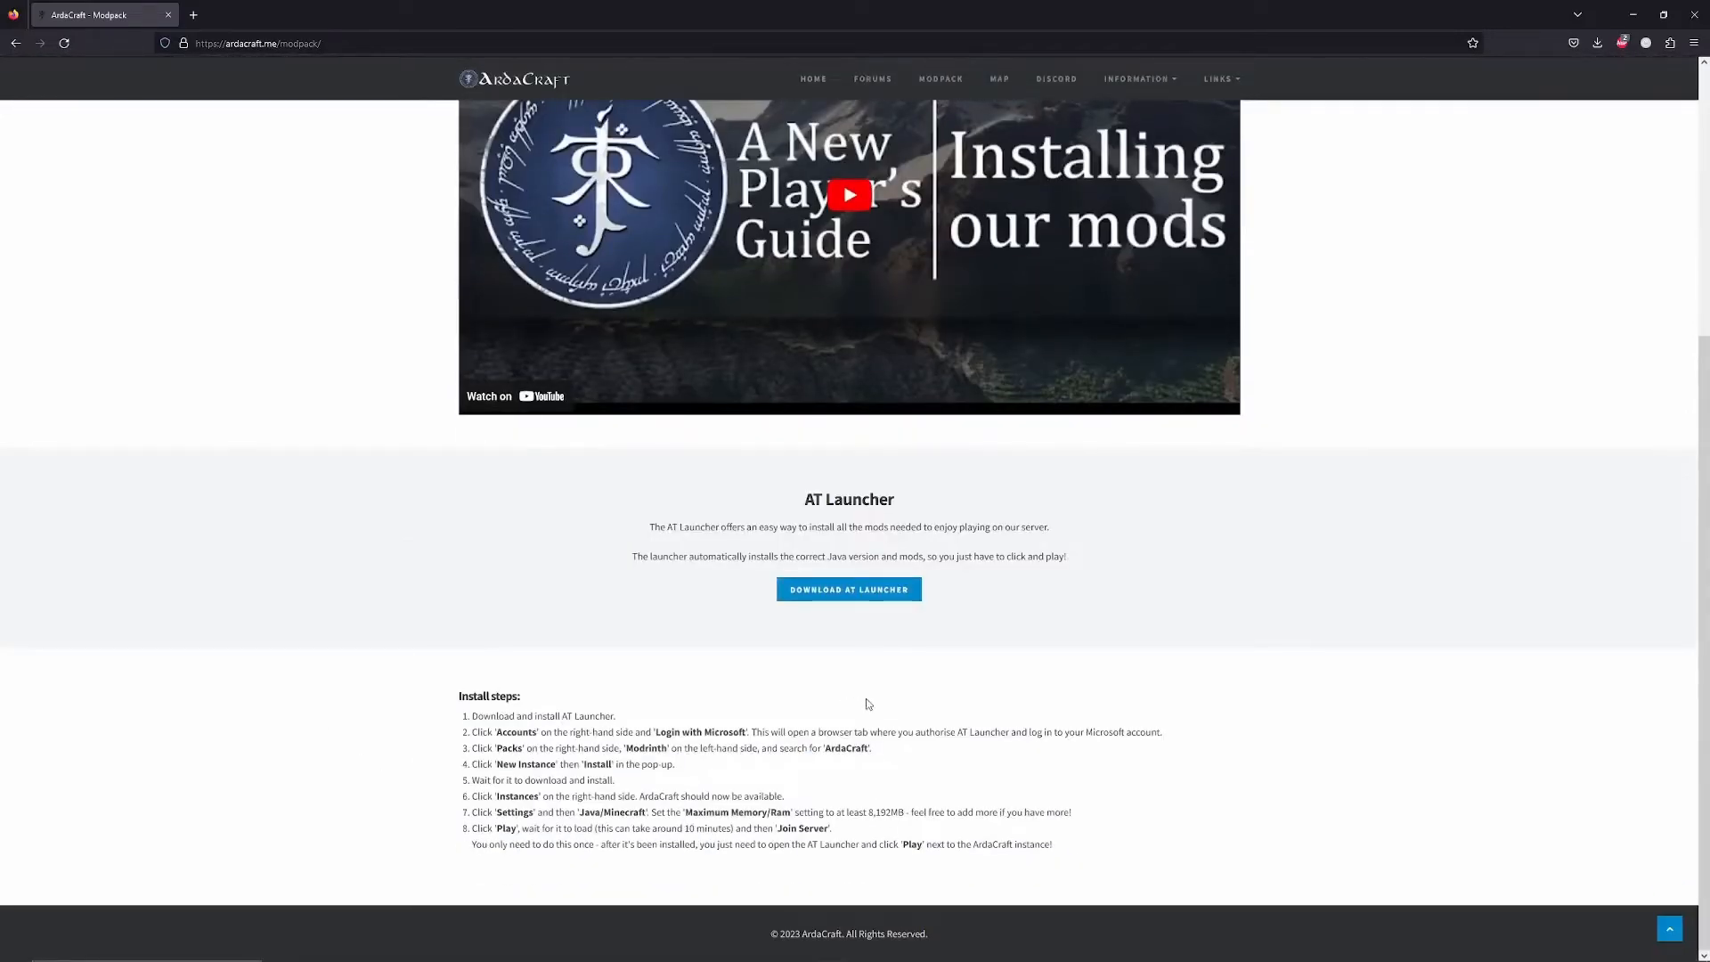
pyautogui.moveTo(942, 709)
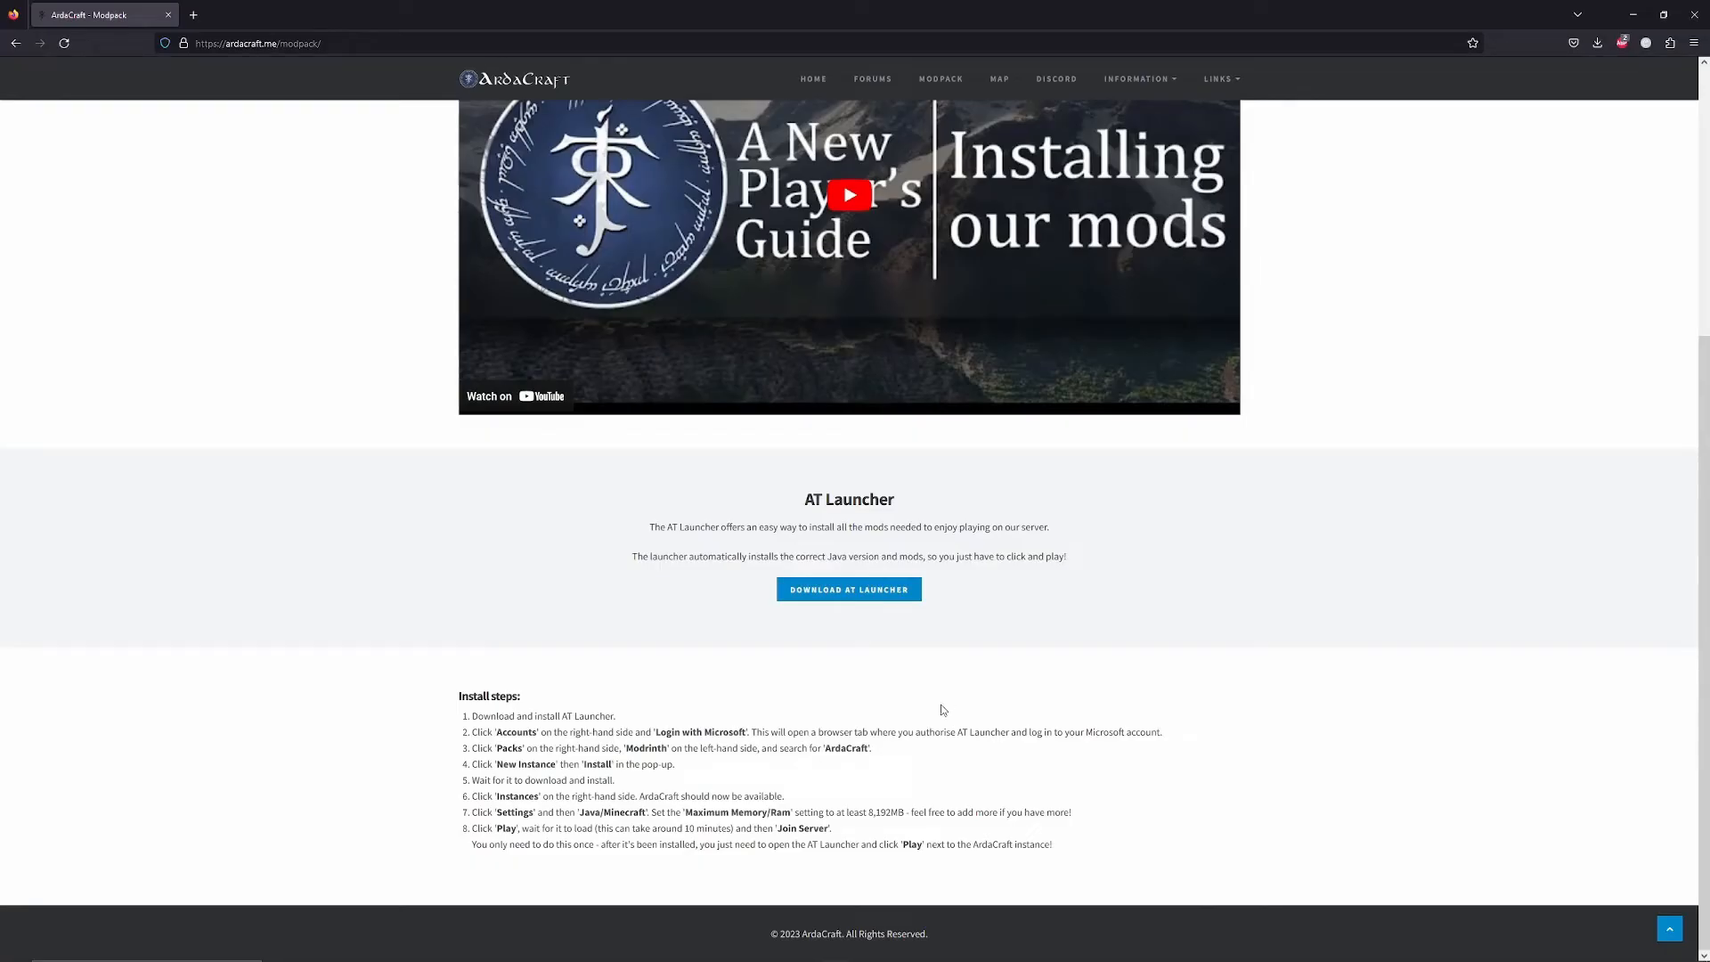
pyautogui.moveTo(887, 596)
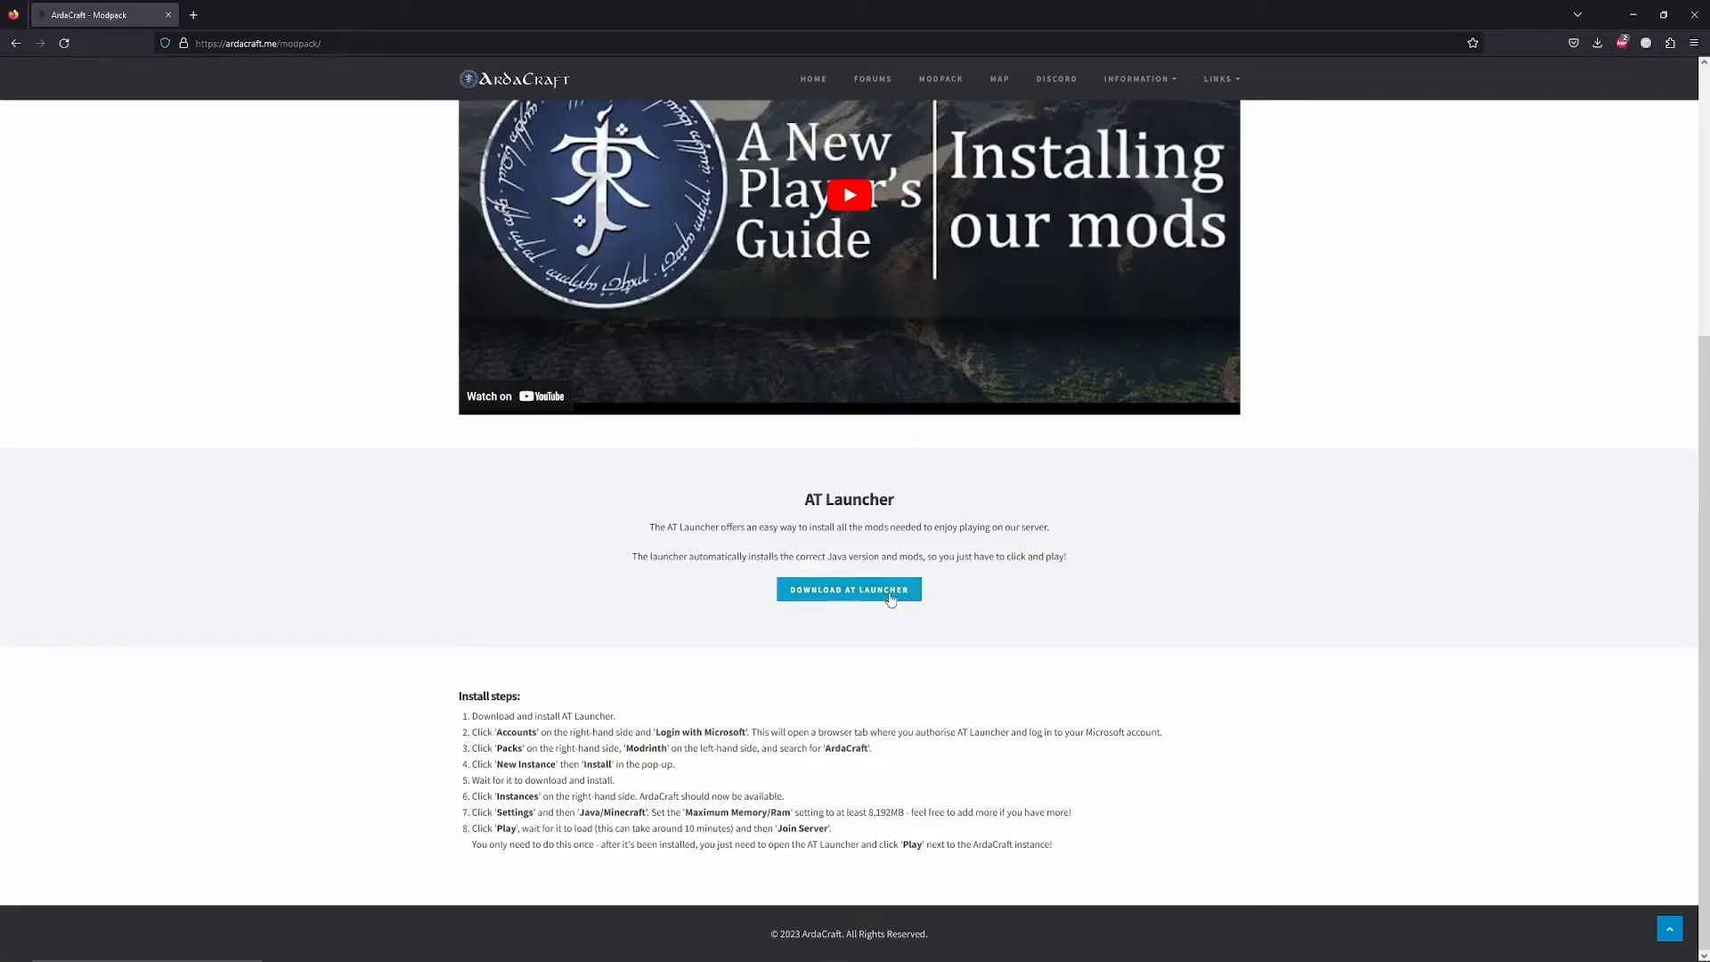
# Step: Download the Windows Setup (Recommended) ATLauncher installer and run it
pyautogui.click(848, 589)
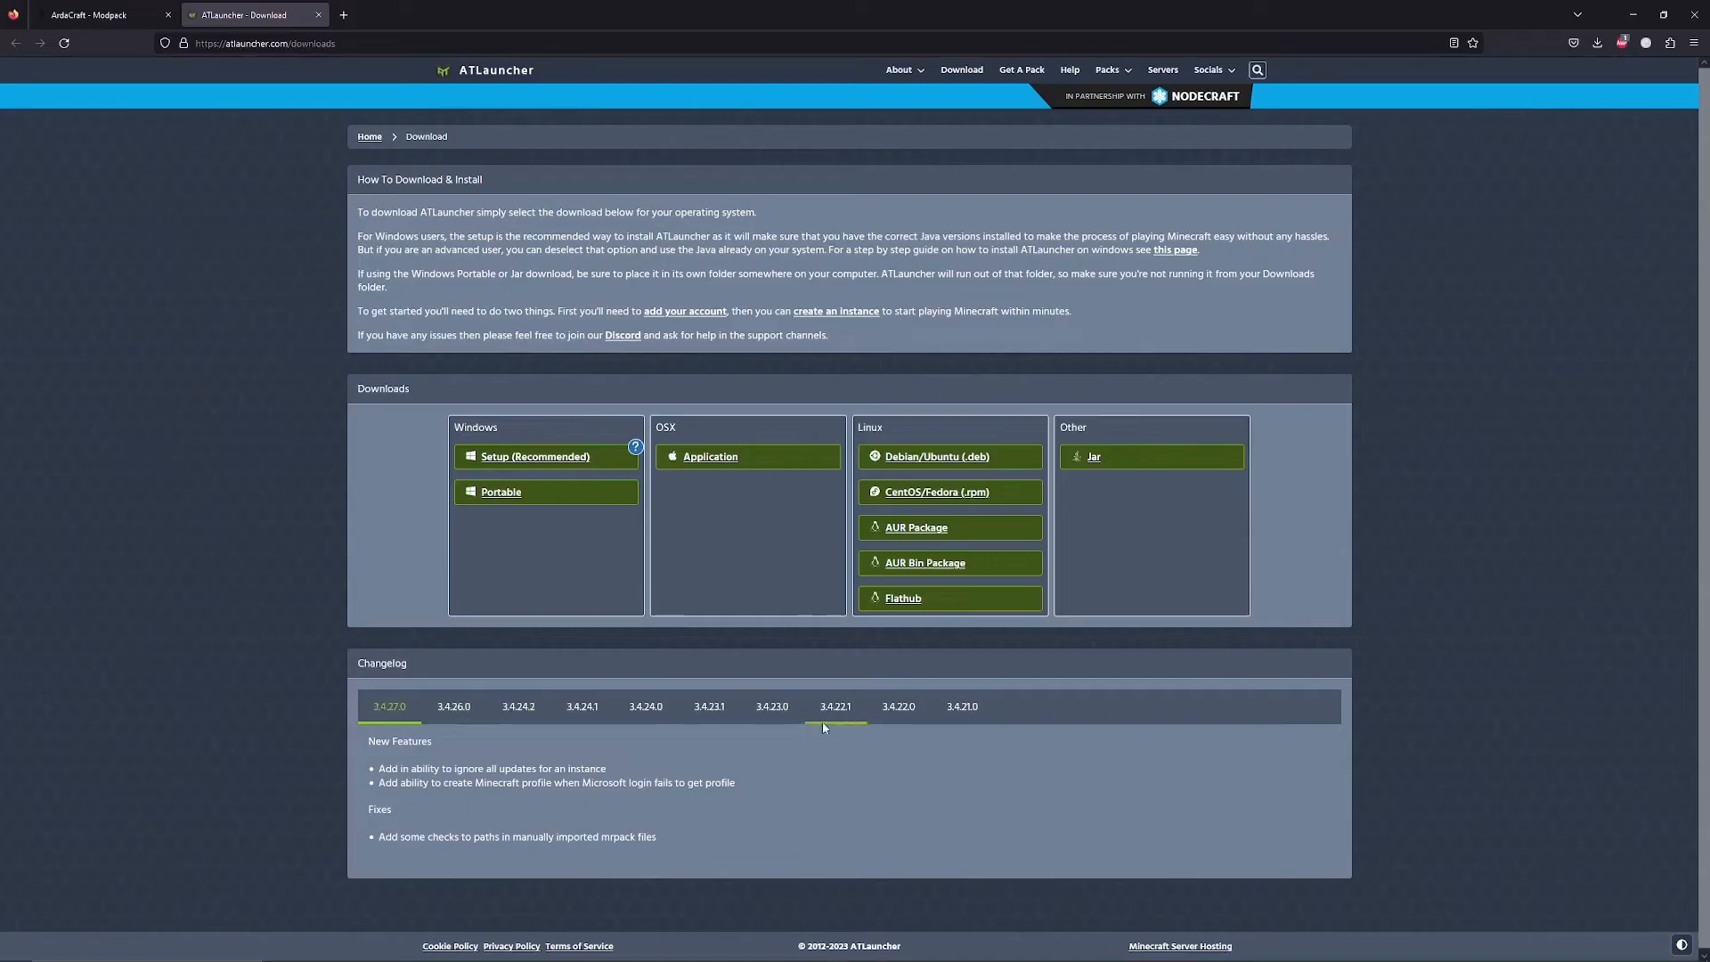
pyautogui.moveTo(545, 458)
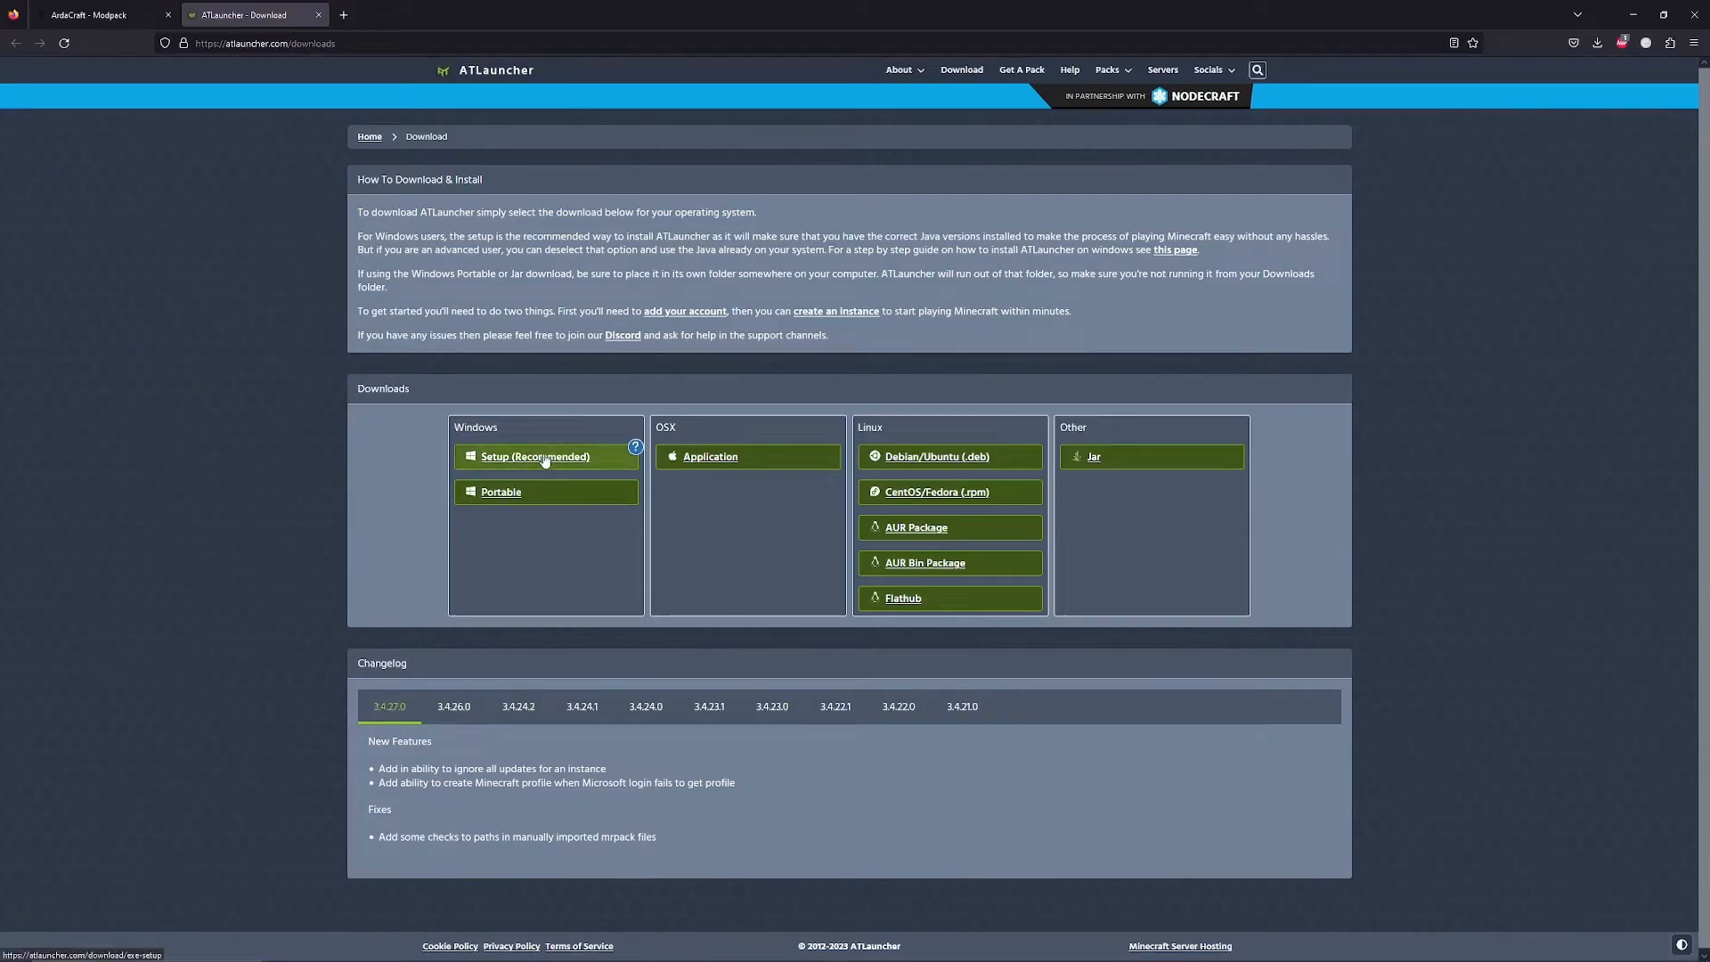
pyautogui.click(545, 456)
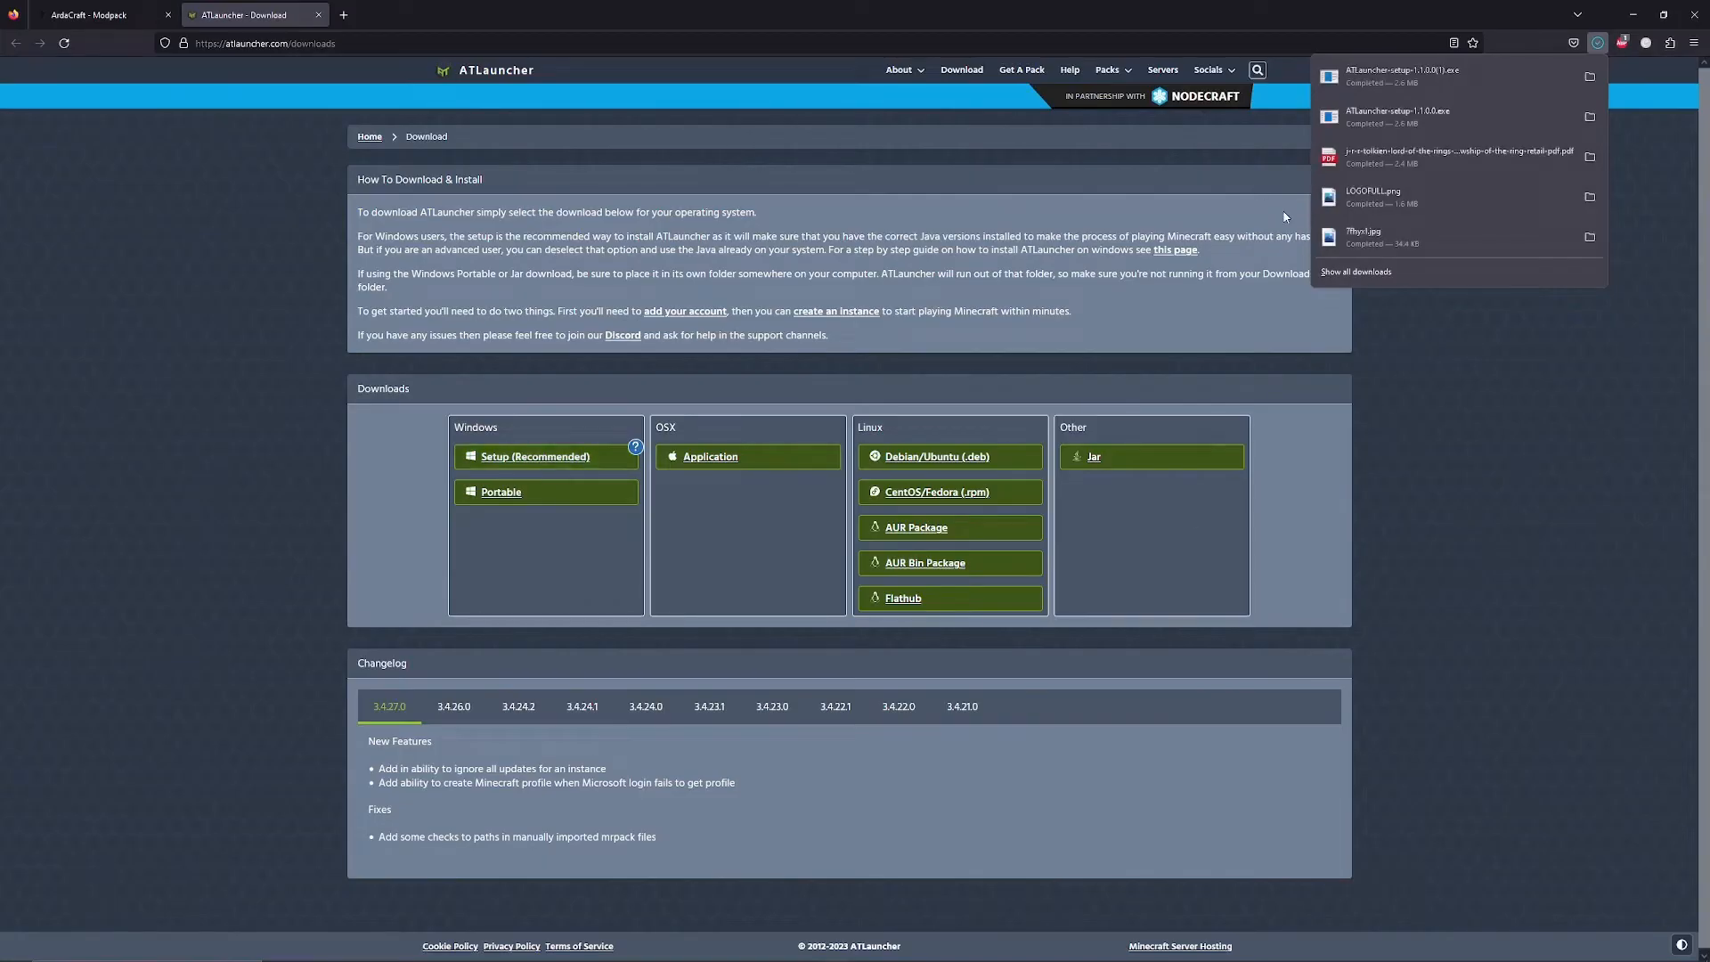
pyautogui.moveTo(1407, 77)
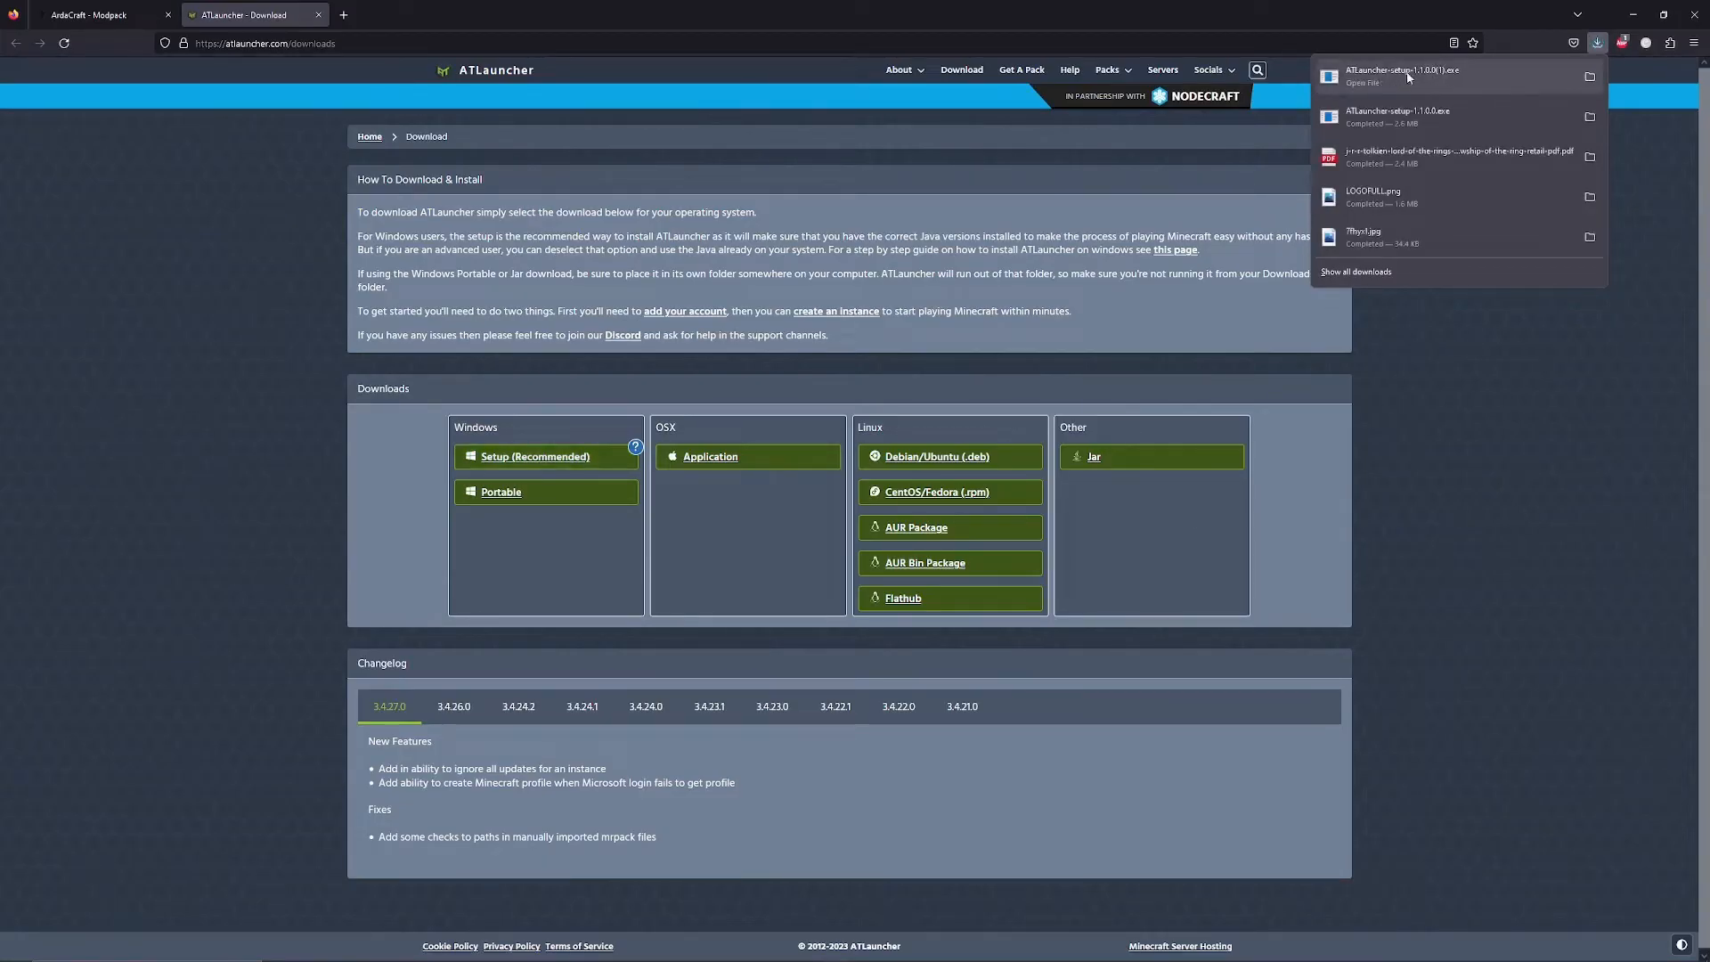
pyautogui.click(1336, 340)
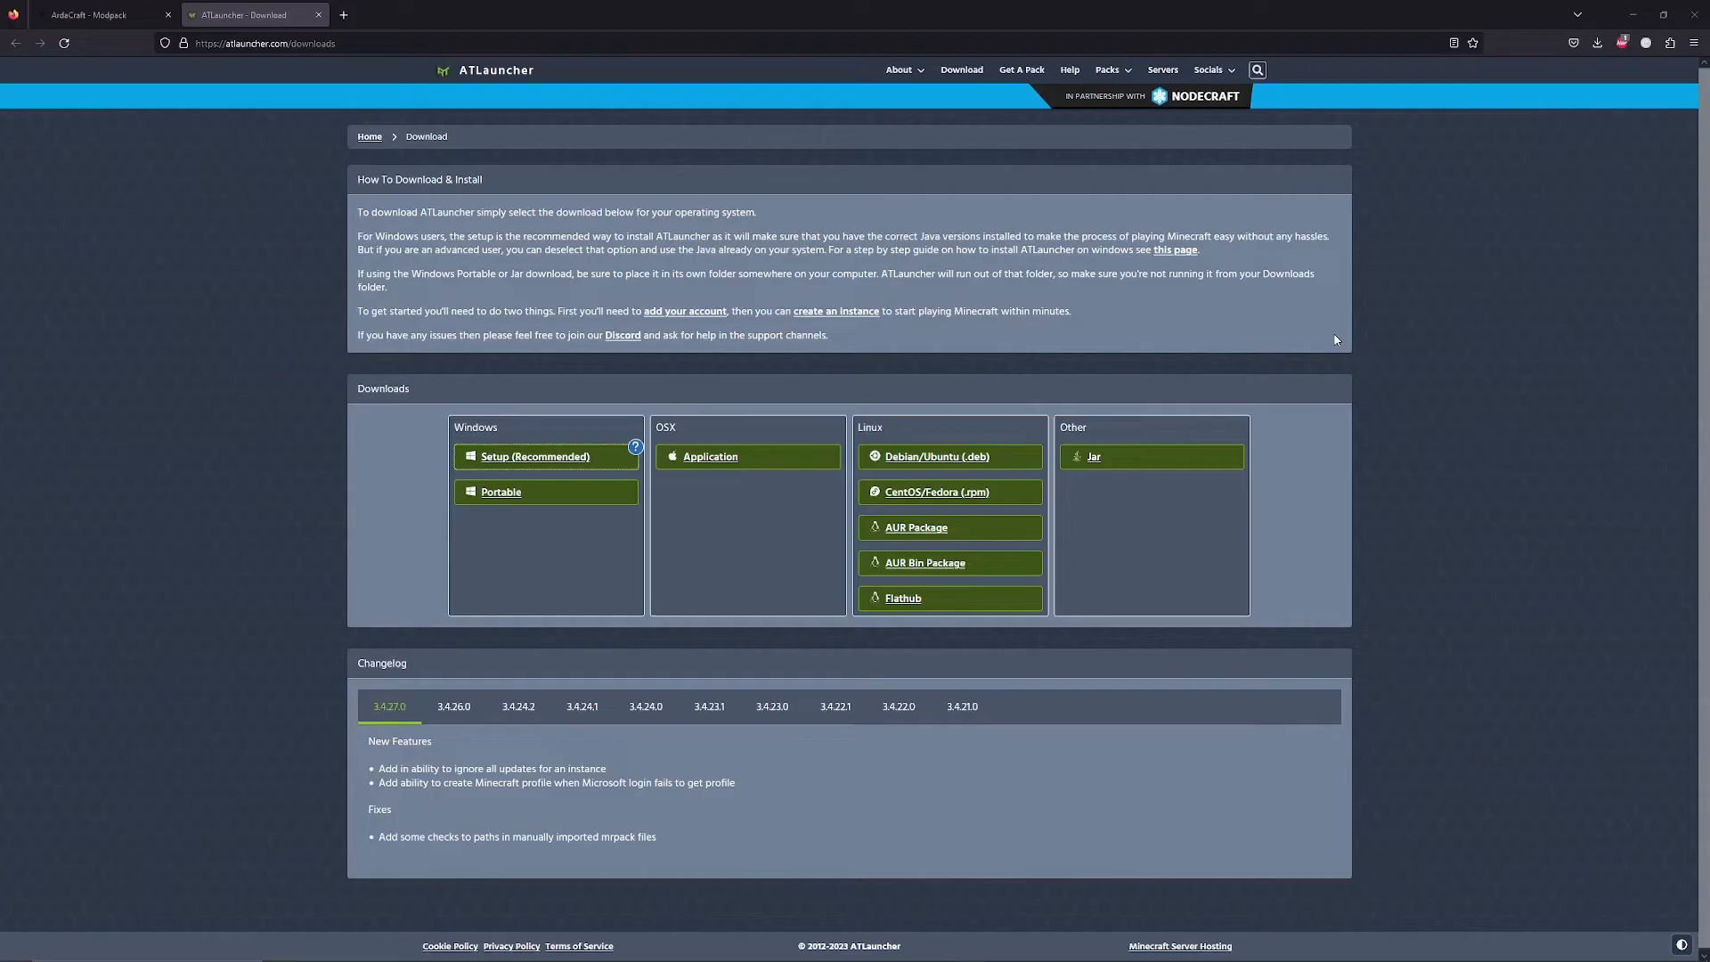
# Step: Accept the ATLauncher license agreement in the setup wizard
pyautogui.click(534, 456)
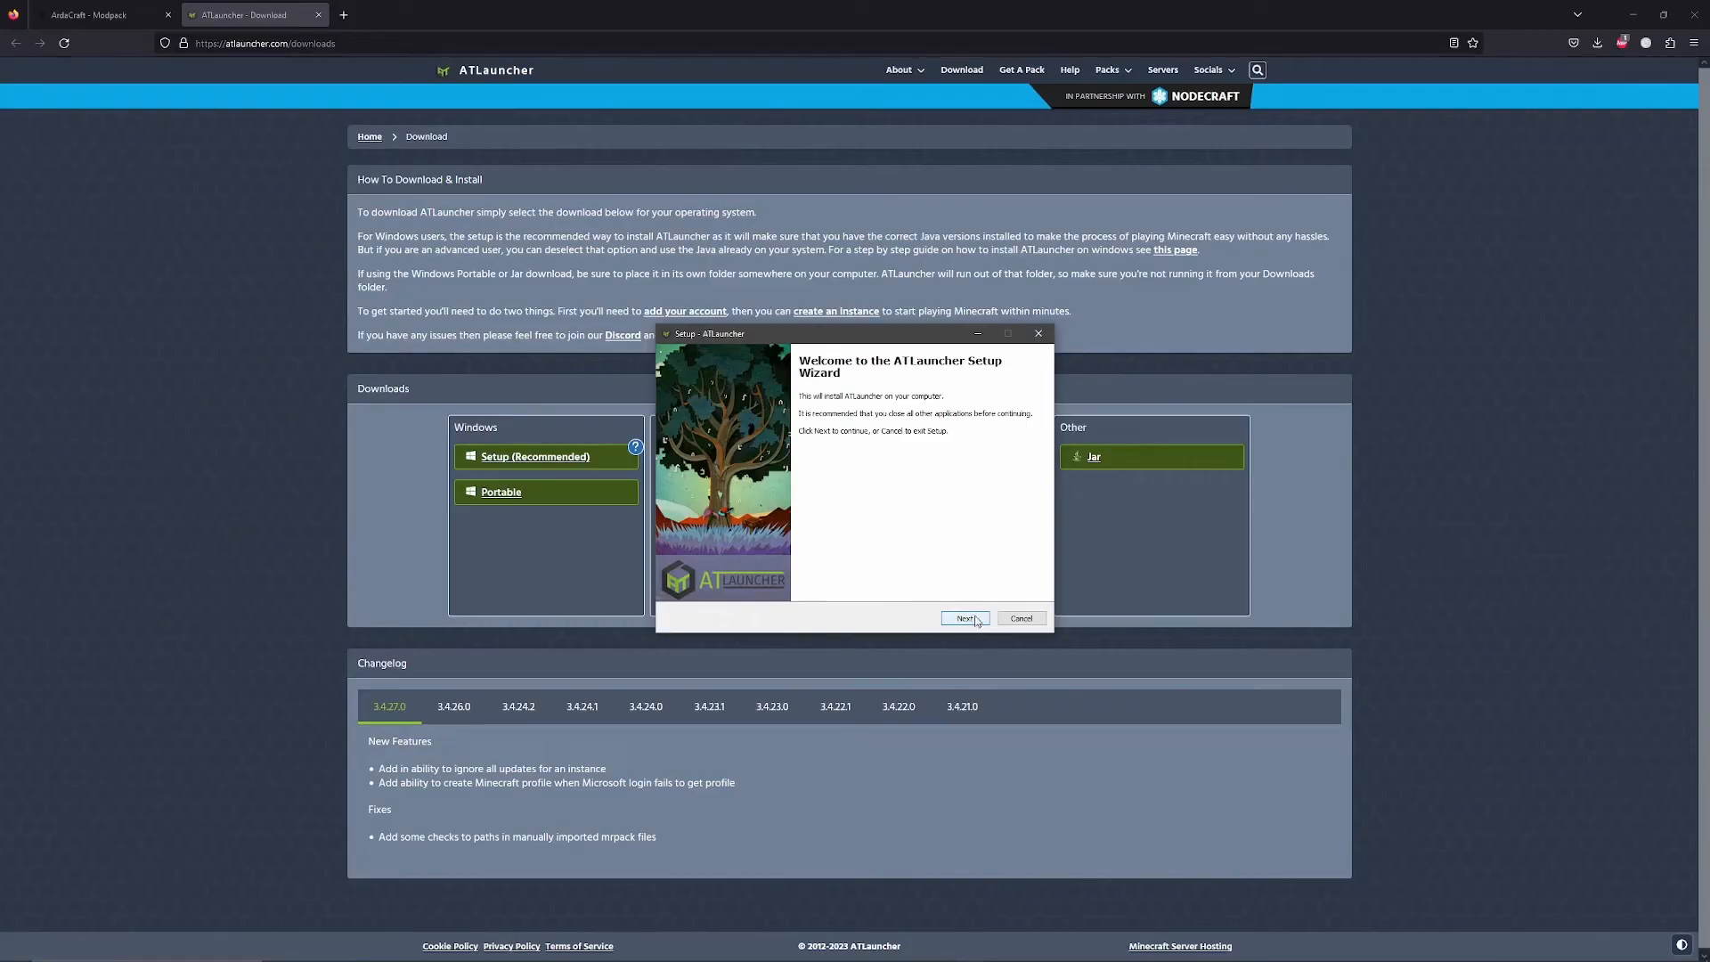
pyautogui.click(965, 618)
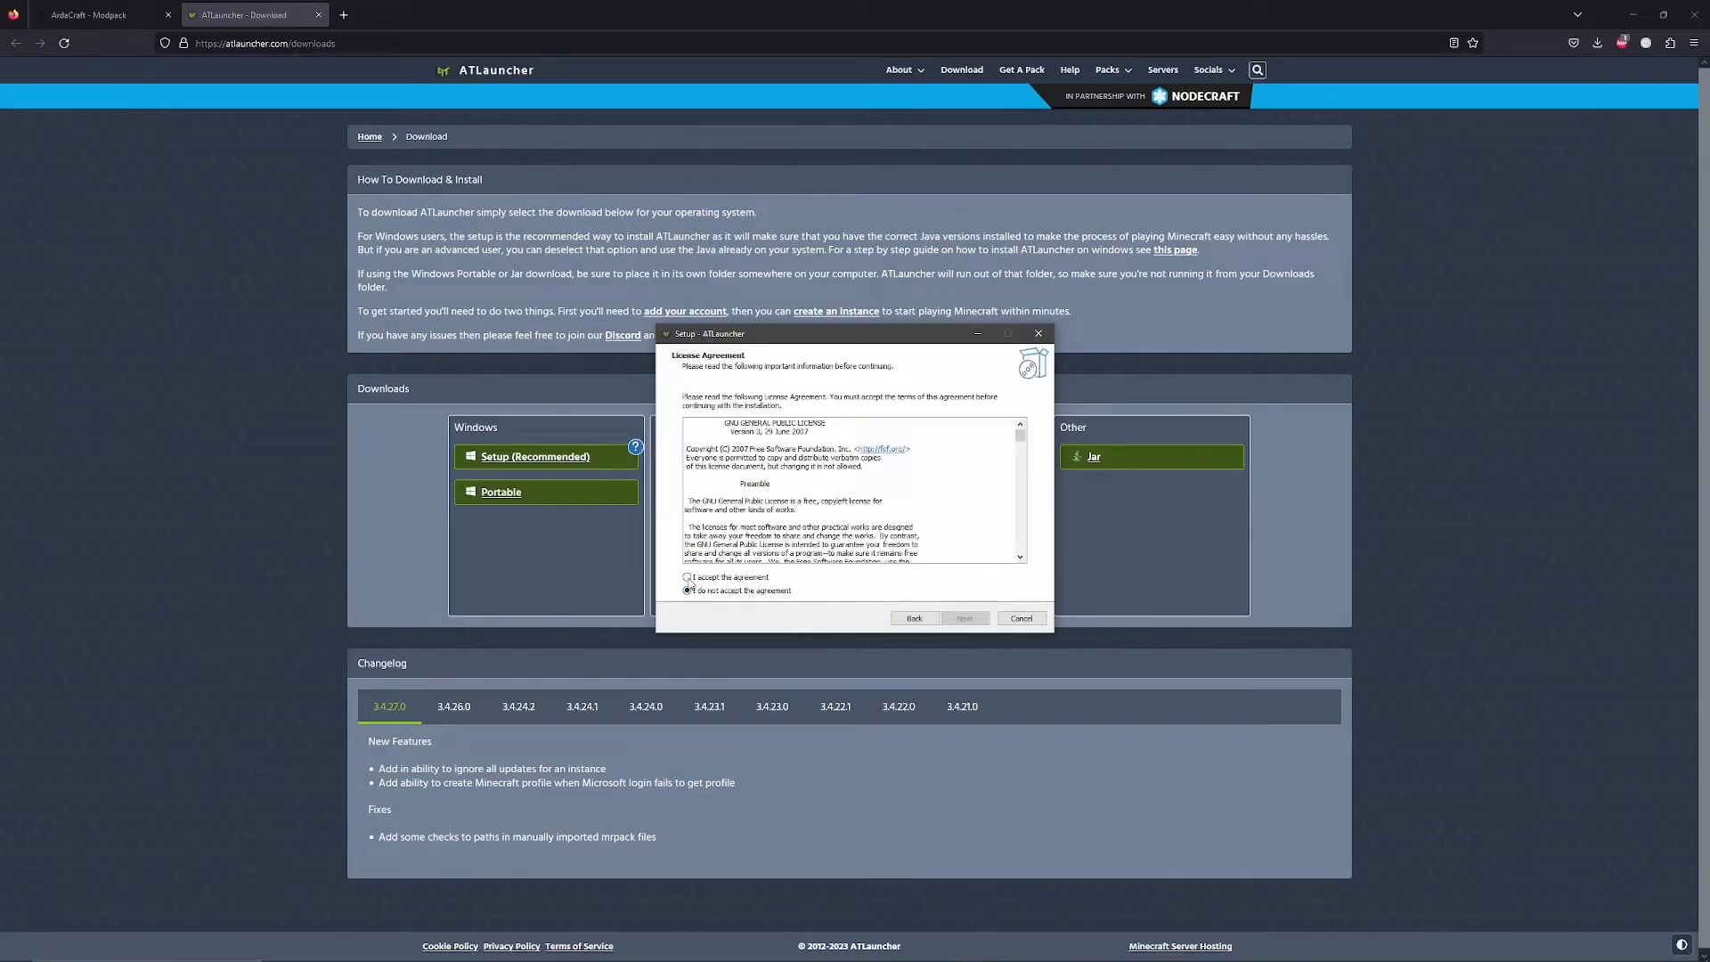
pyautogui.click(687, 577)
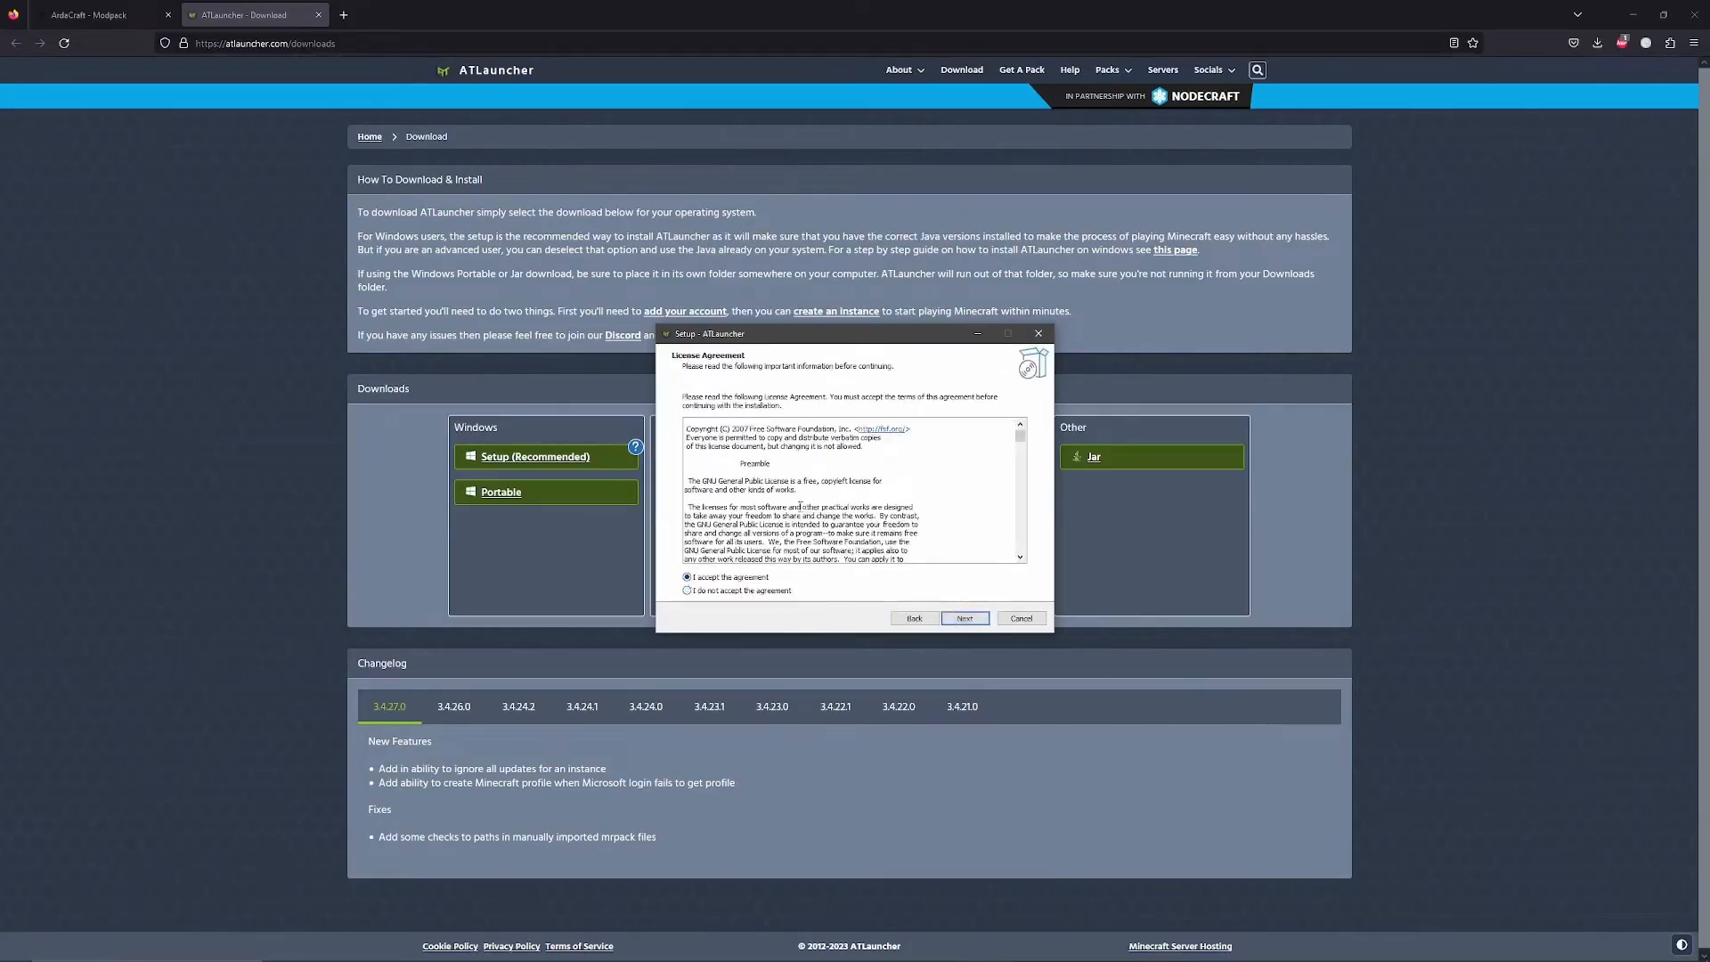
pyautogui.scroll(-3)
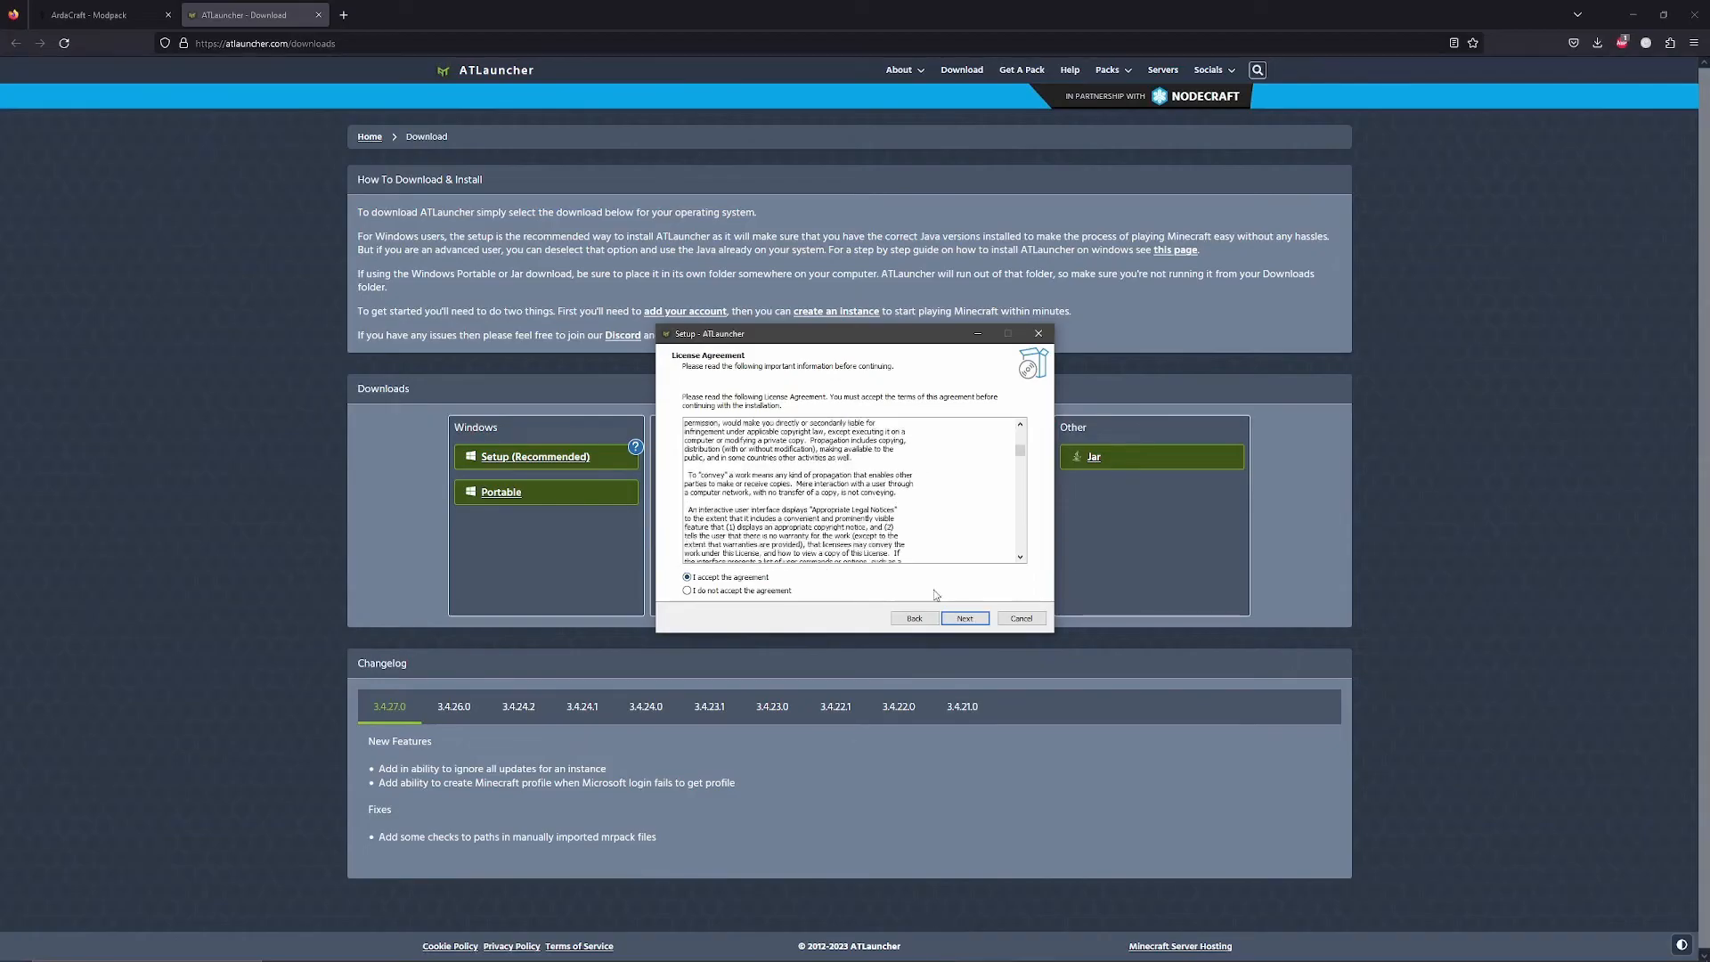
pyautogui.click(965, 618)
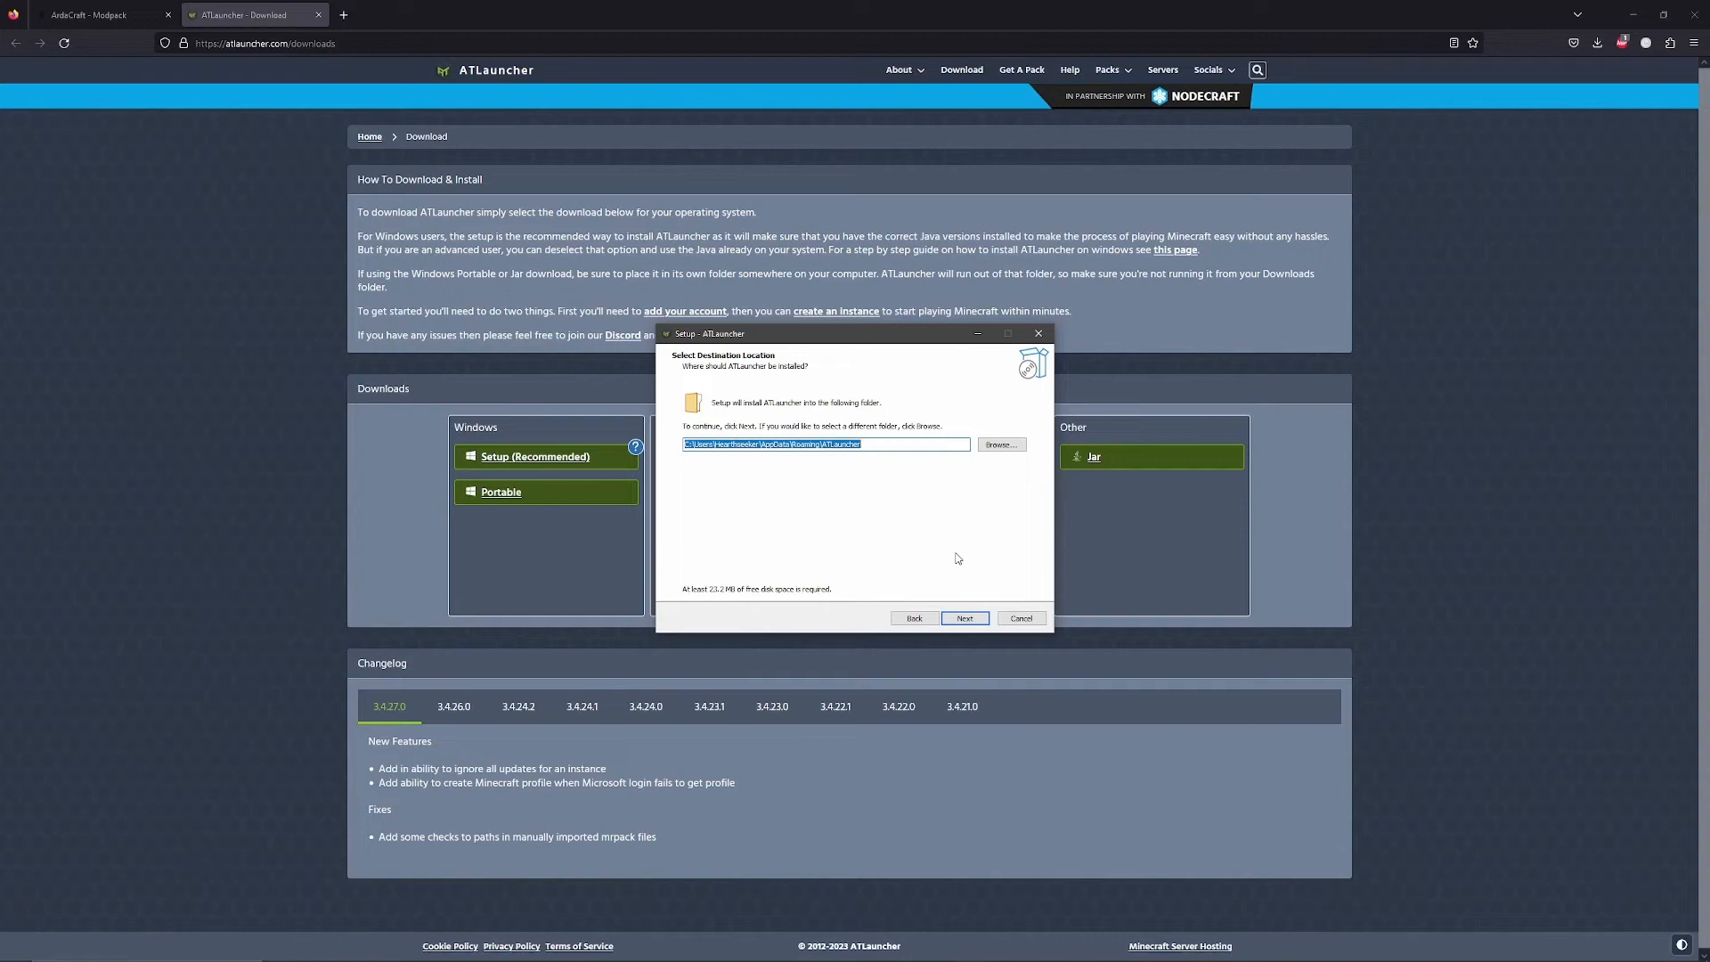
pyautogui.moveTo(870, 501)
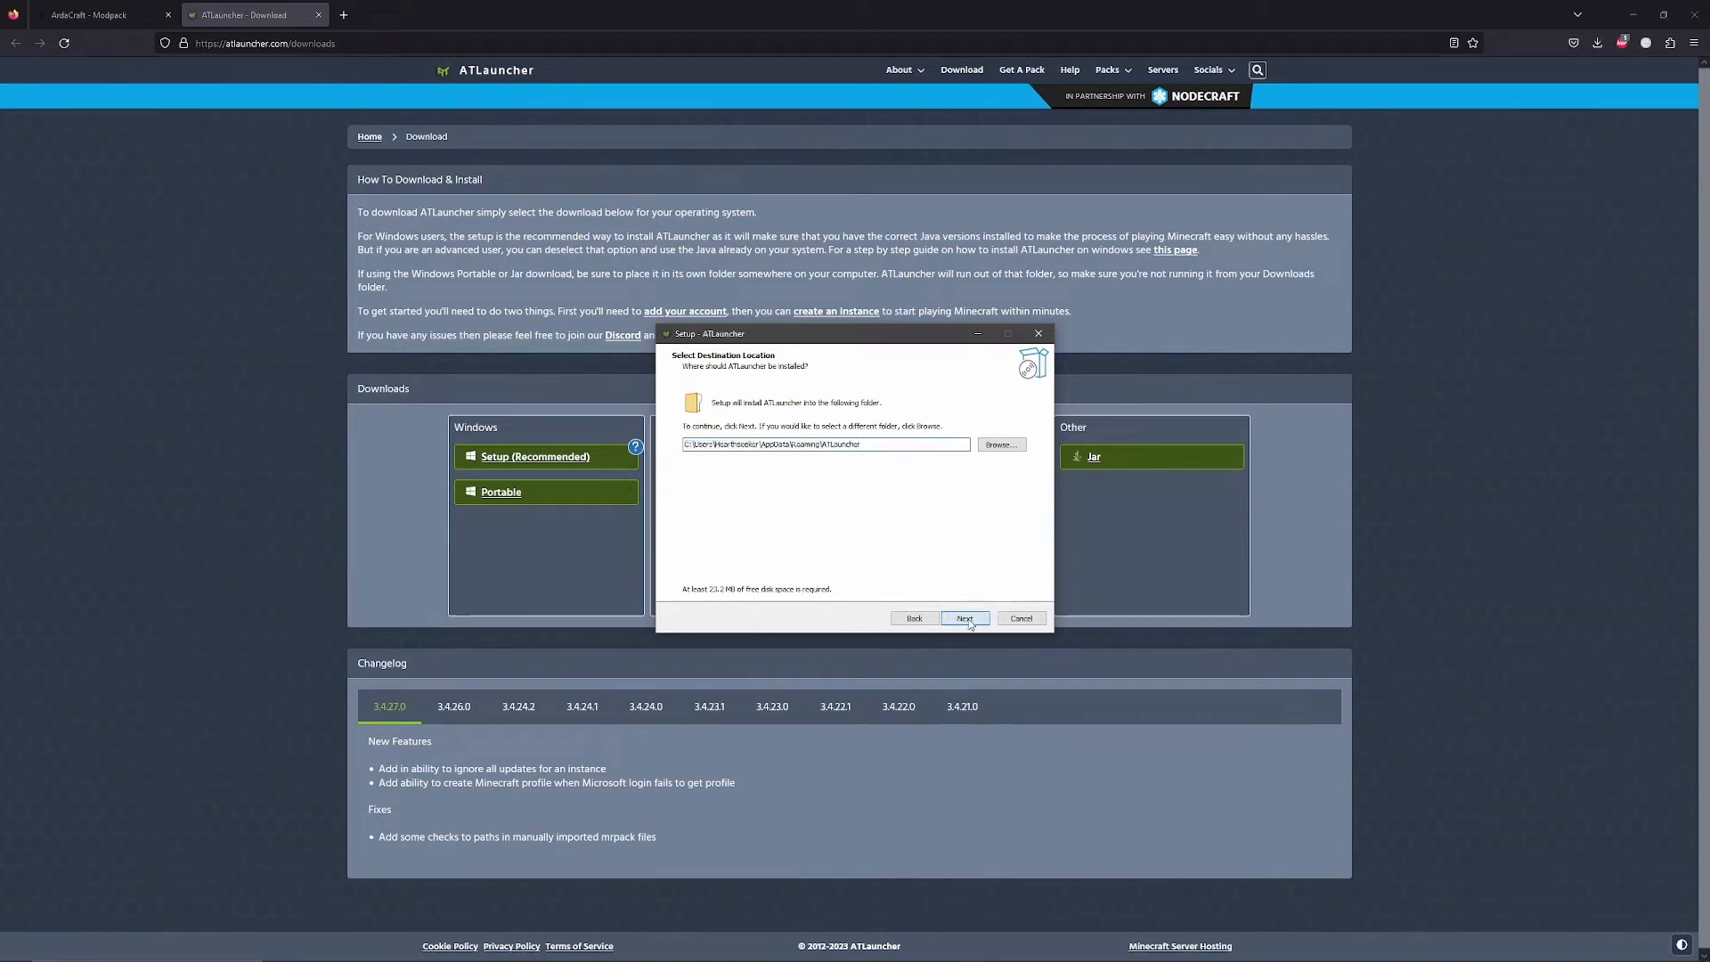
# Step: Keep the default folder, Java components and desktop shortcut, install, then finish and launch ATLauncher
pyautogui.click(964, 618)
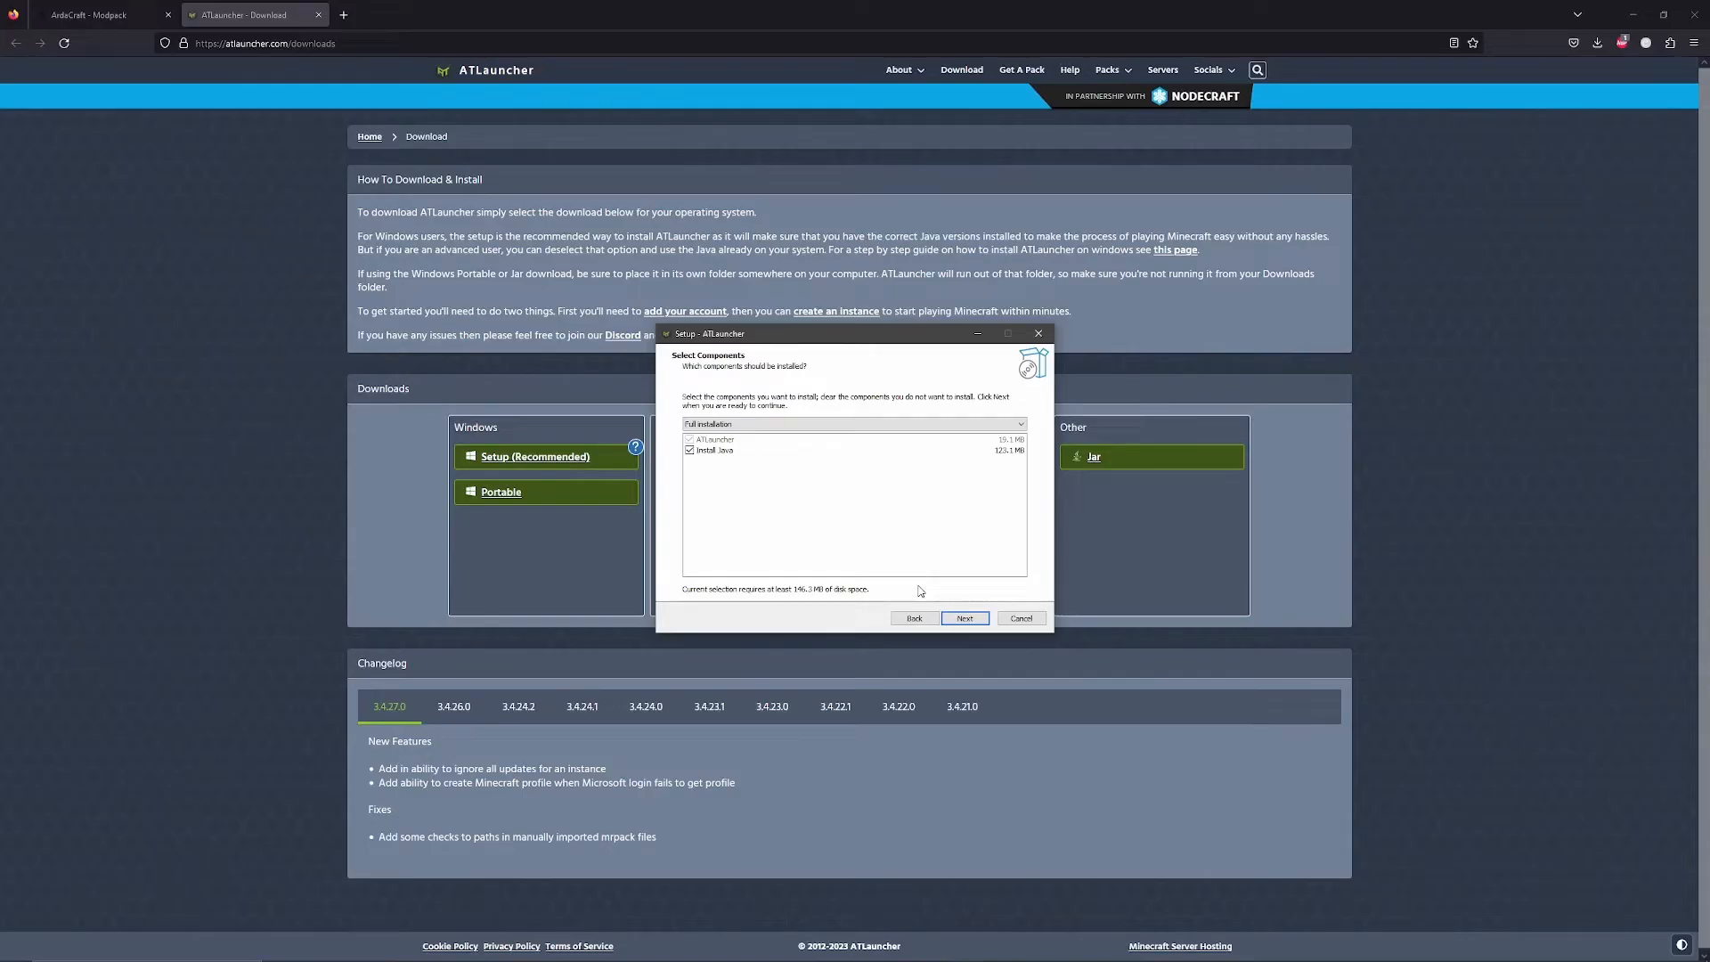
pyautogui.click(965, 618)
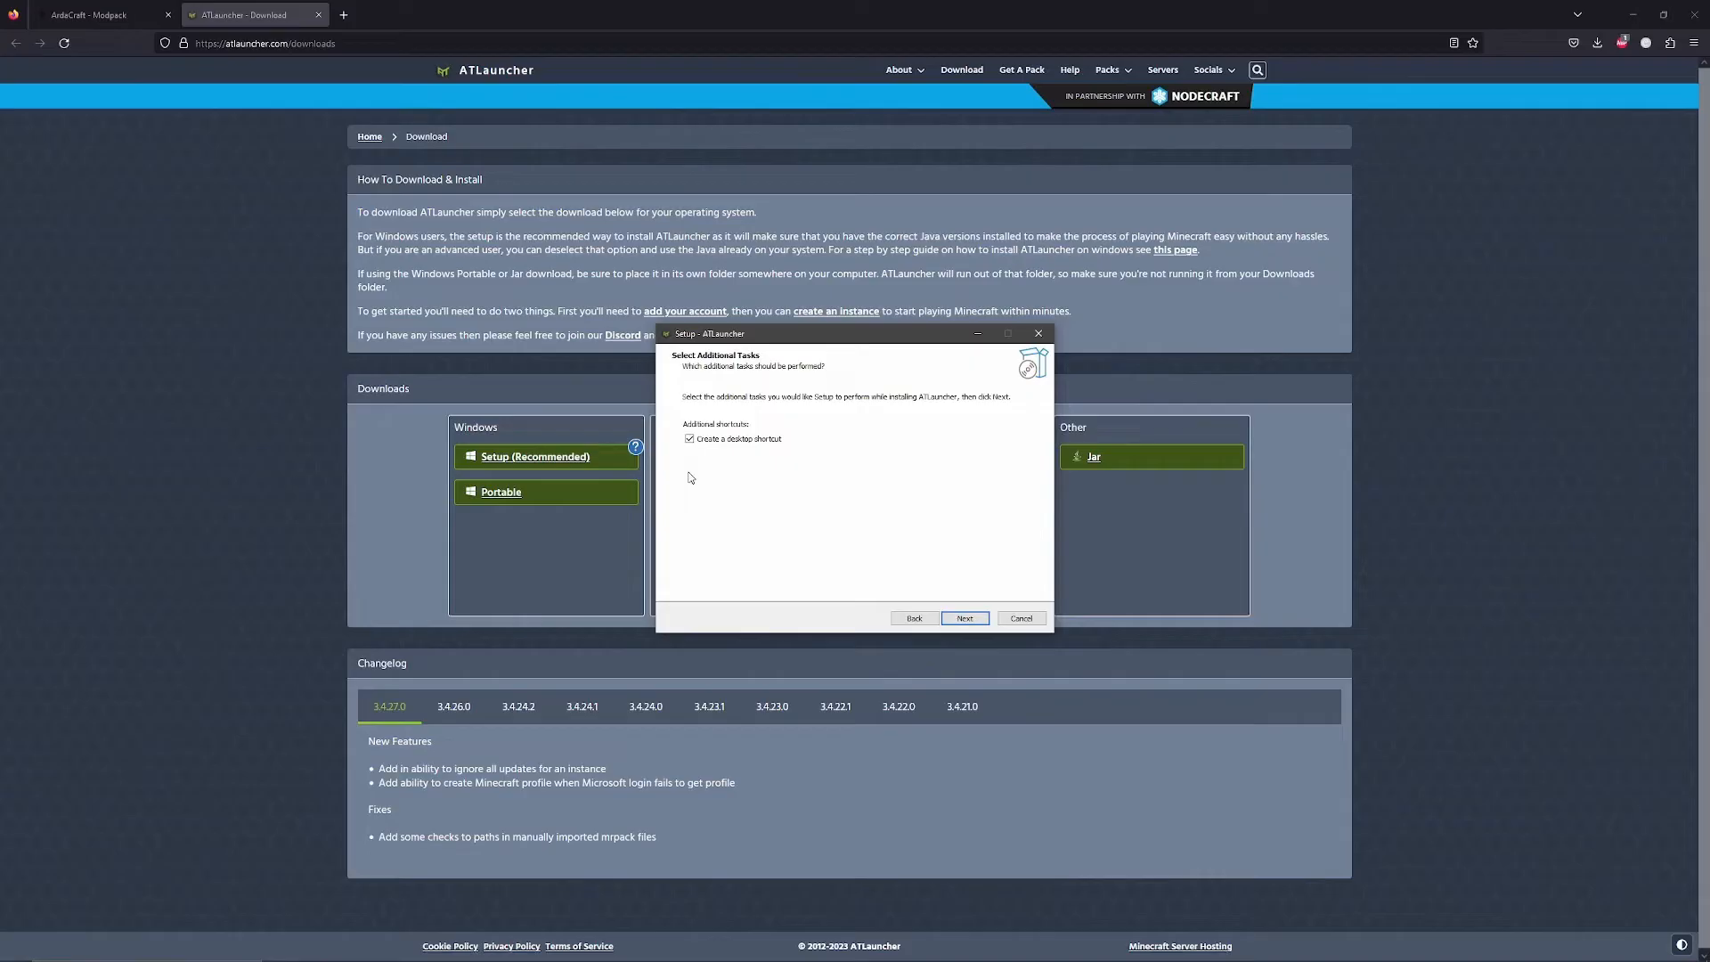
pyautogui.moveTo(979, 598)
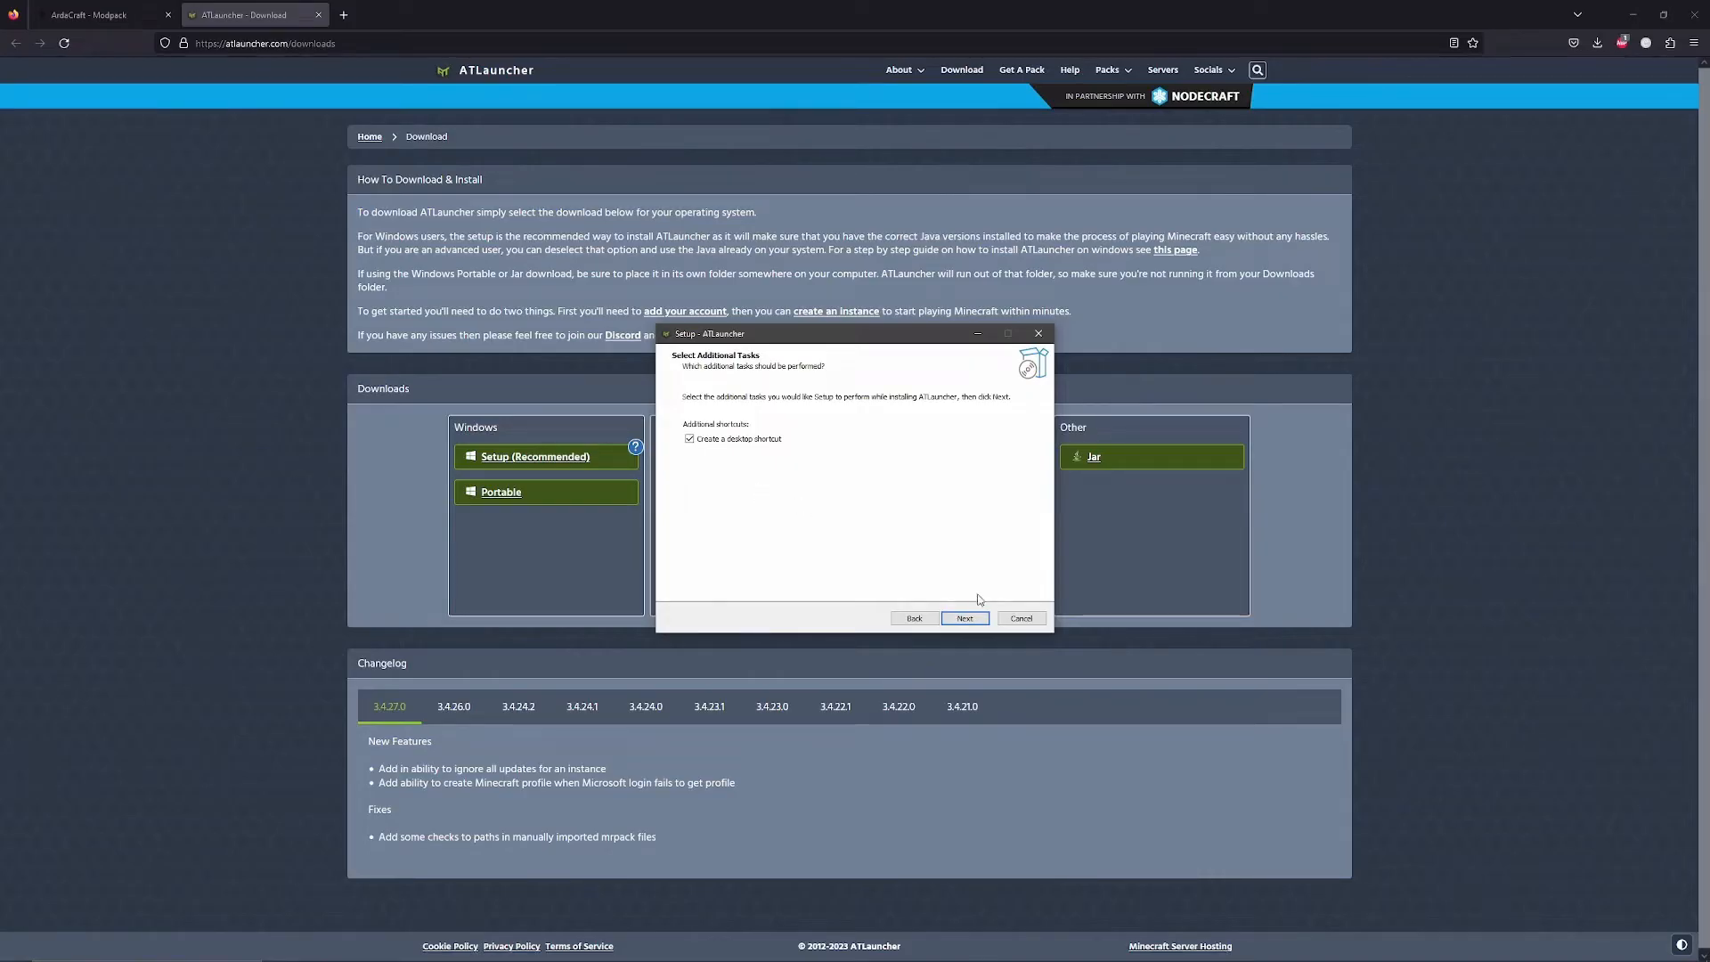
pyautogui.click(965, 618)
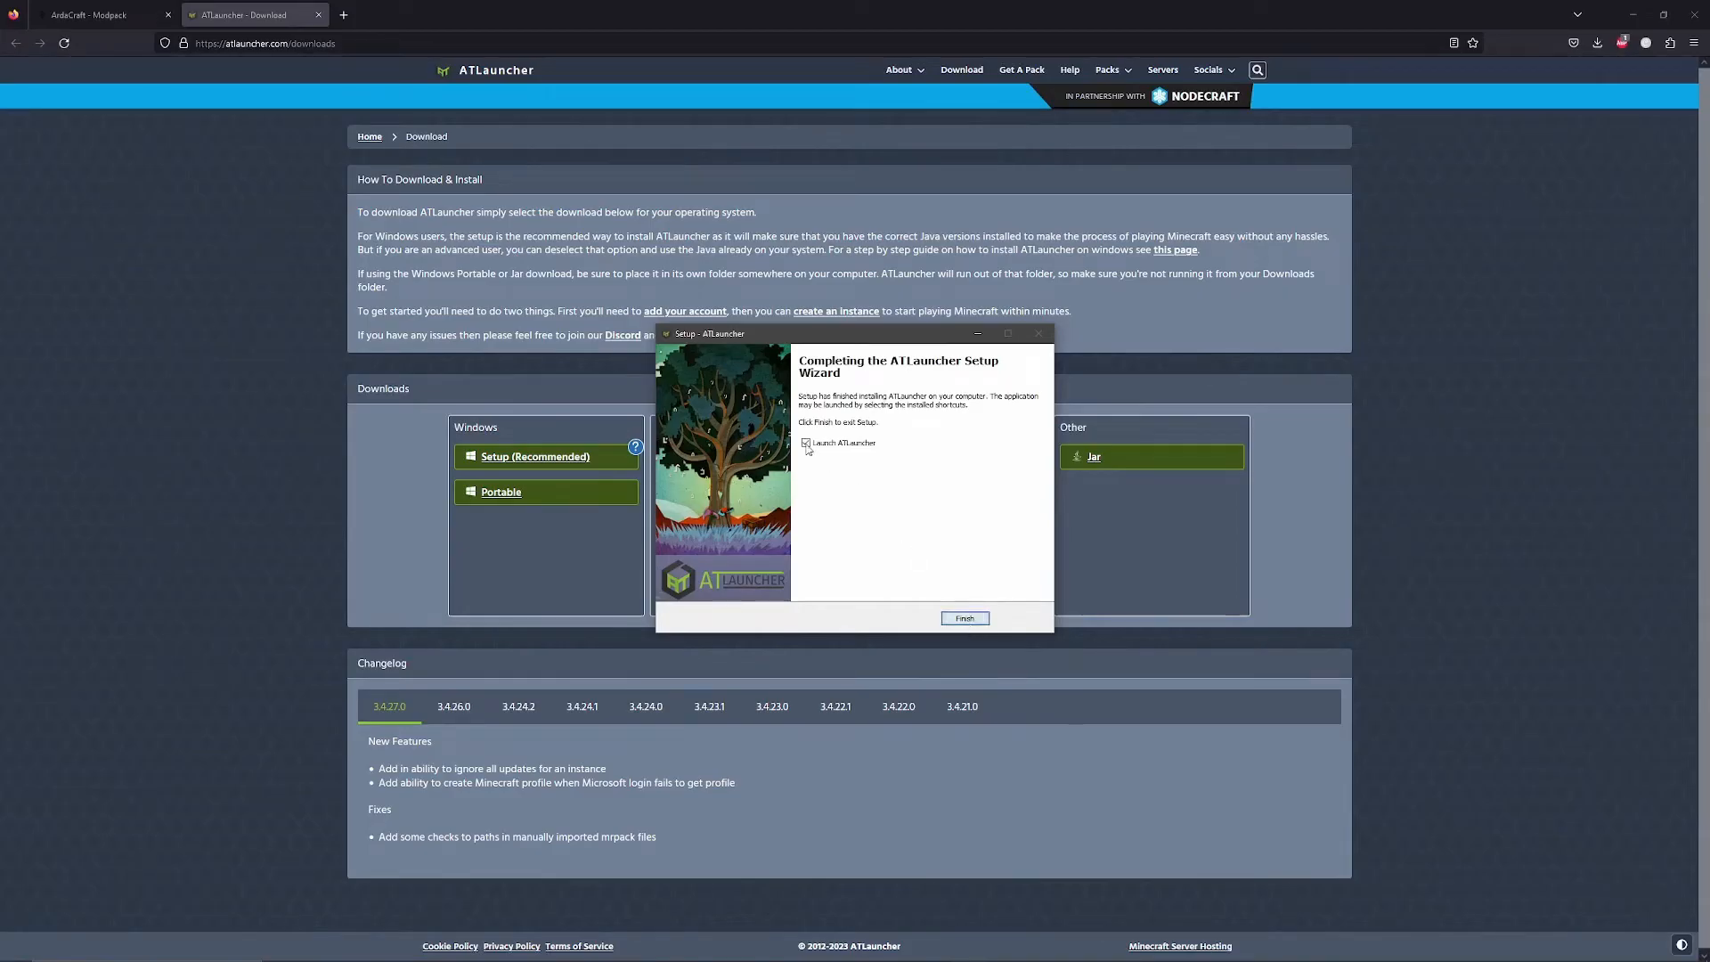
pyautogui.click(965, 618)
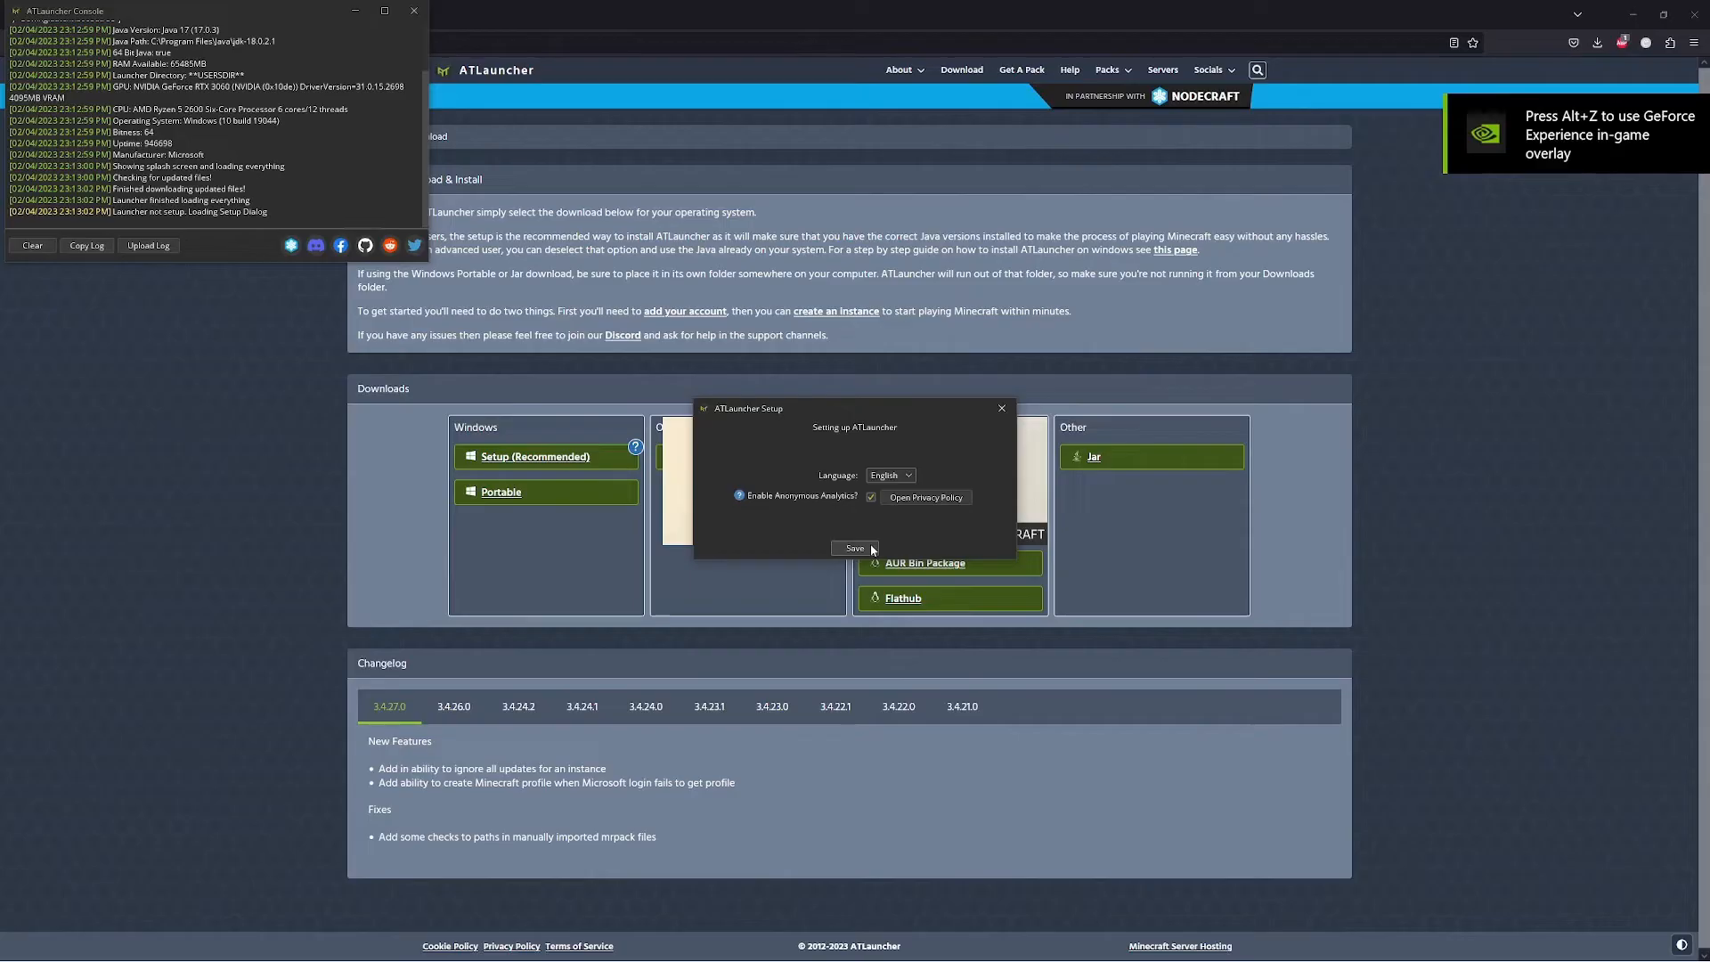
# Step: Save the ATLauncher Setup dialog with English and anonymous analytics enabled
pyautogui.click(854, 548)
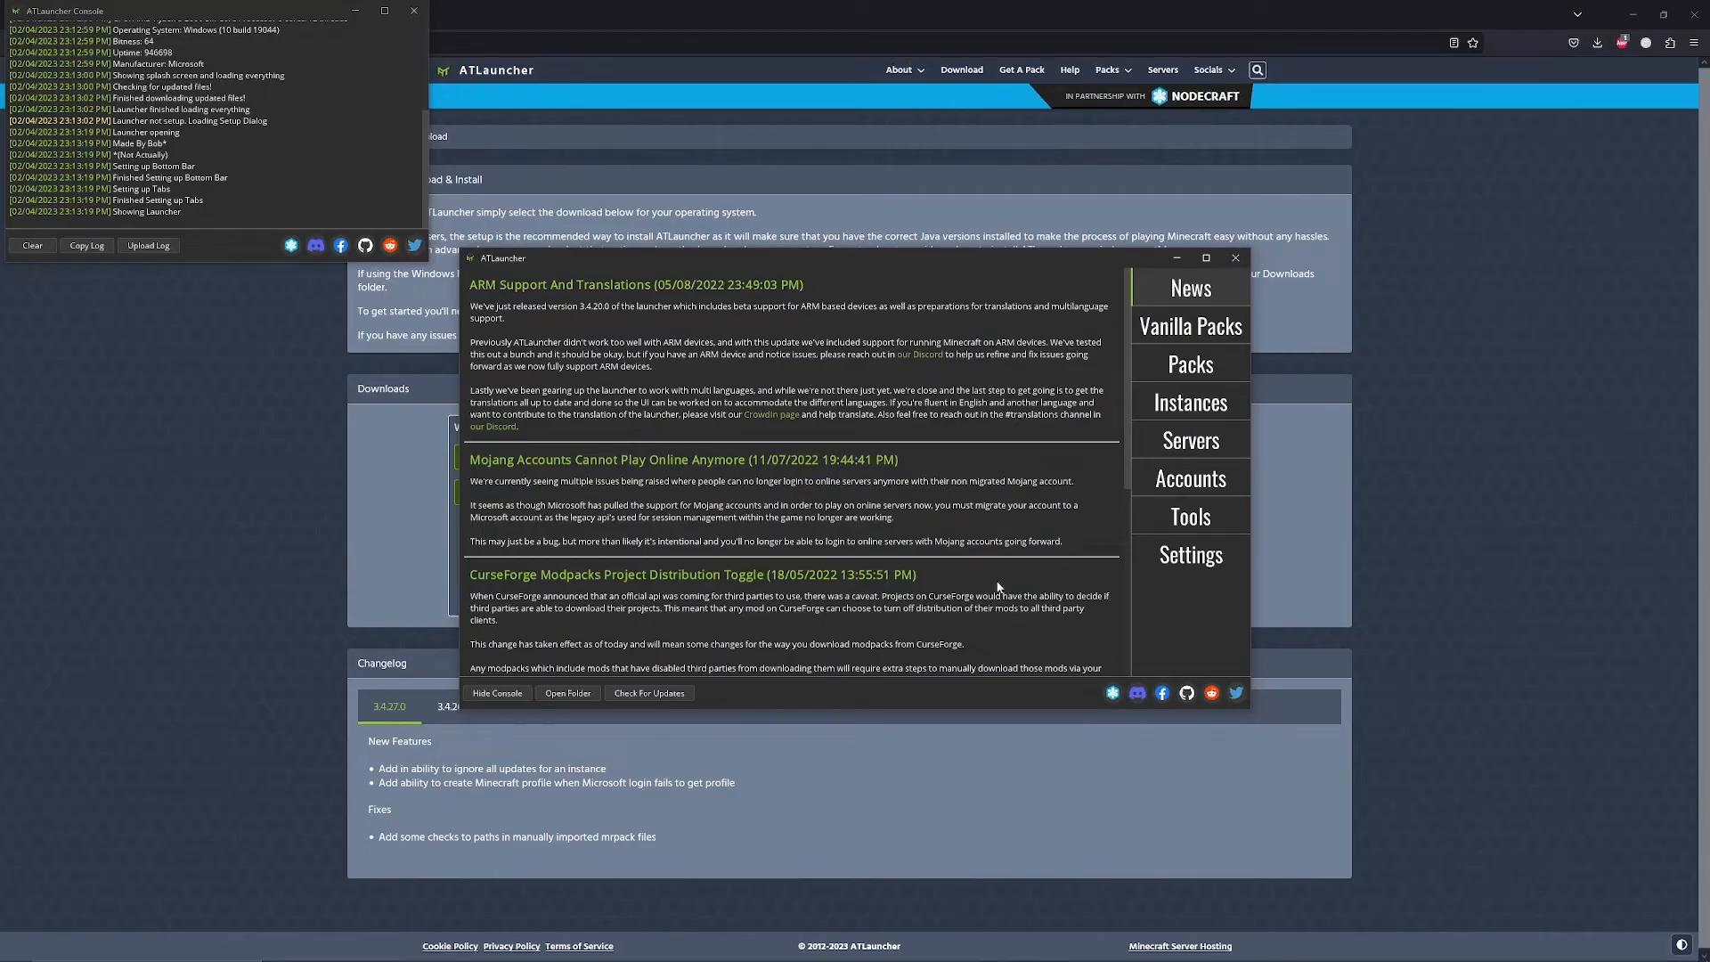
pyautogui.moveTo(1065, 531)
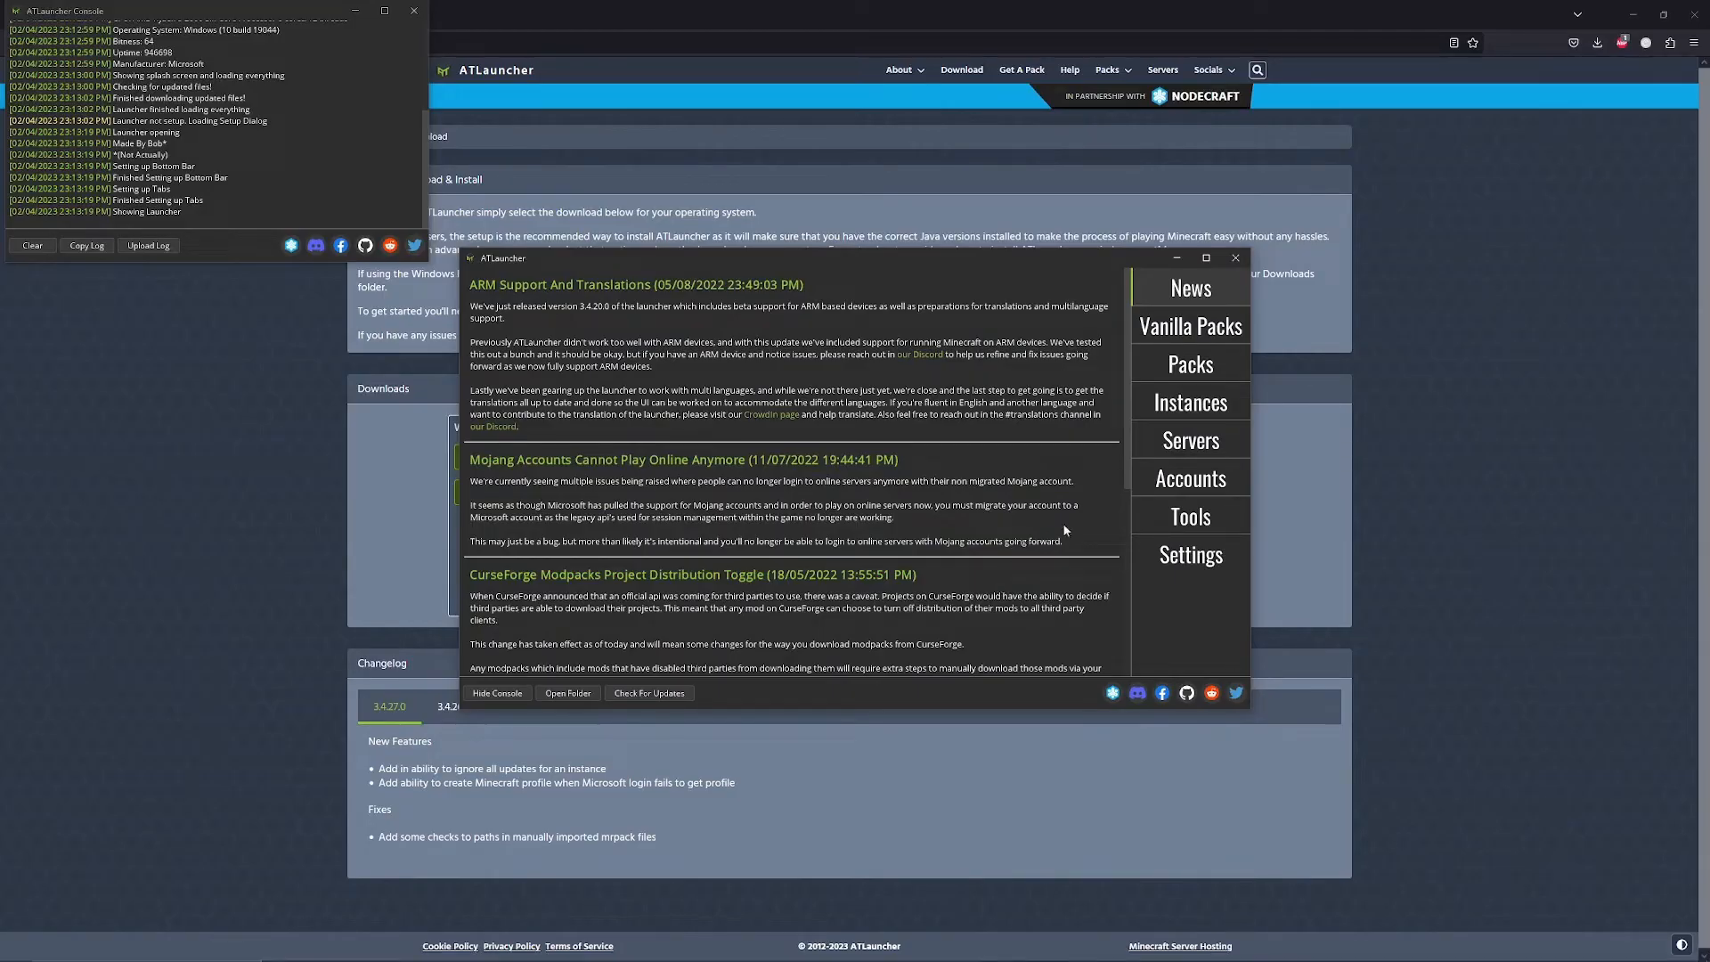
# Step: Add a Microsoft account through Accounts using Login with Microsoft
pyautogui.click(1190, 477)
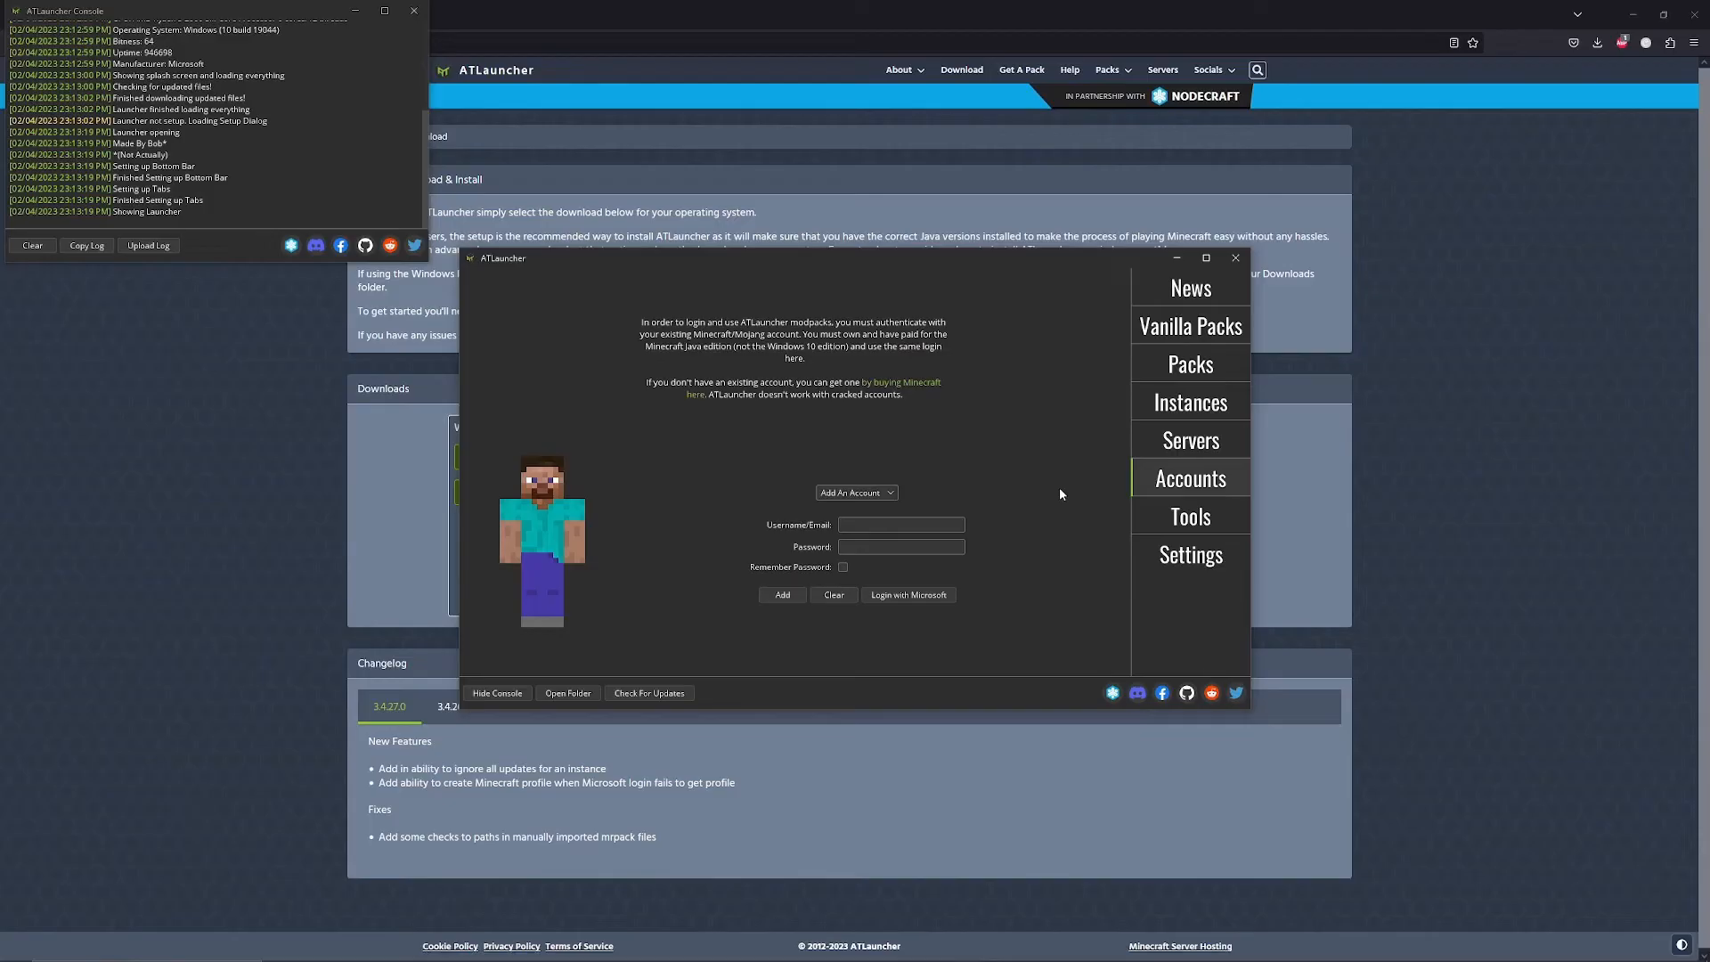
pyautogui.moveTo(682, 499)
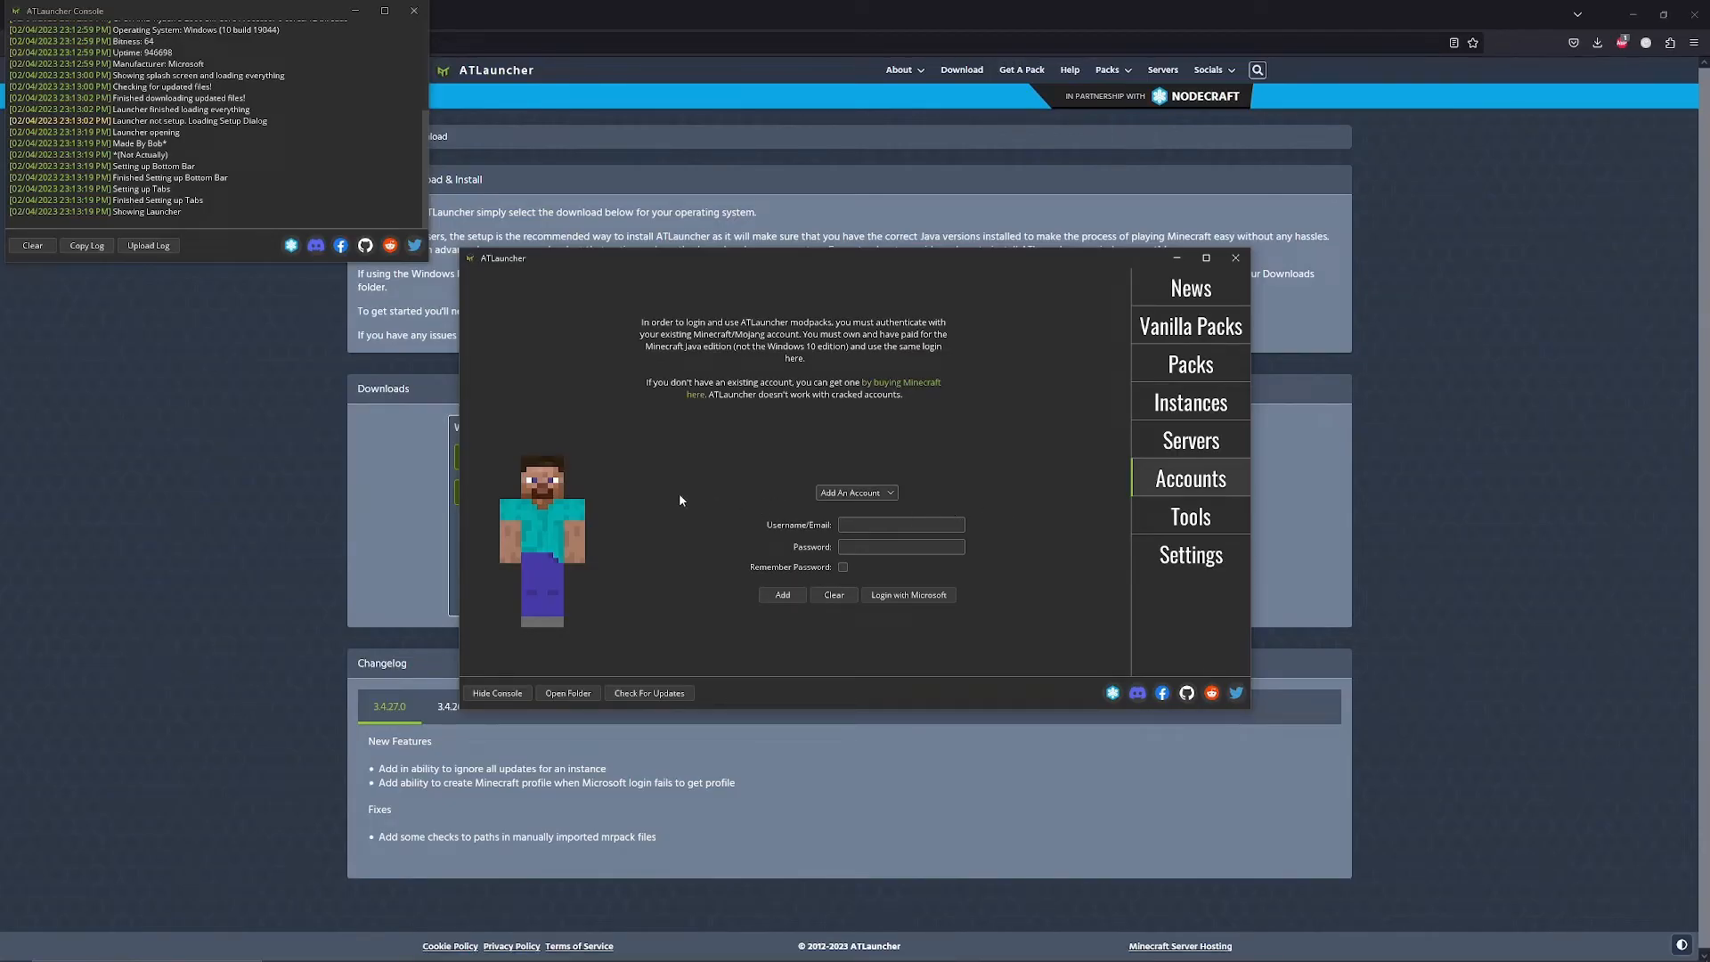
pyautogui.moveTo(707, 503)
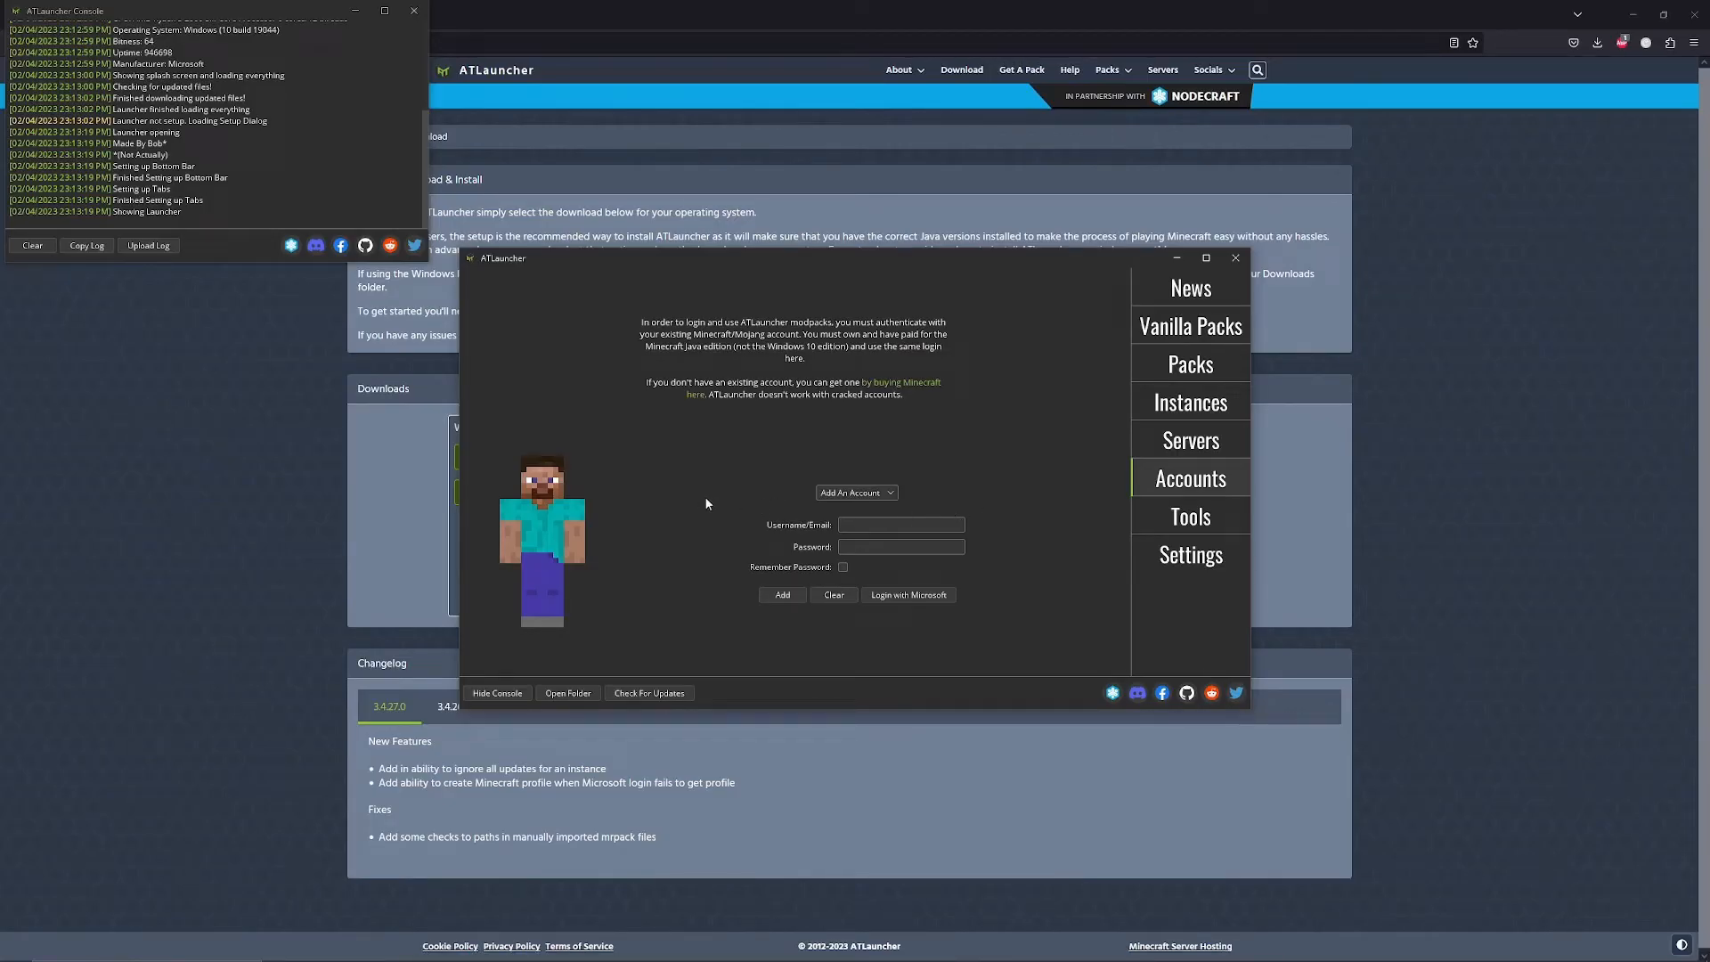
pyautogui.moveTo(913, 636)
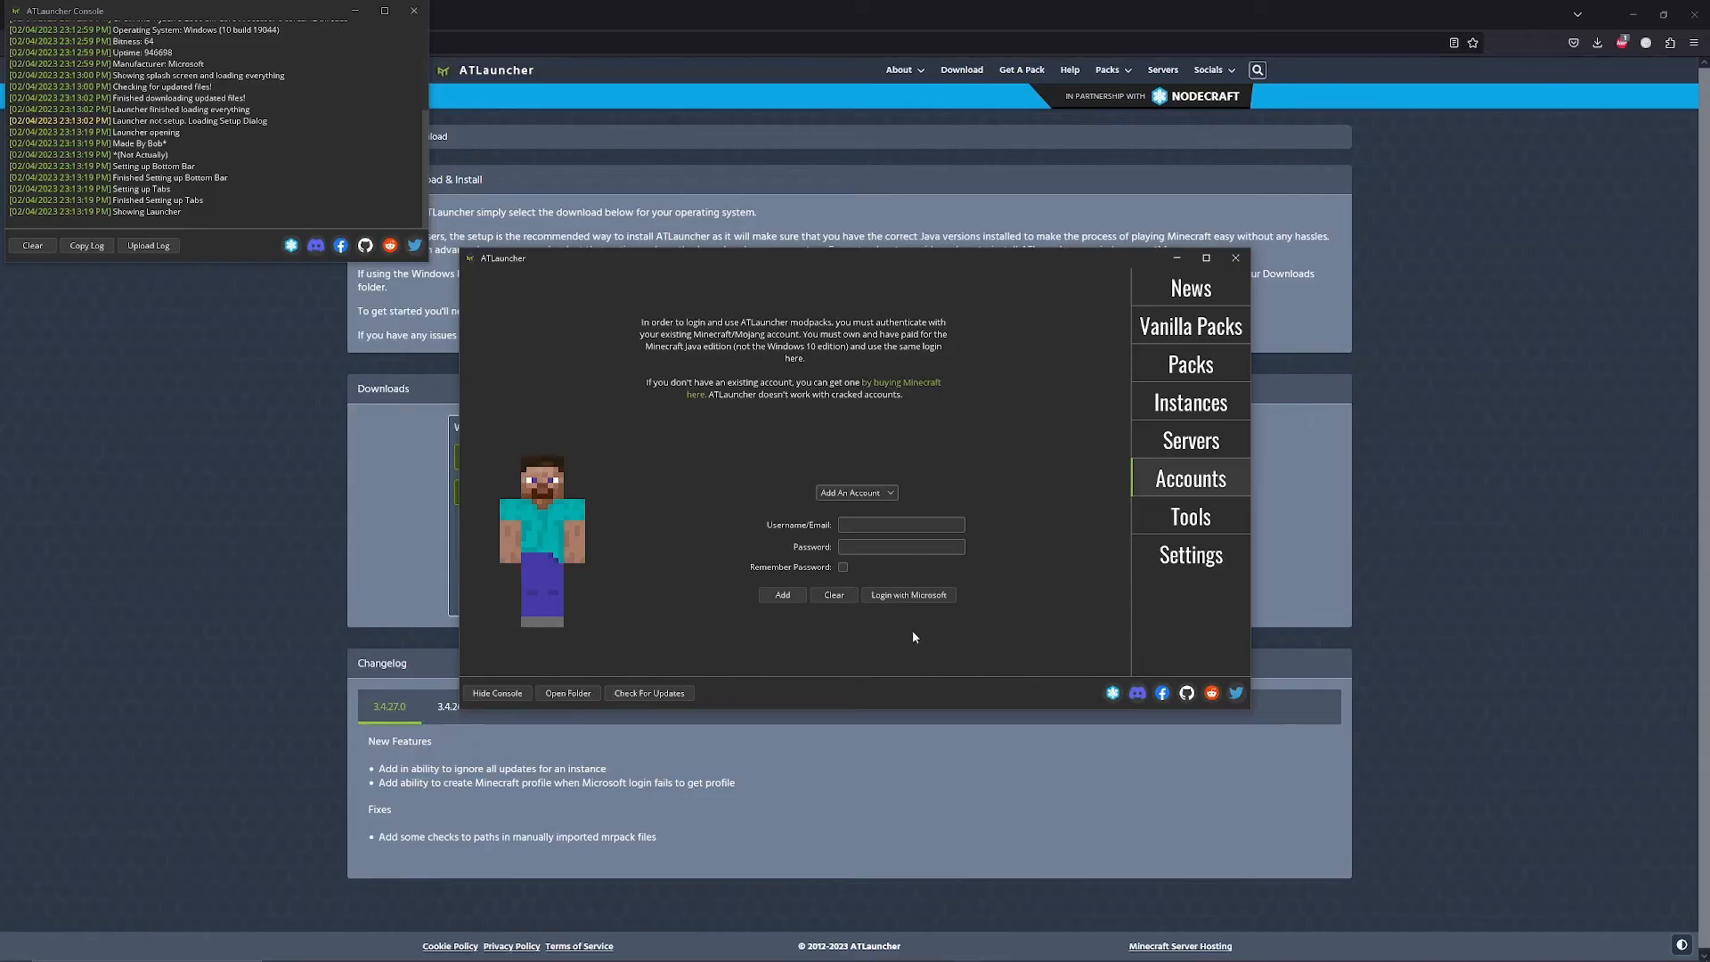
pyautogui.click(908, 595)
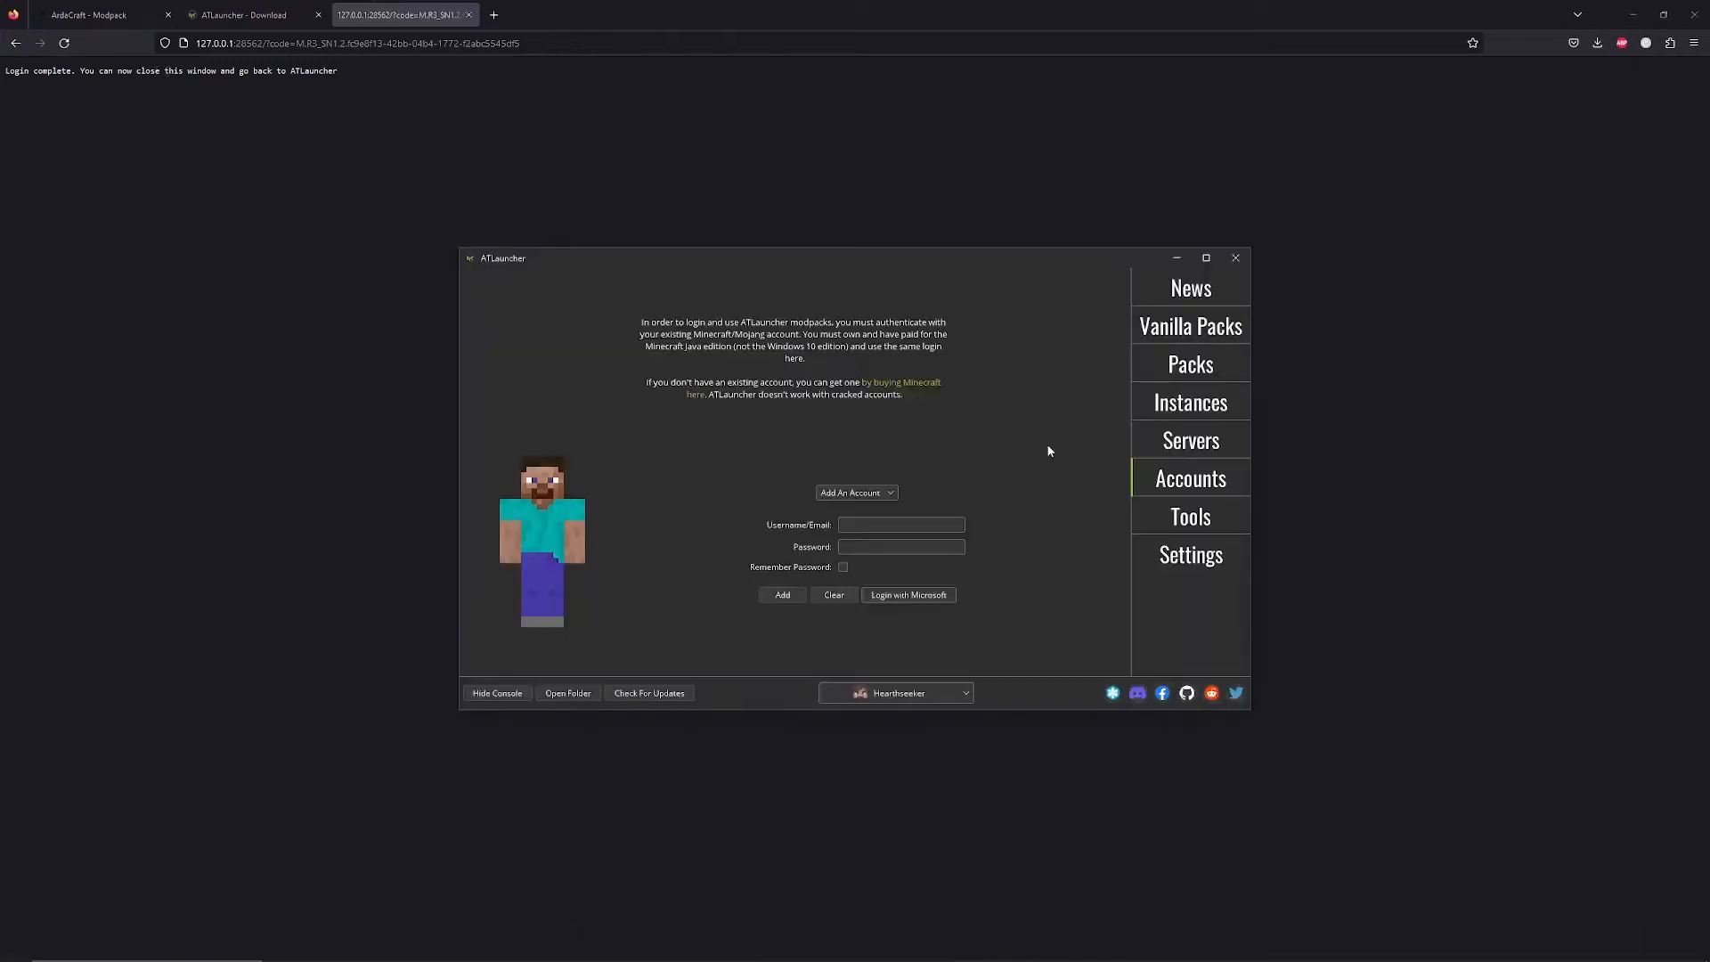
pyautogui.moveTo(1160, 367)
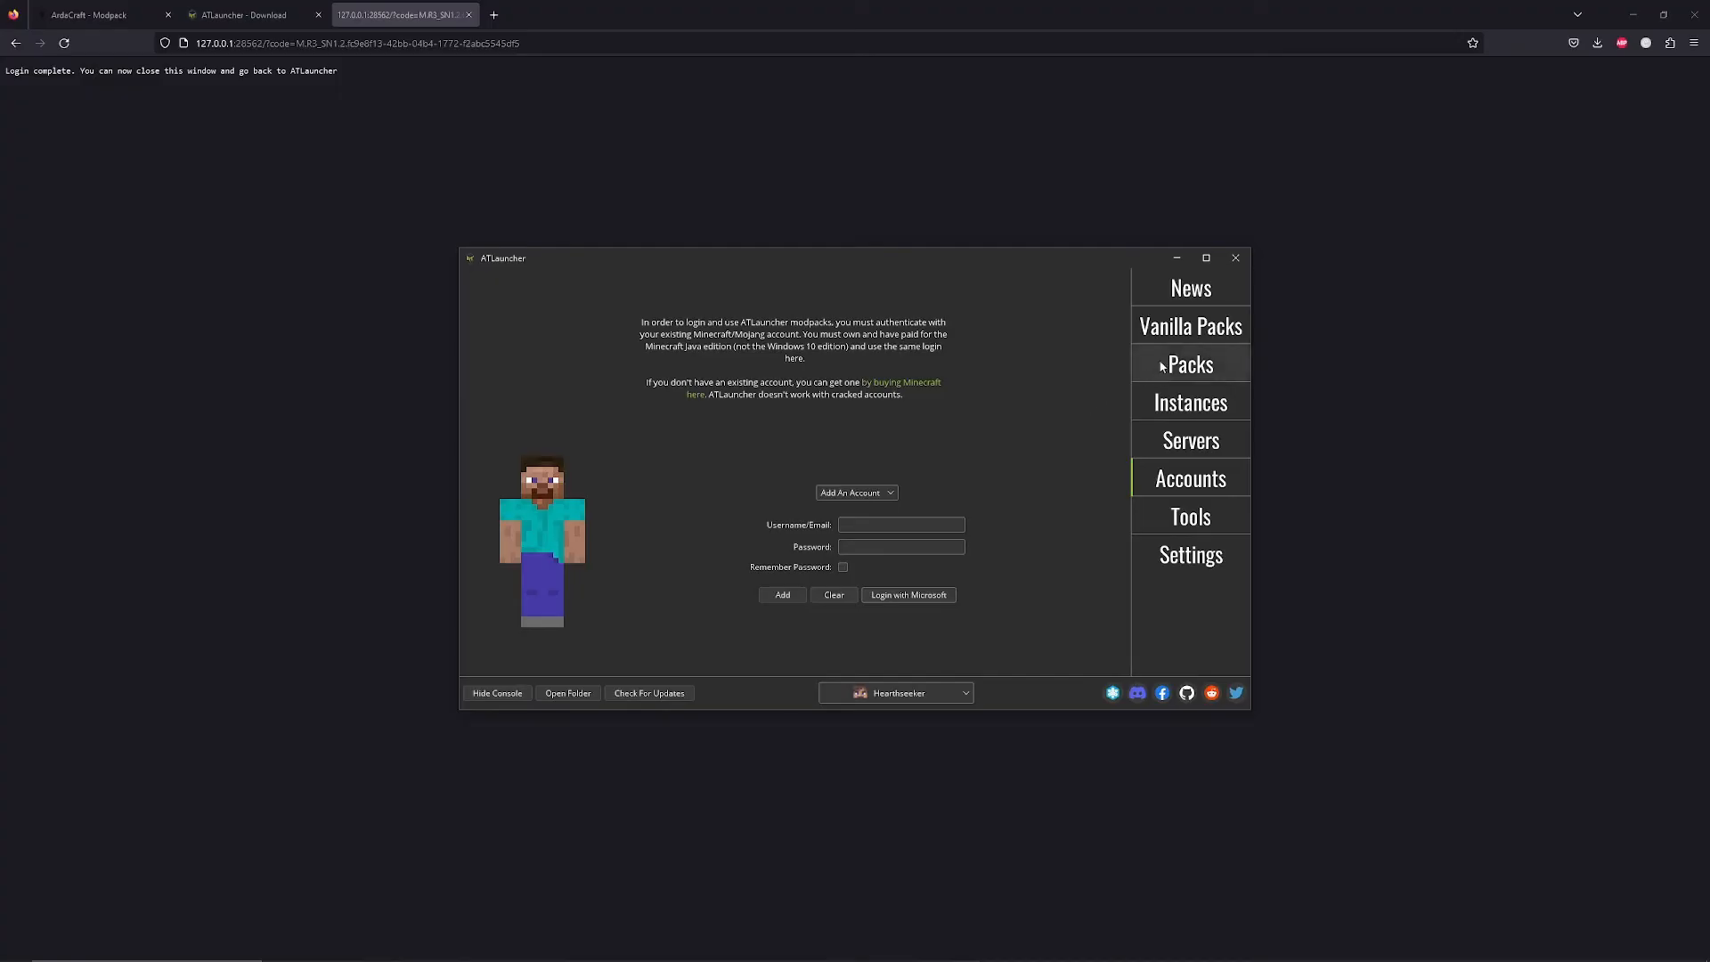
# Step: Search Modrinth packs for 'ArdaCraft' and install it as a new instance
pyautogui.click(1190, 363)
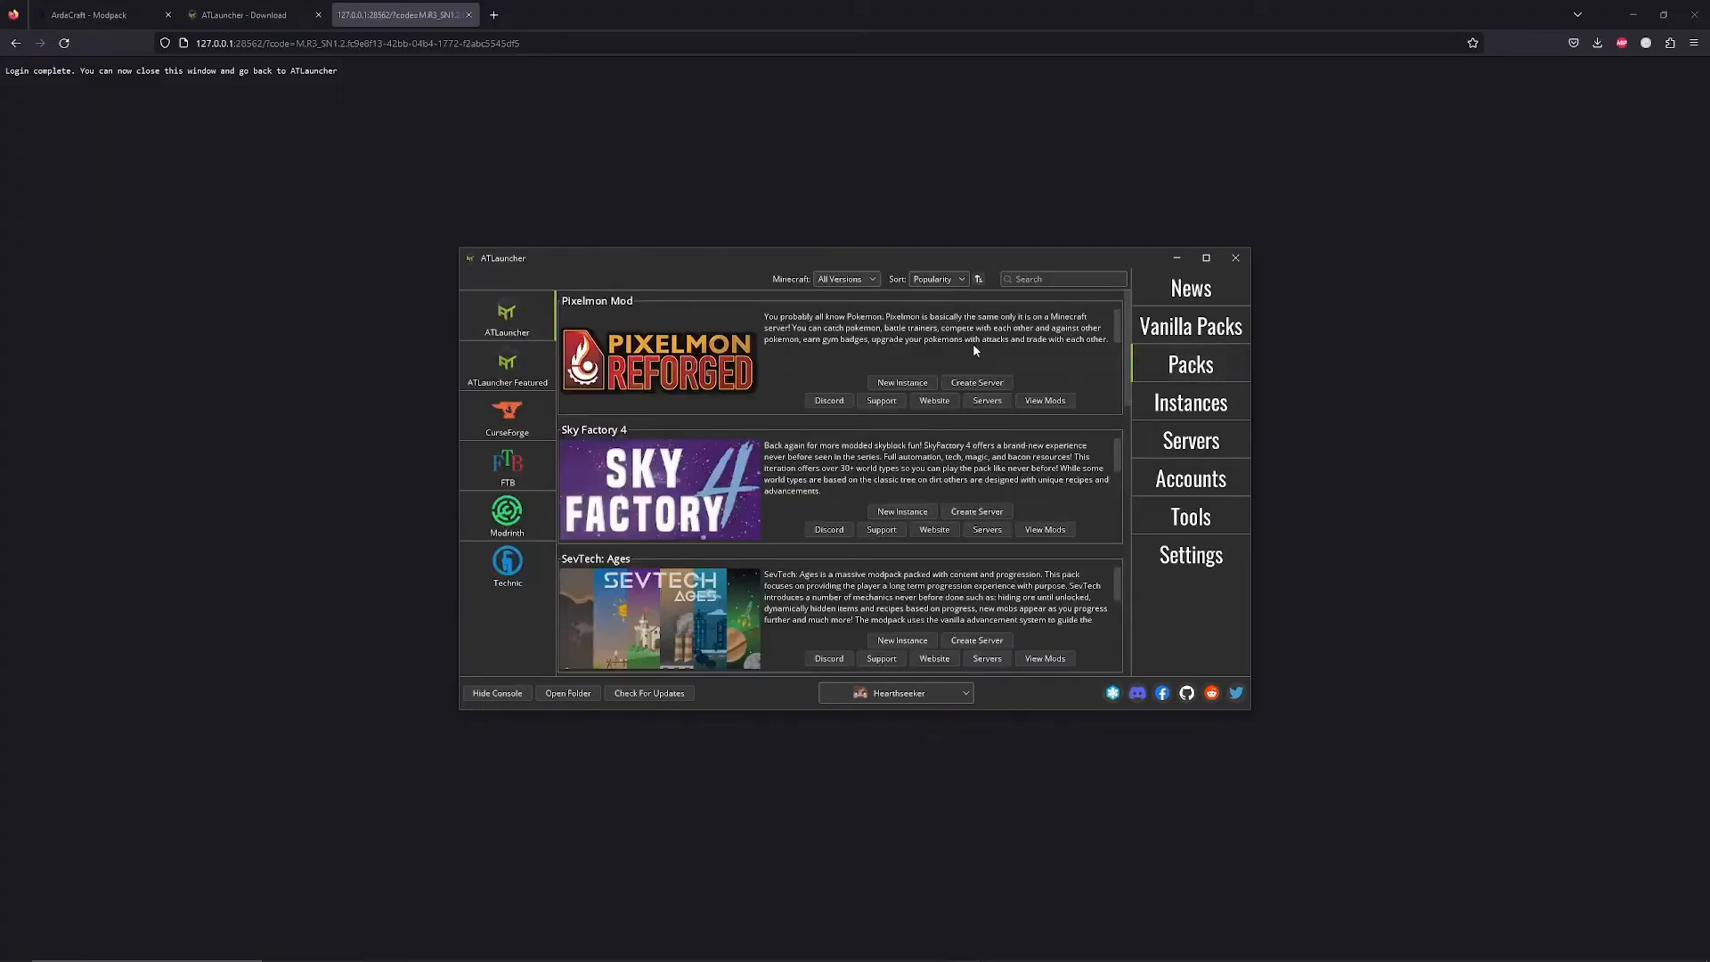
pyautogui.moveTo(507, 520)
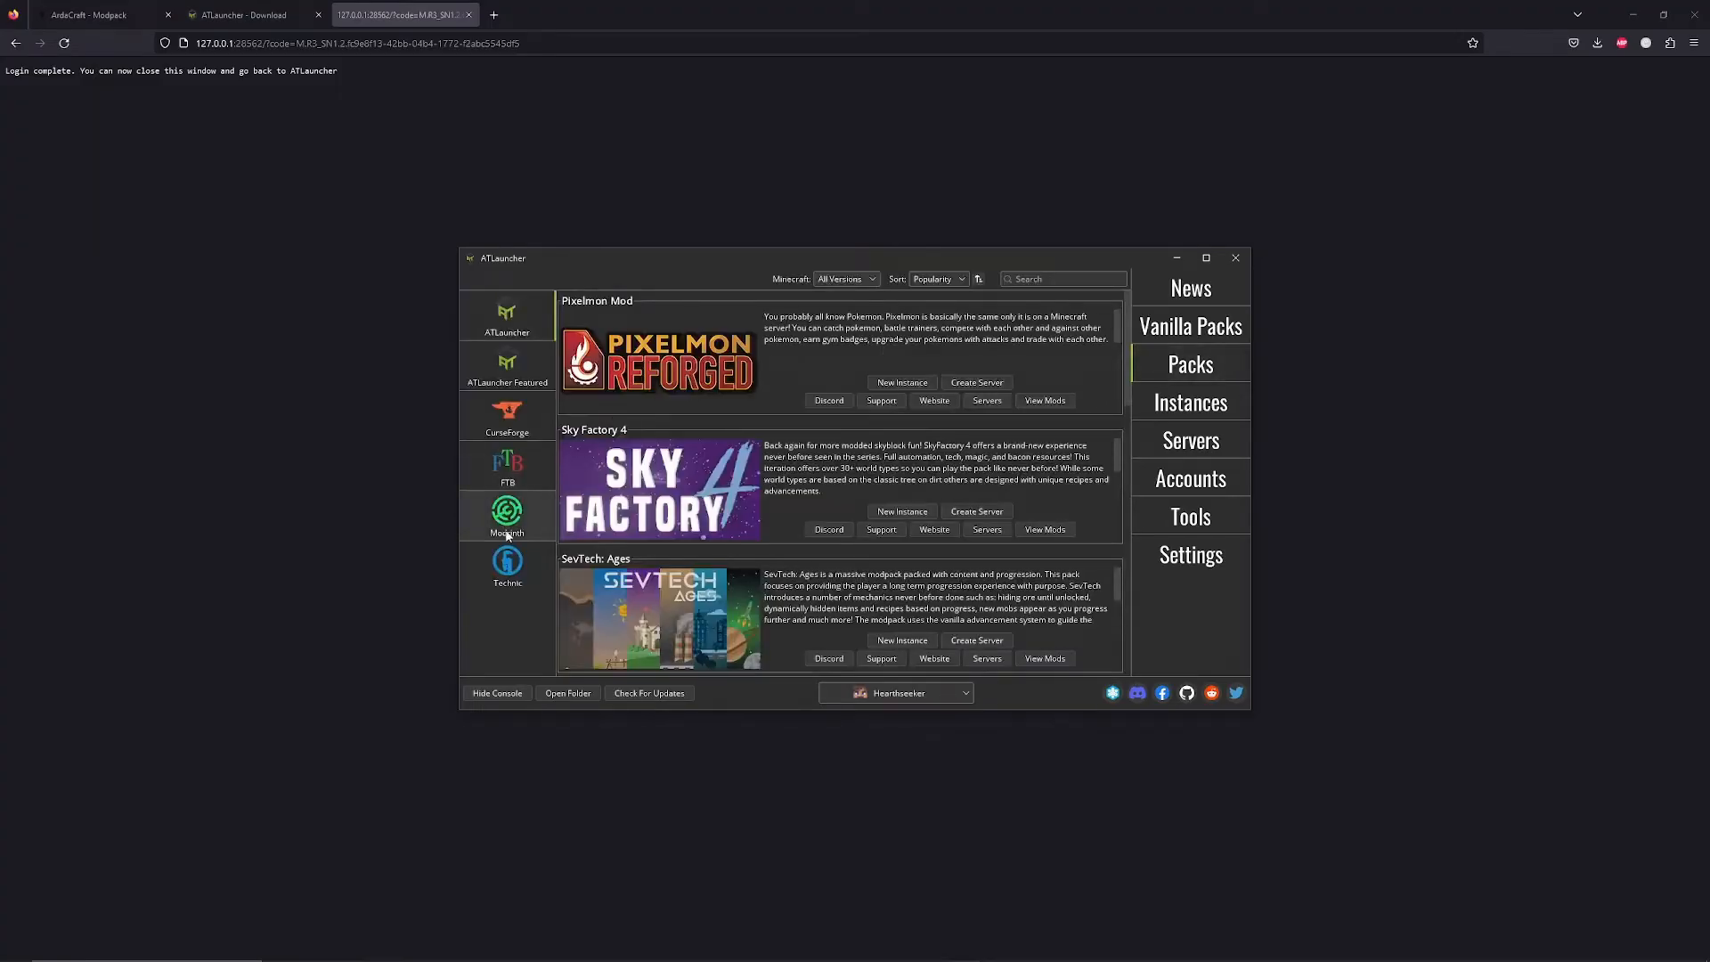
pyautogui.click(507, 515)
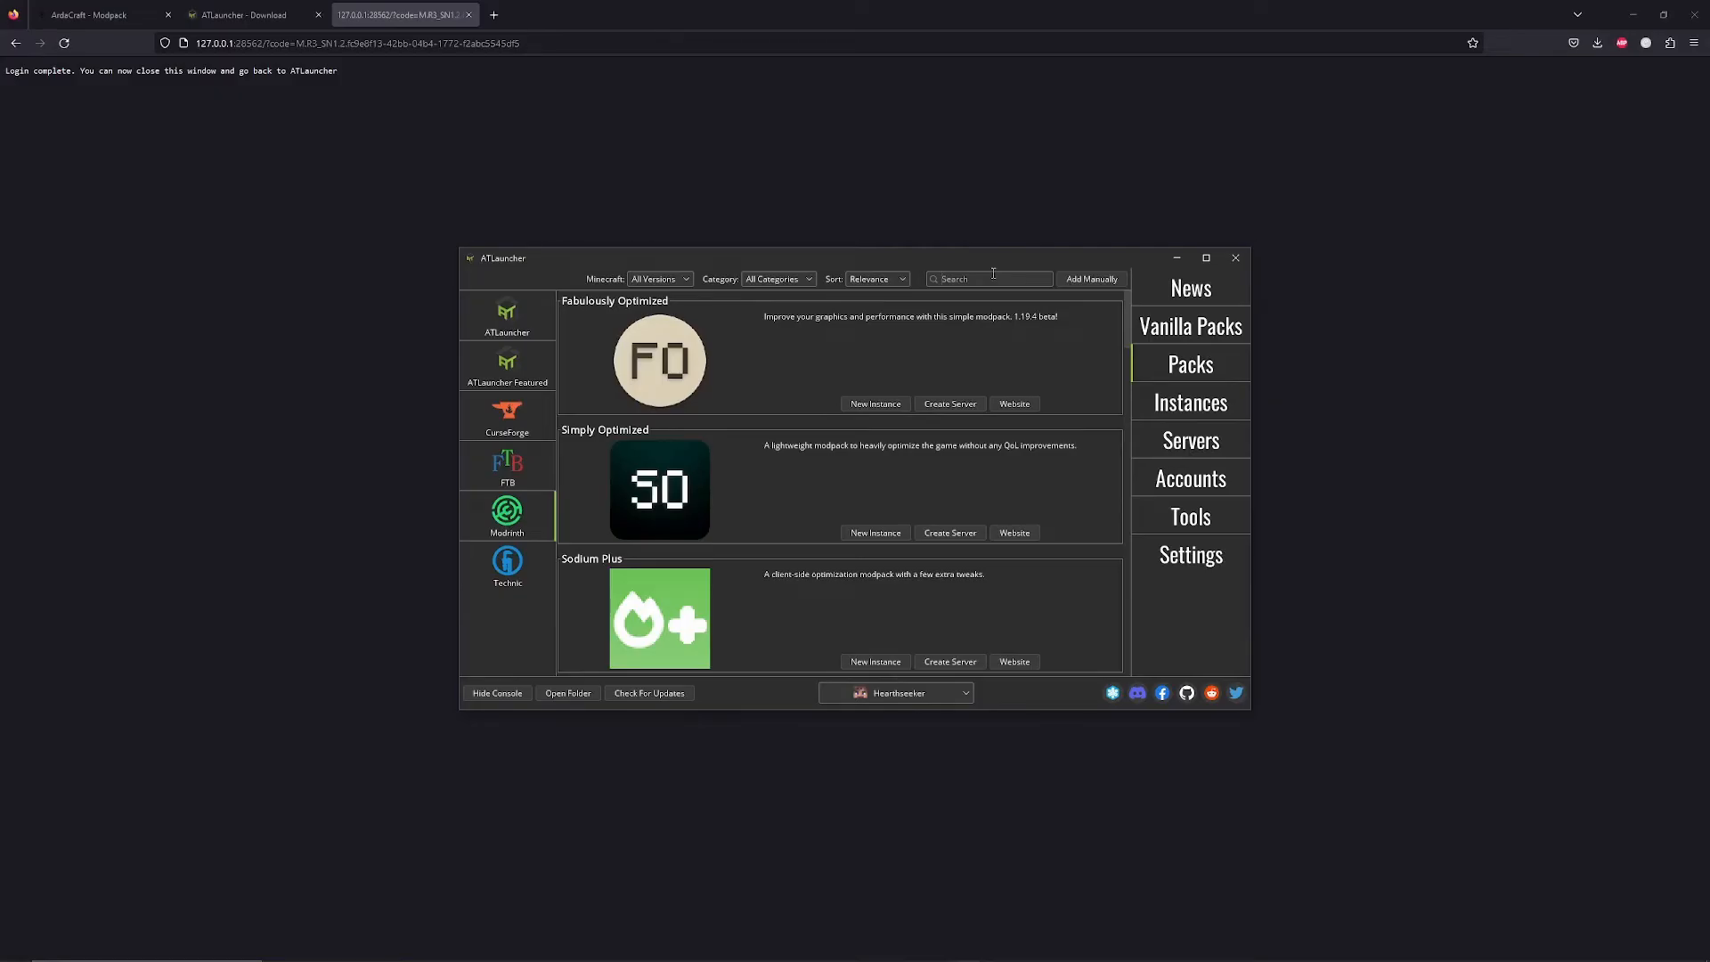
pyautogui.write('ArdaCraft')
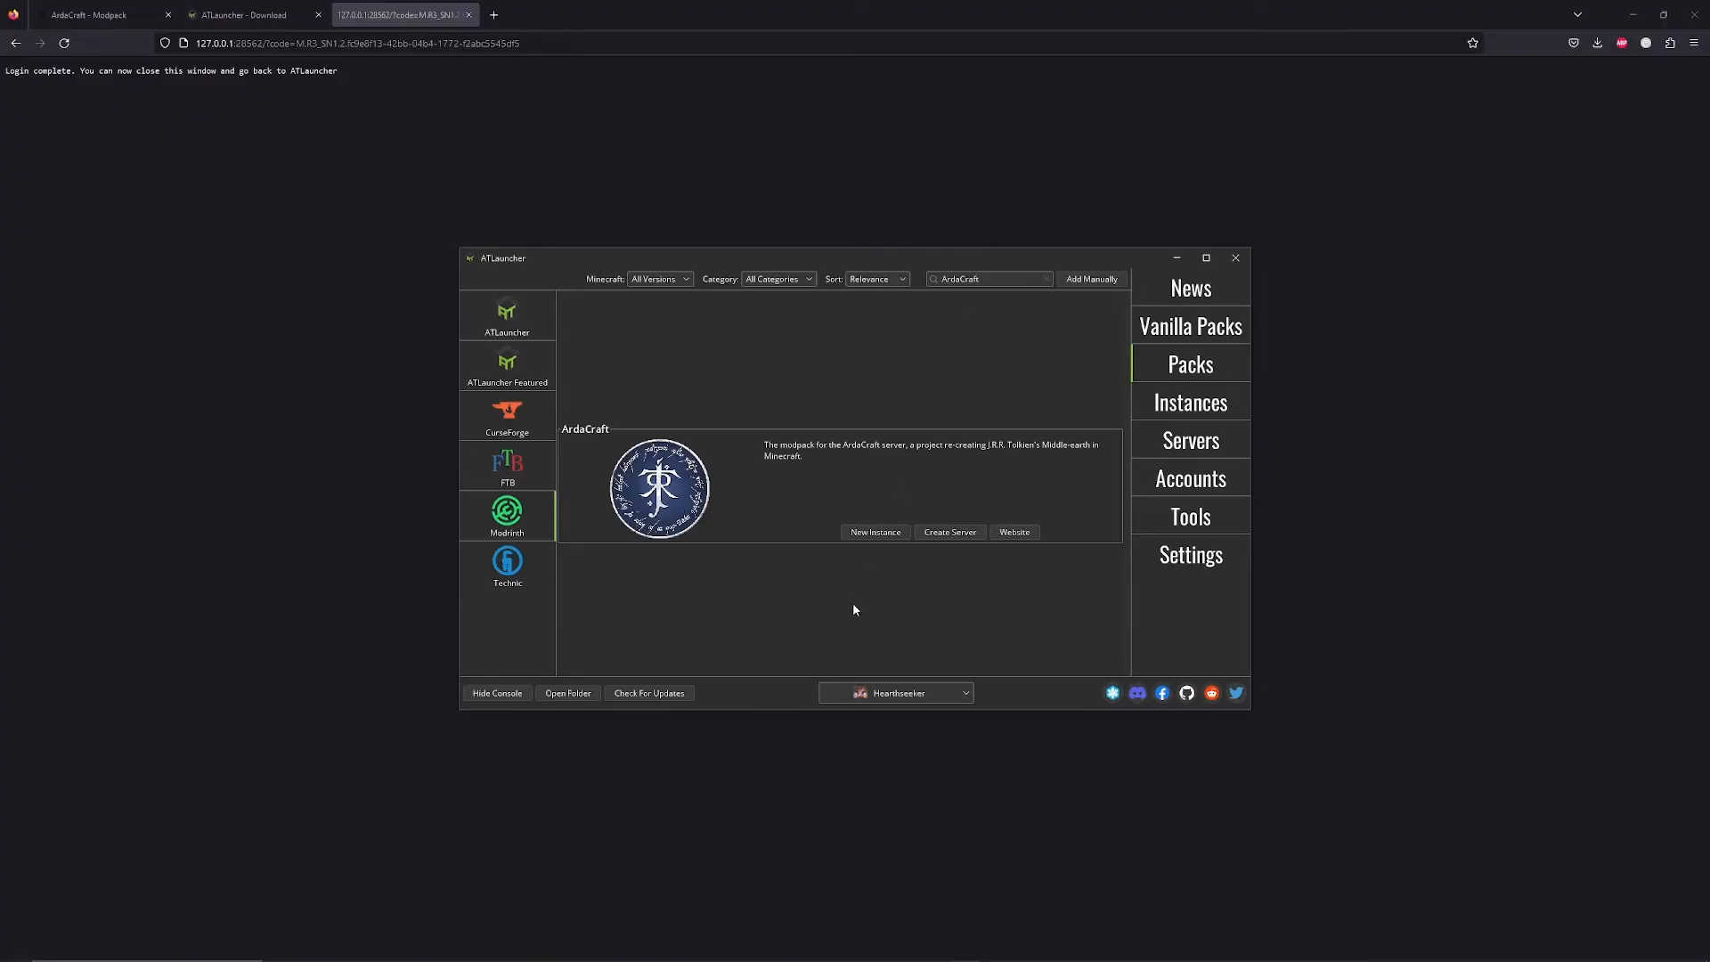
pyautogui.click(876, 531)
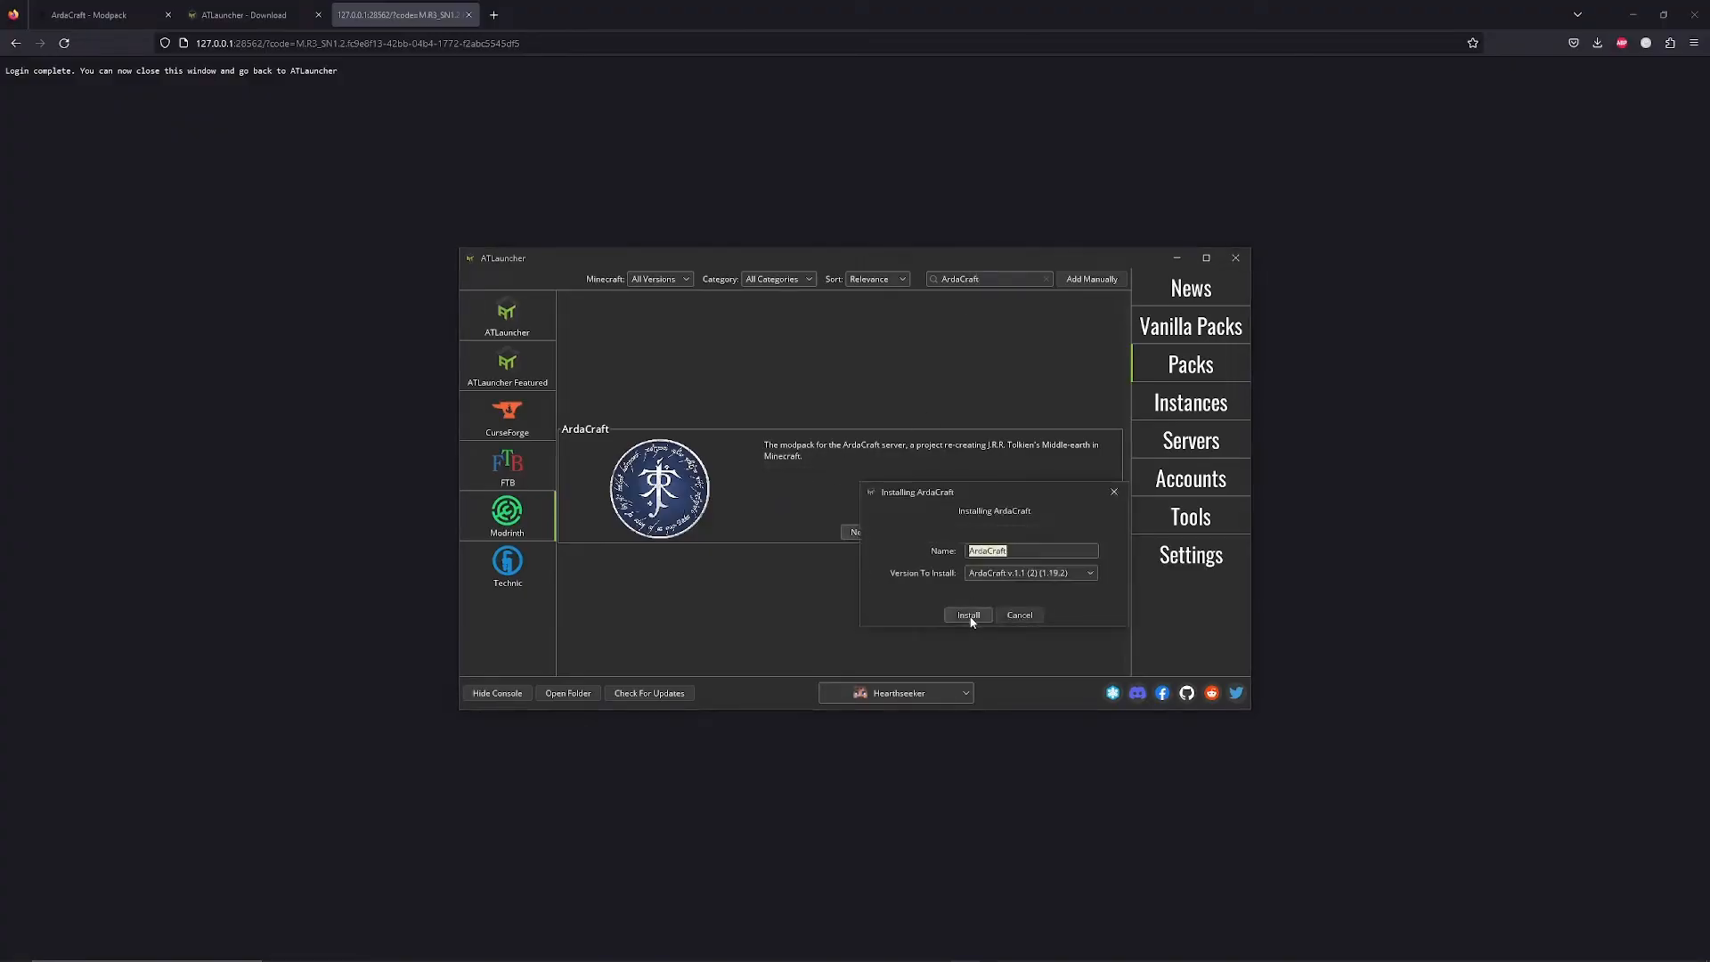
pyautogui.click(967, 614)
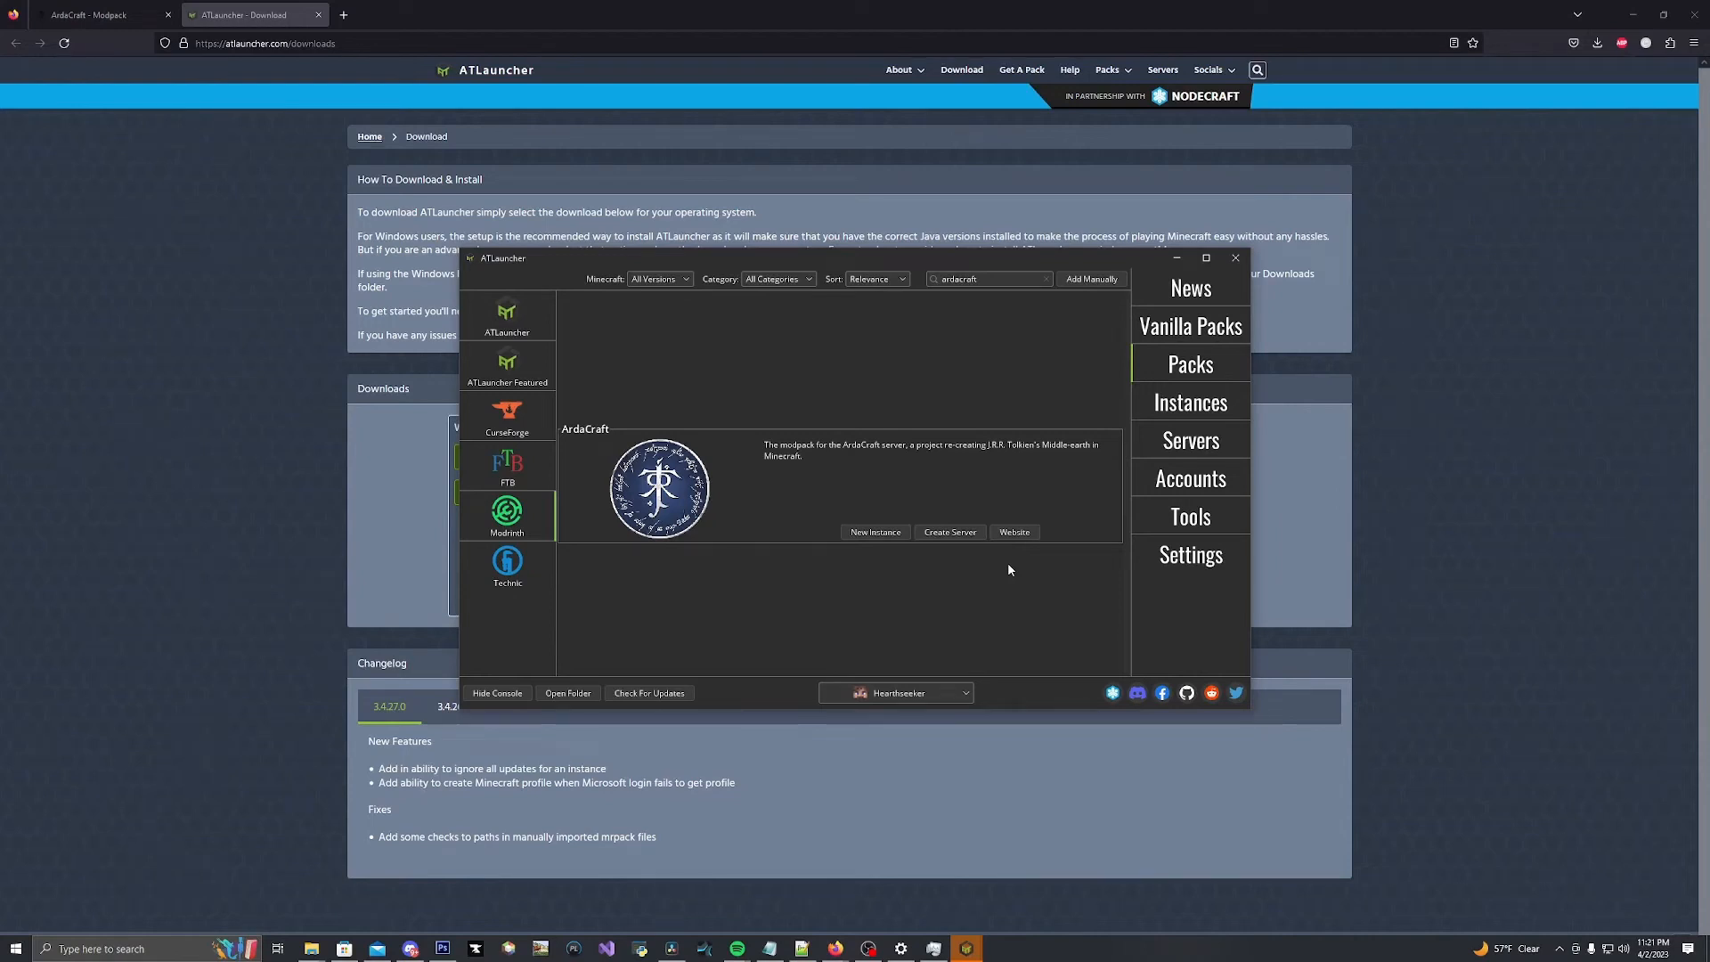
pyautogui.moveTo(1151, 386)
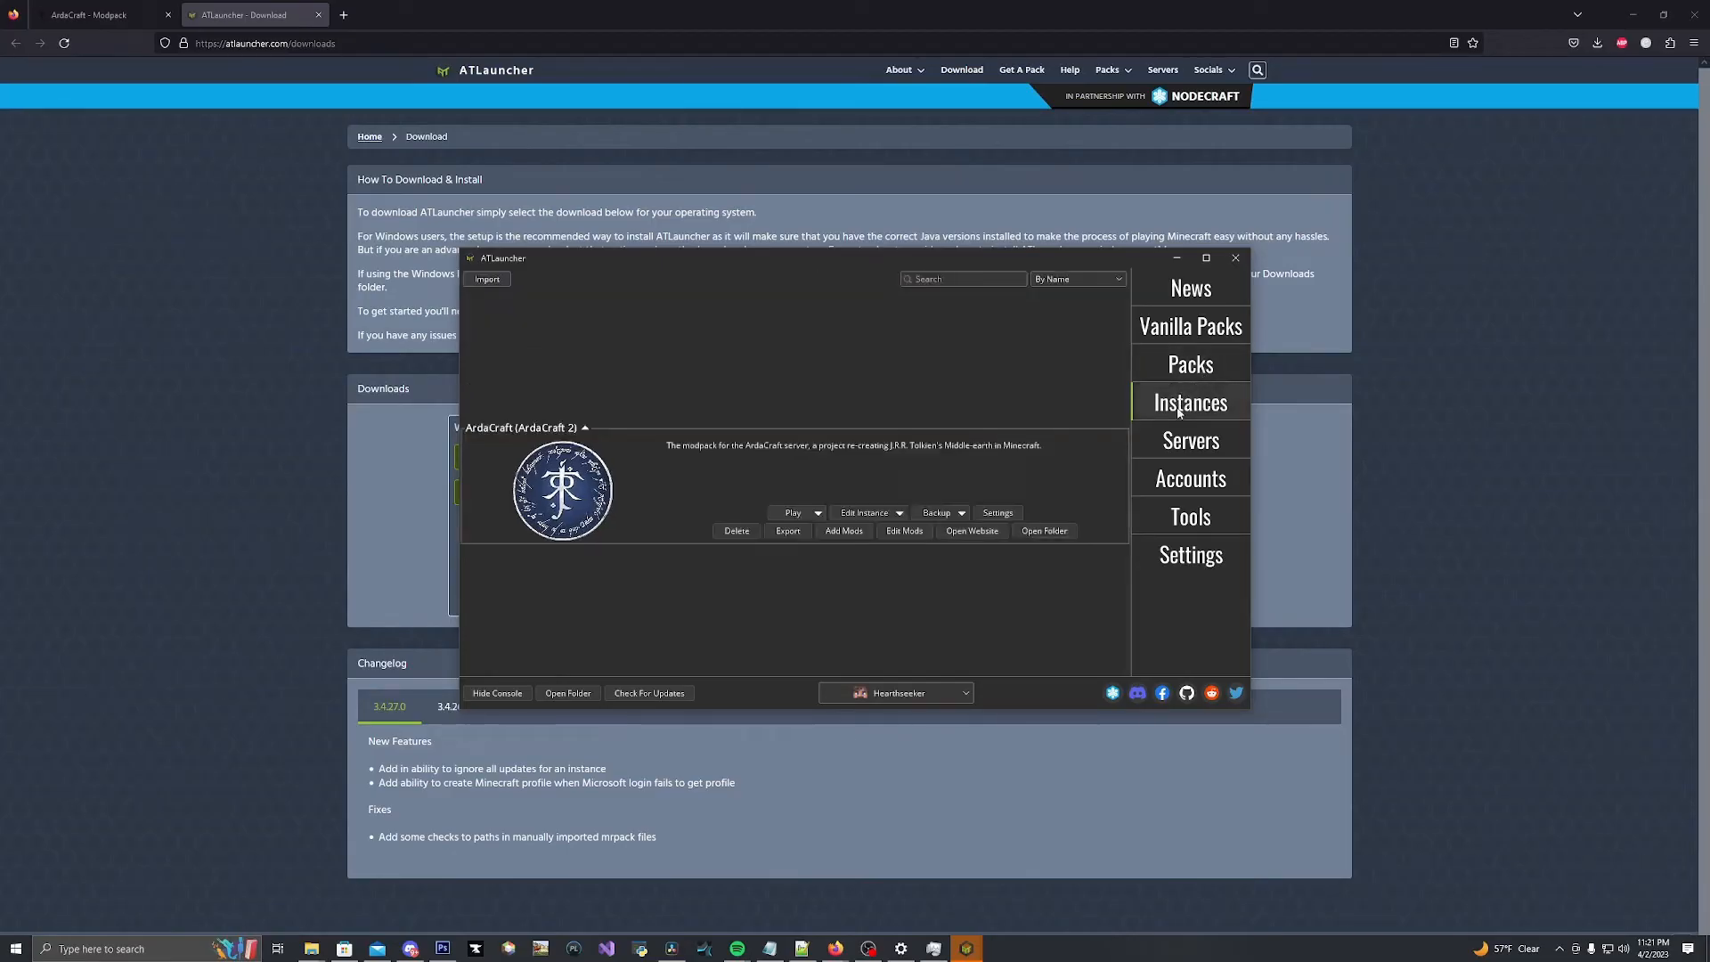
pyautogui.moveTo(733, 509)
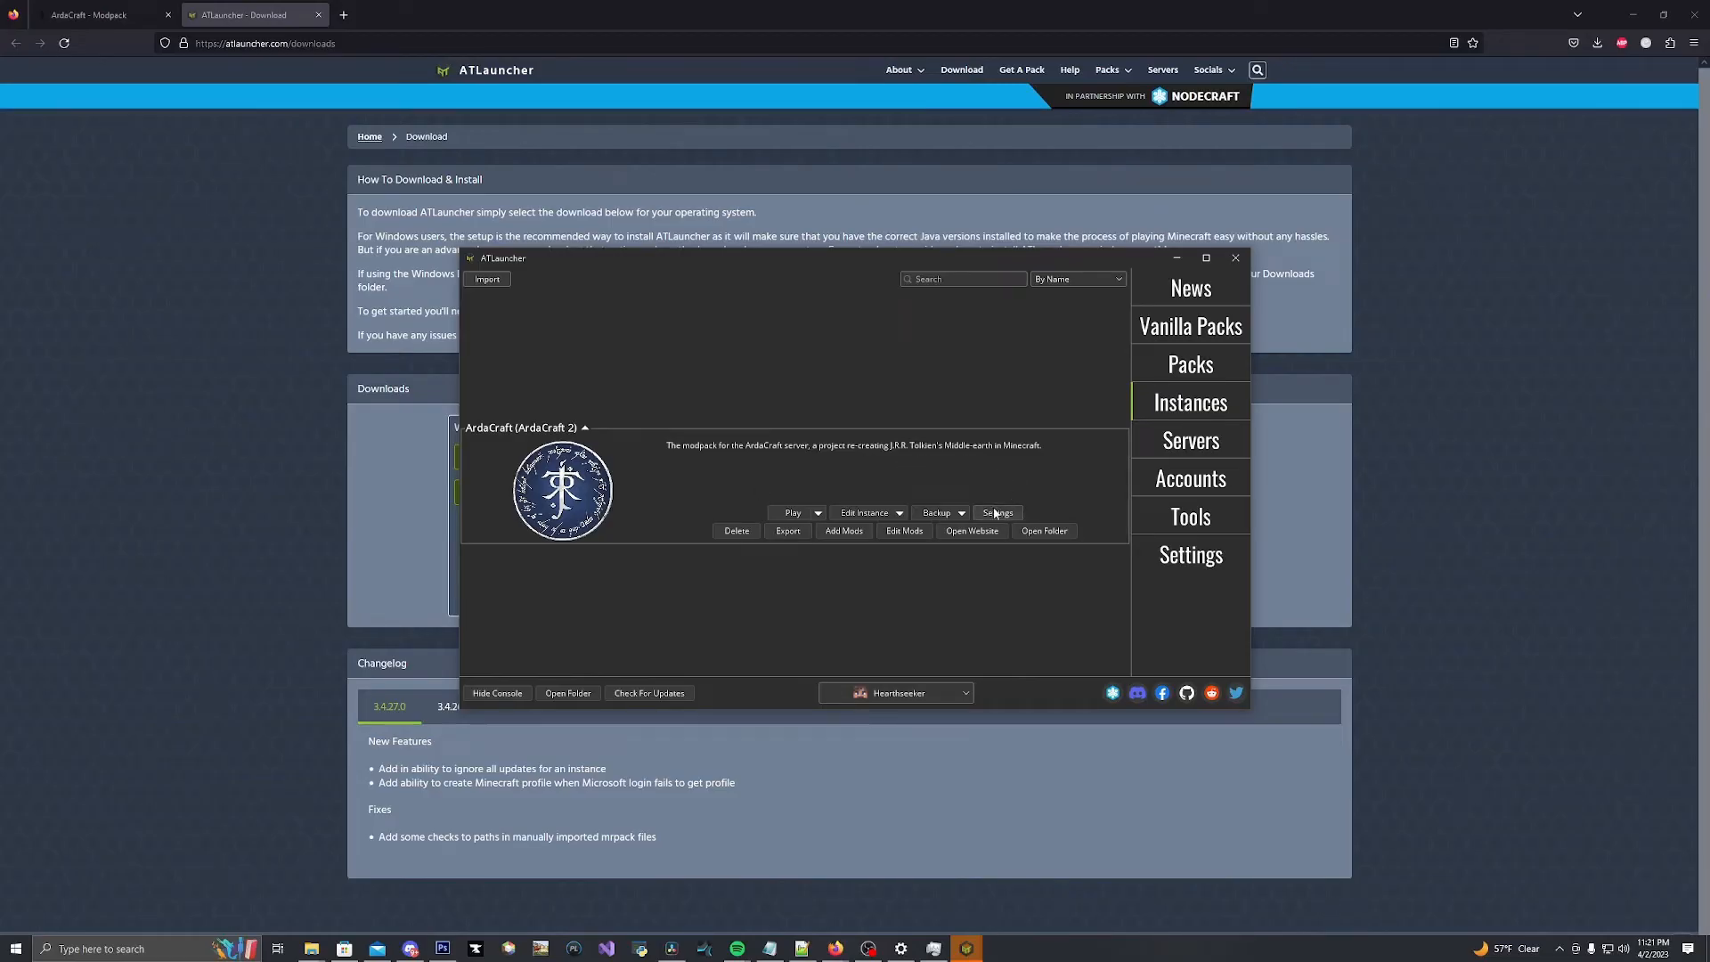
# Step: Set the ArdaCraft instance's Java/Minecraft Maximum Memory to 8192 MB and save
pyautogui.click(997, 512)
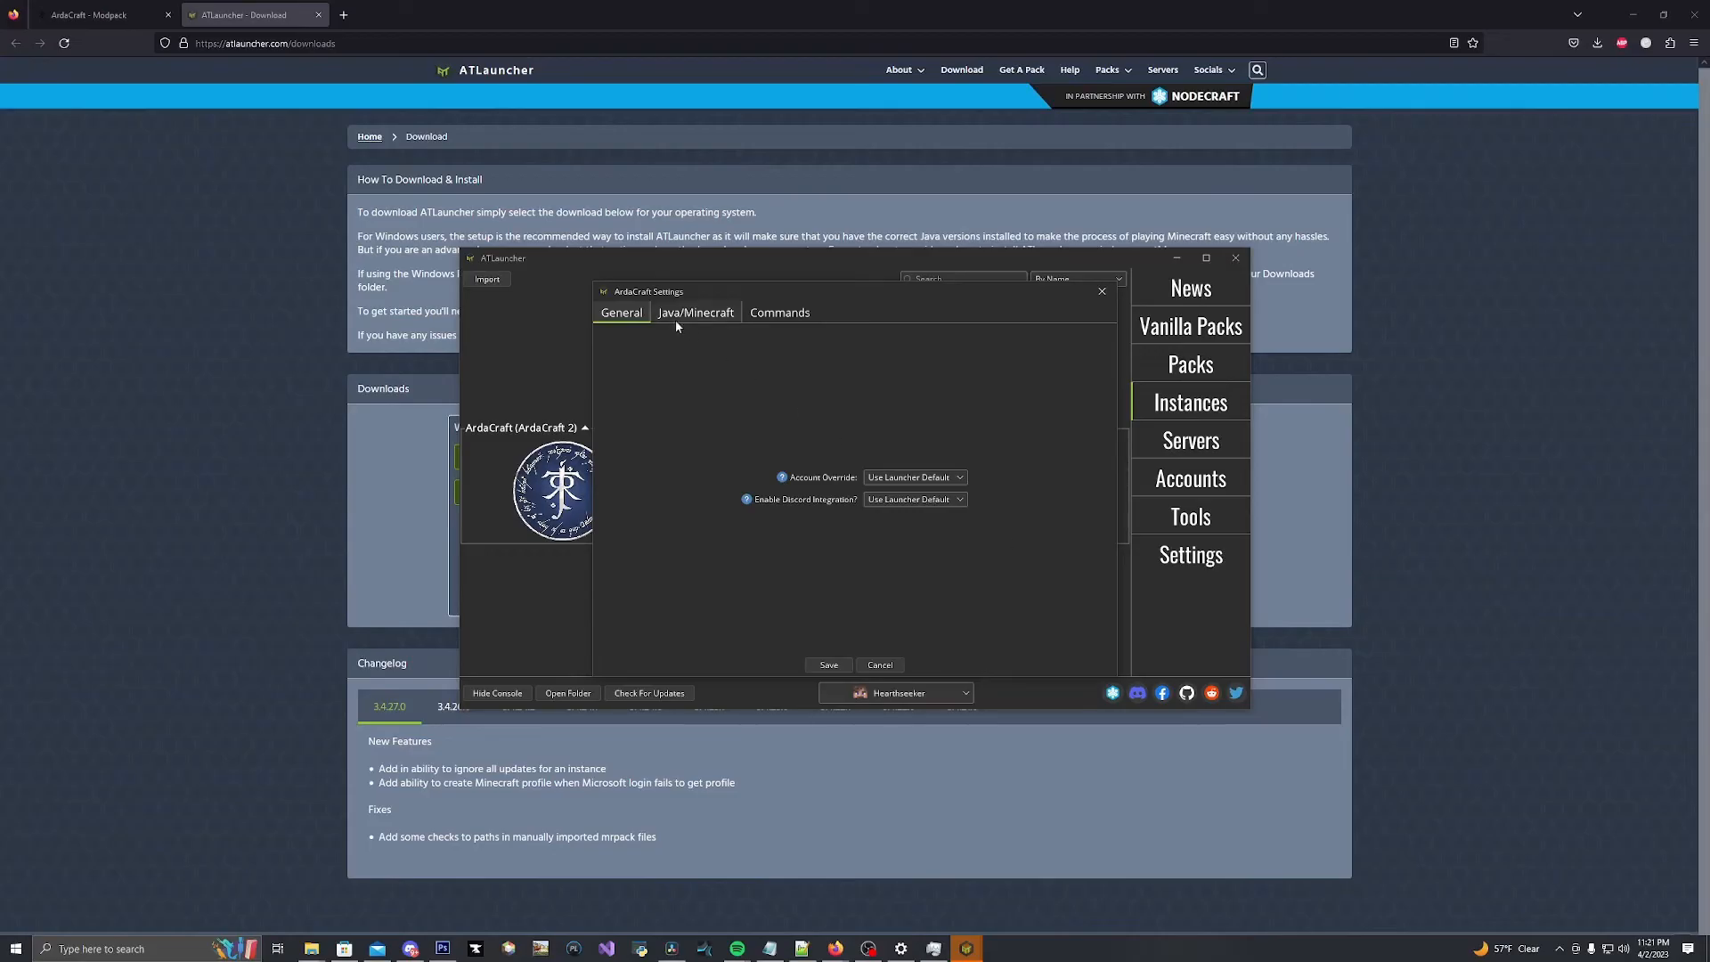
pyautogui.click(695, 312)
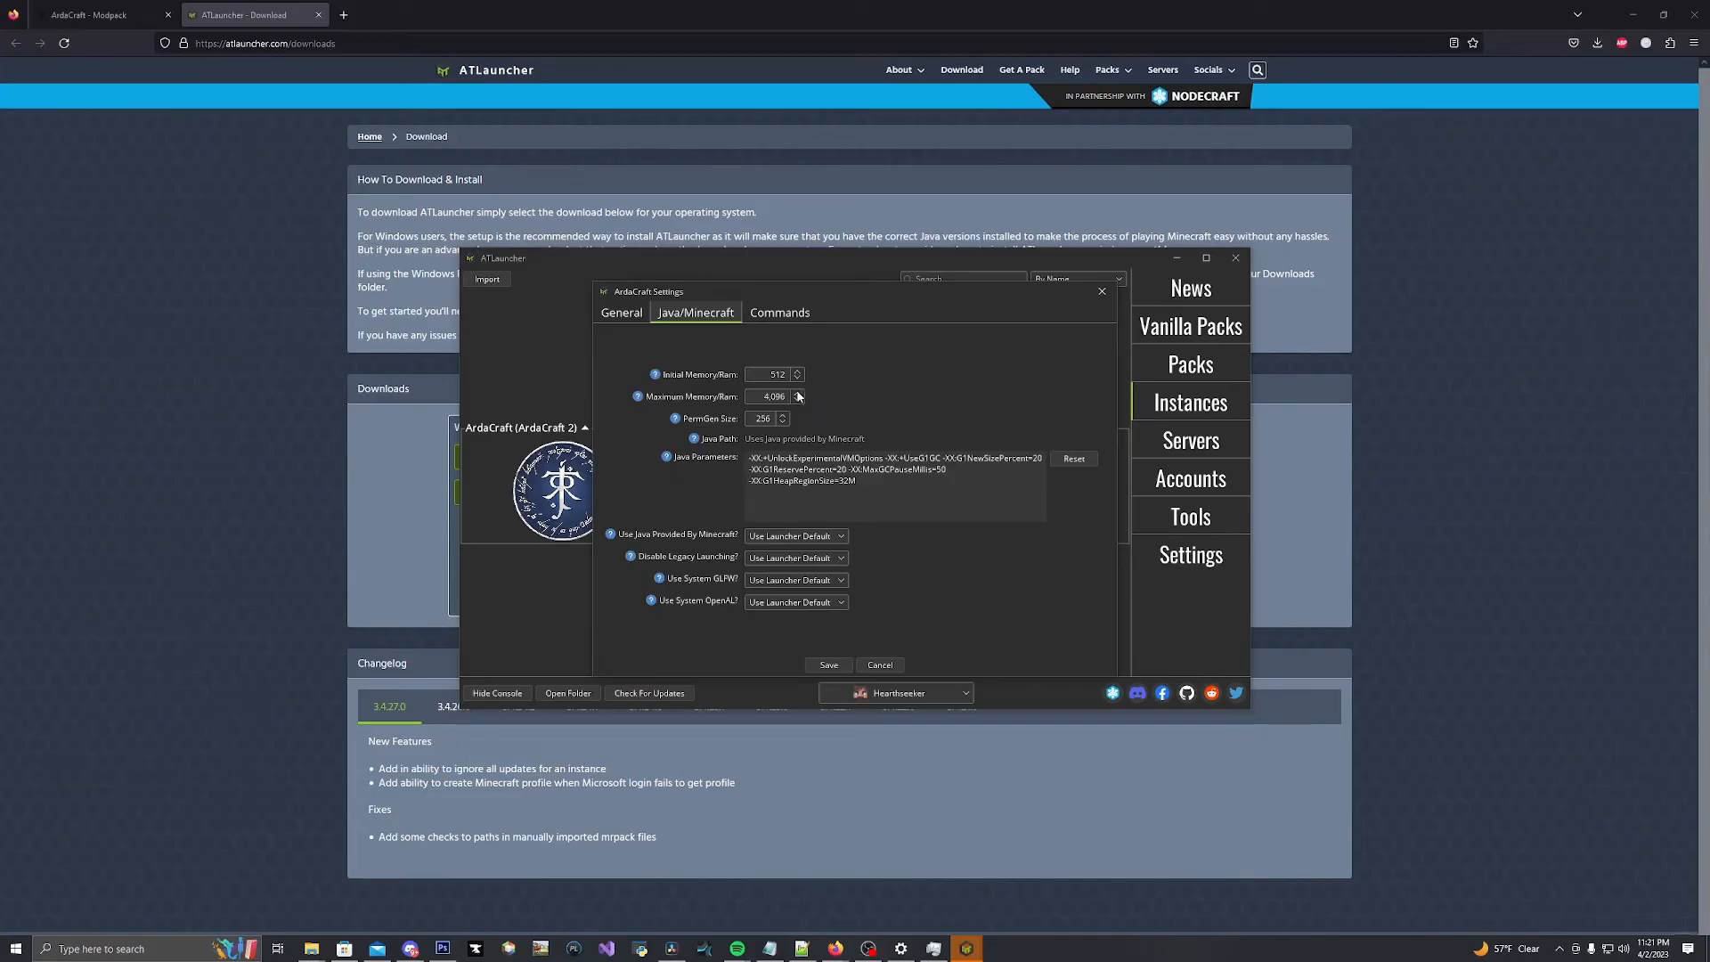
pyautogui.click(797, 393)
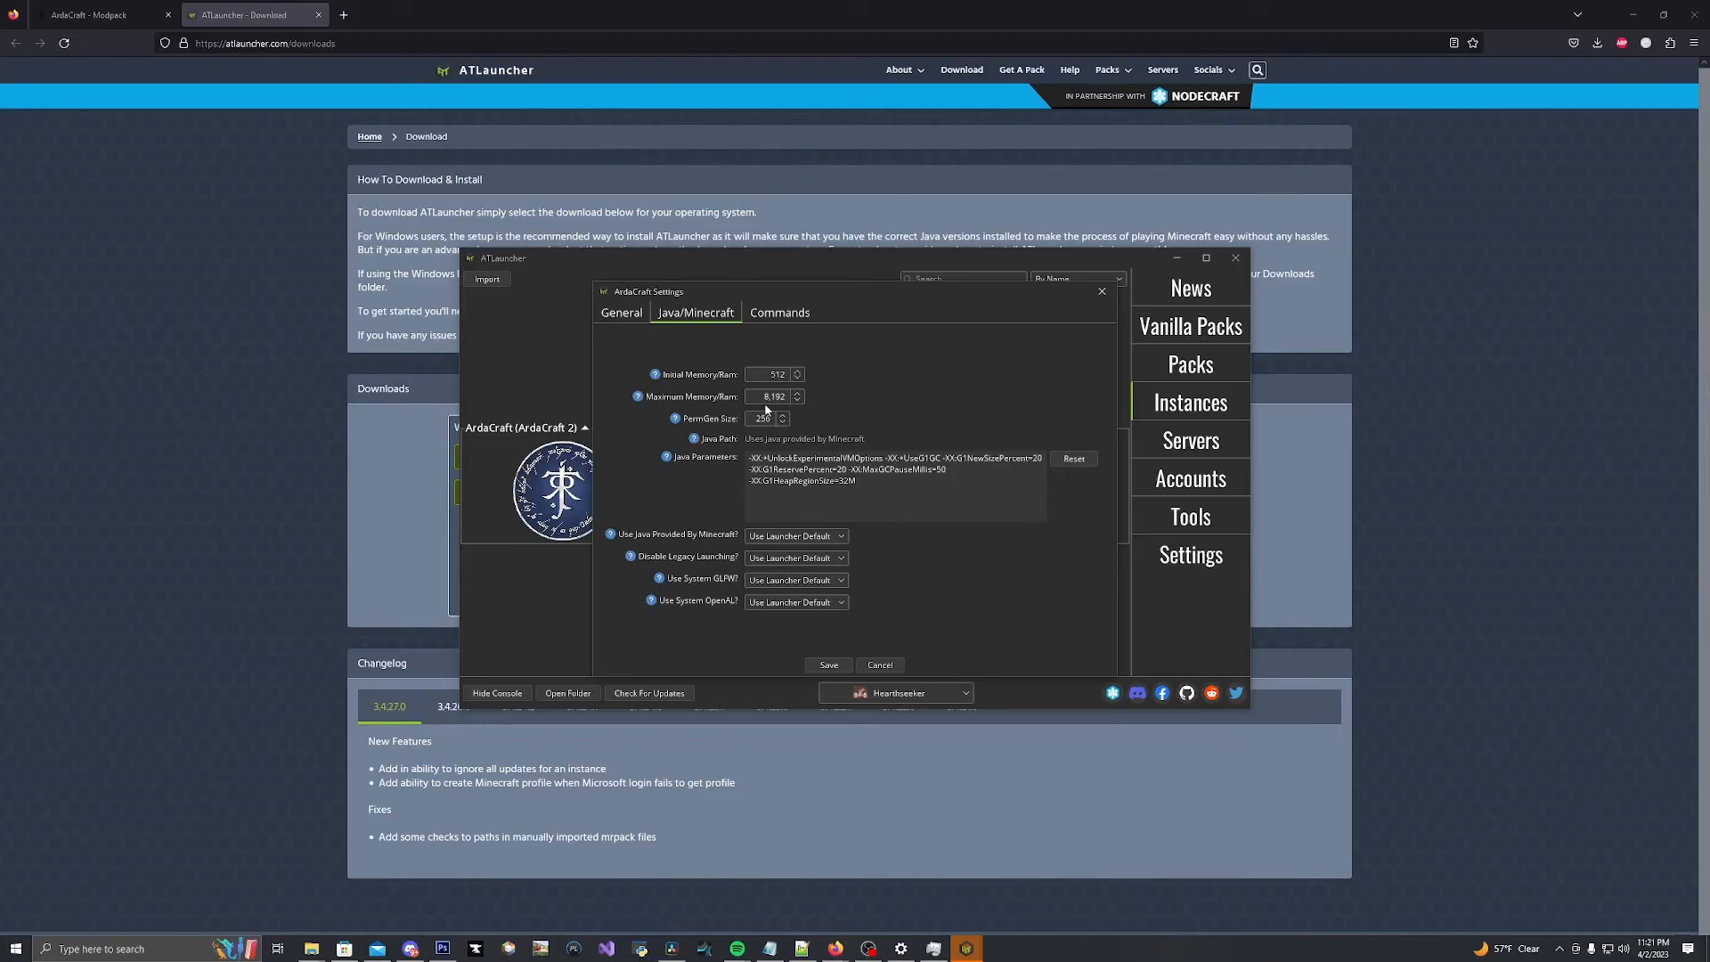
pyautogui.click(768, 396)
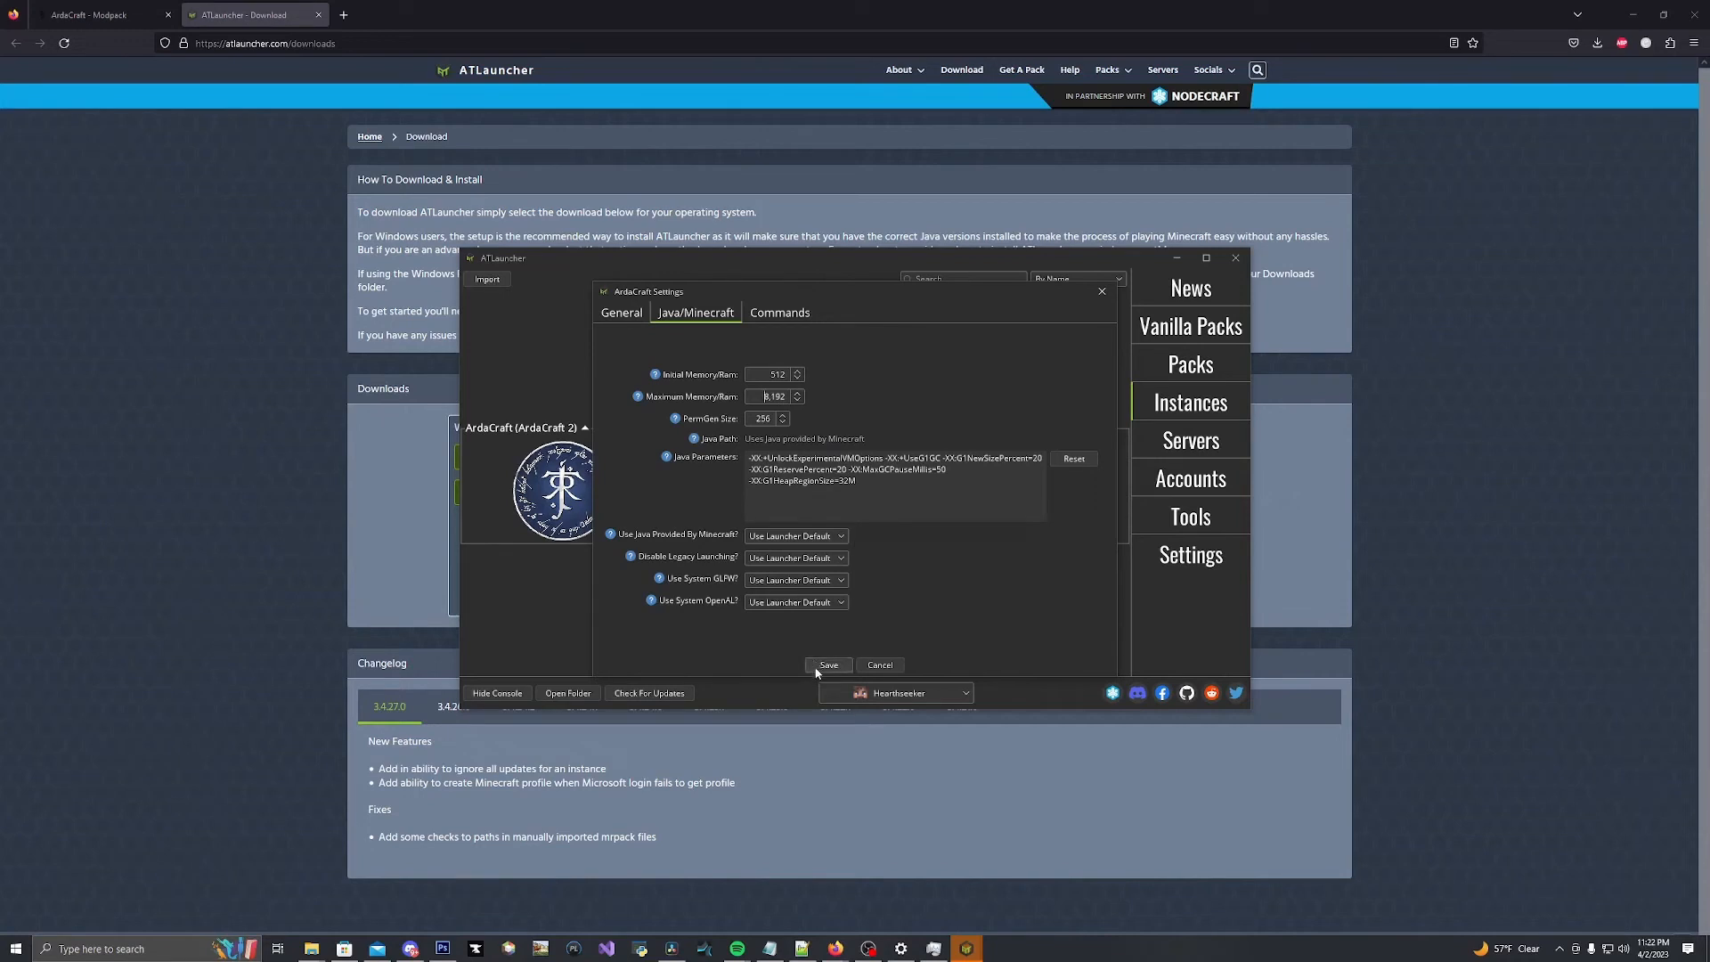
pyautogui.click(828, 665)
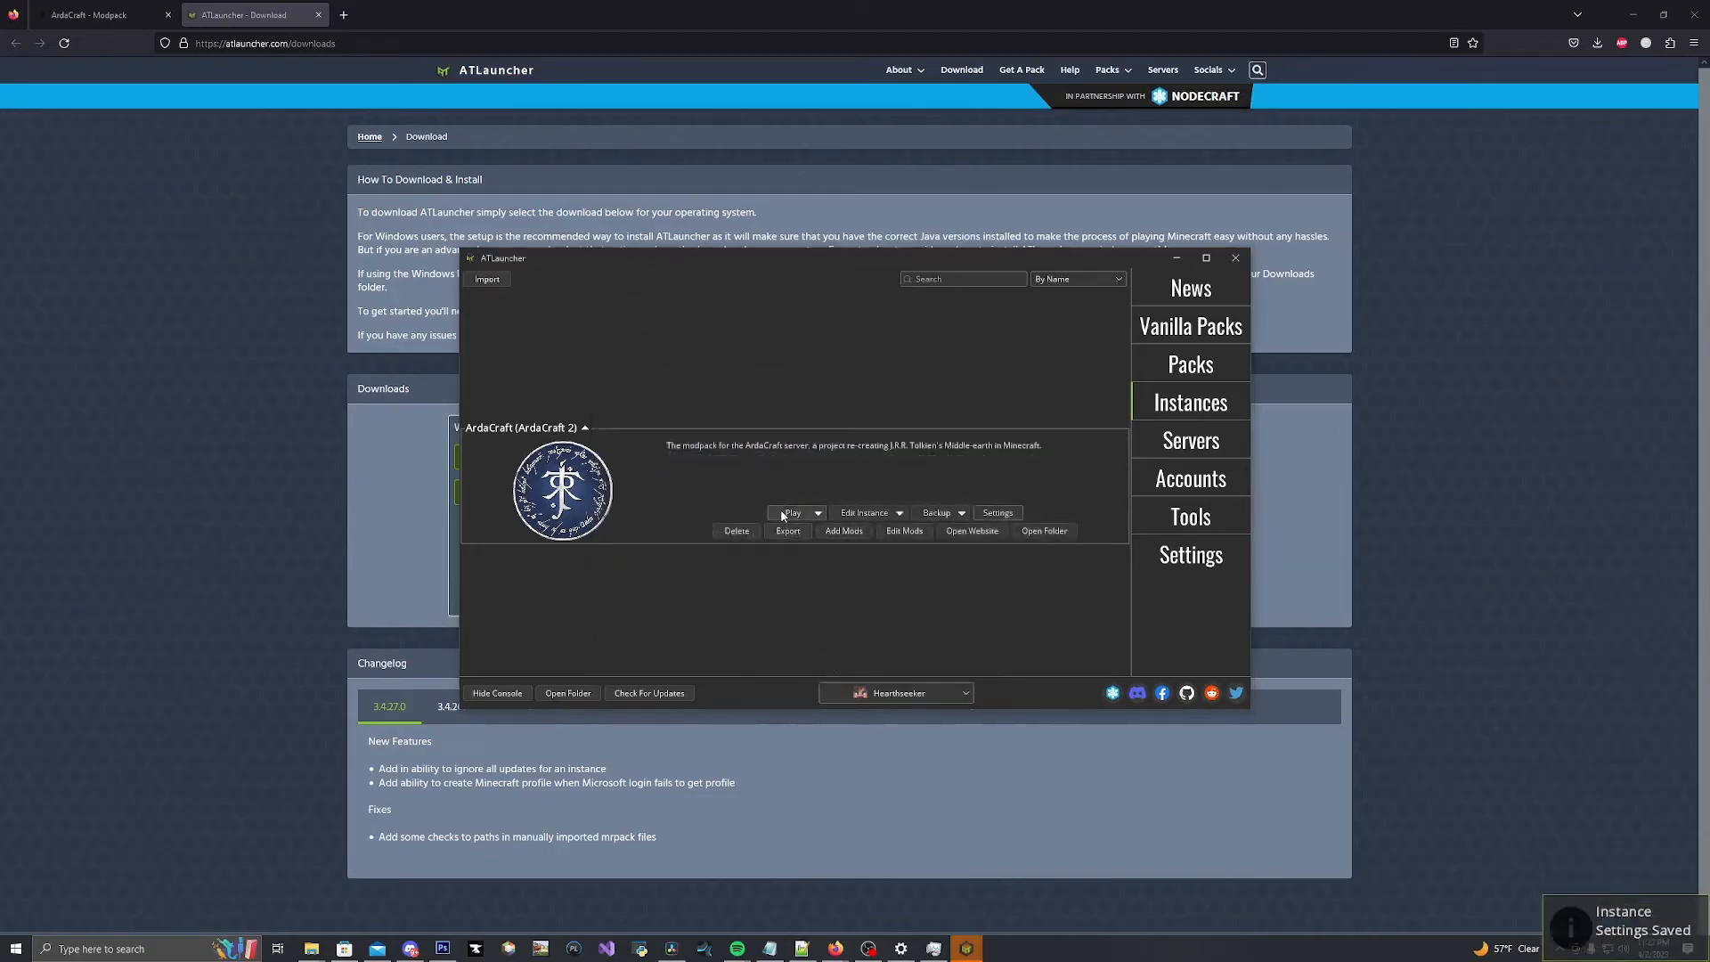
# Step: Play the ArdaCraft instance and wait for the ArdaCraft title menu to load
pyautogui.click(792, 513)
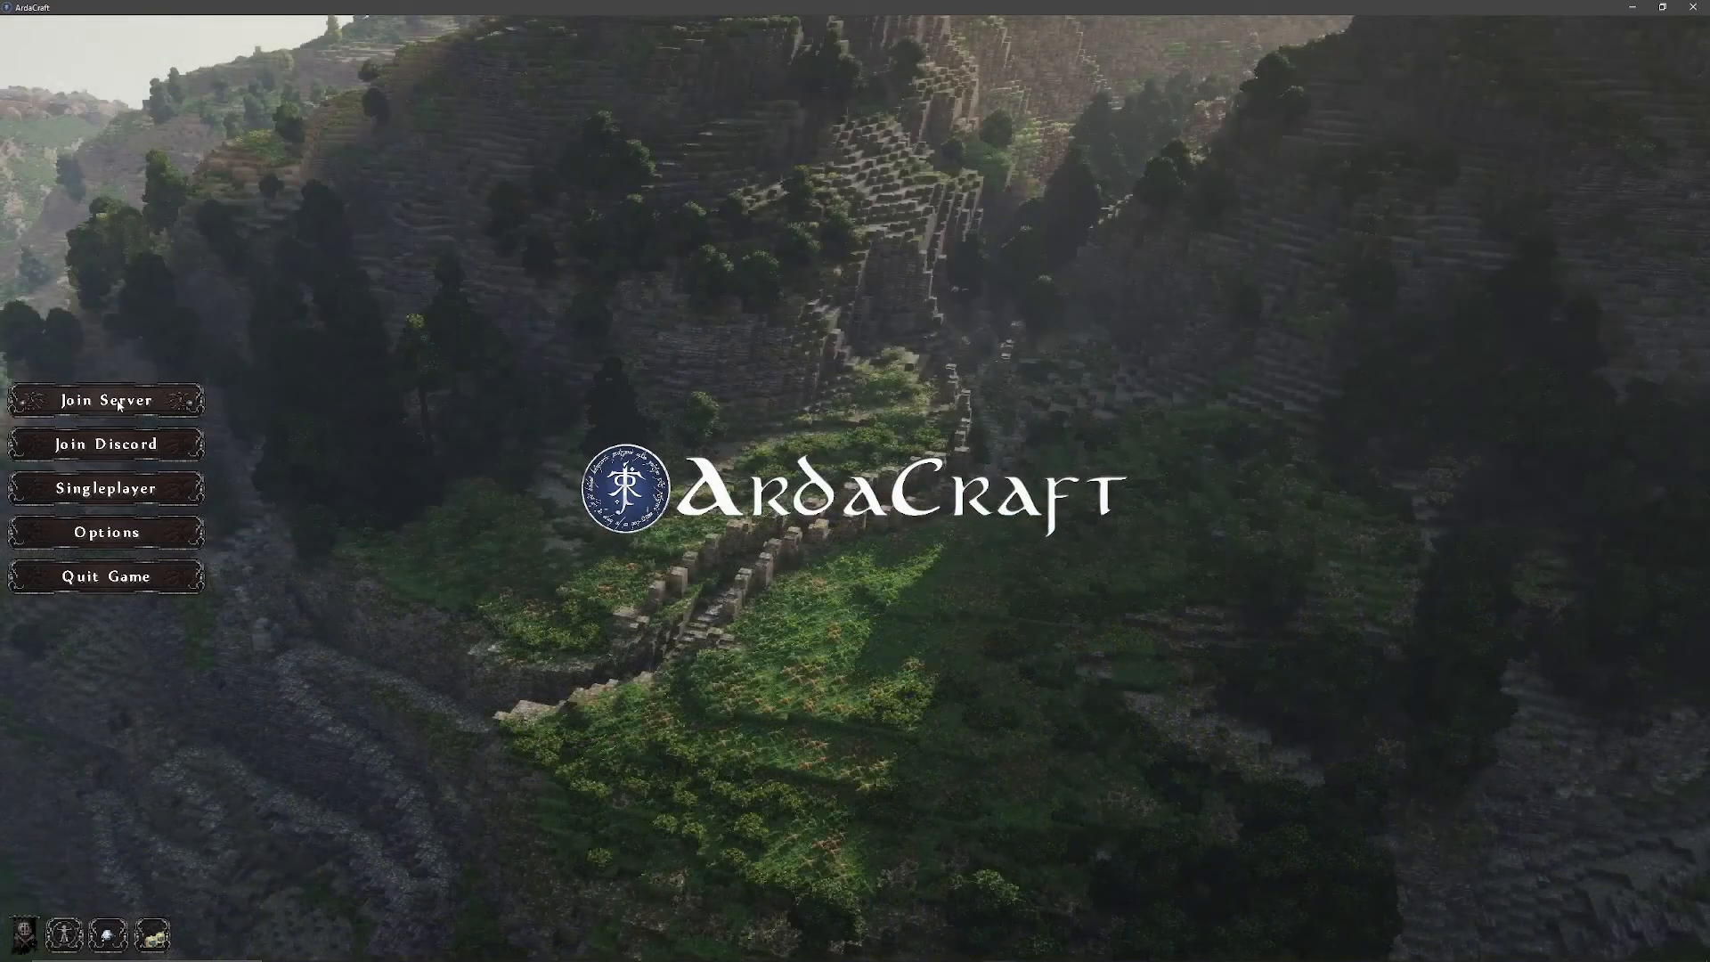
# Step: Join the ArdaCraft server from the title menu, arriving in the spawn hall
pyautogui.click(105, 400)
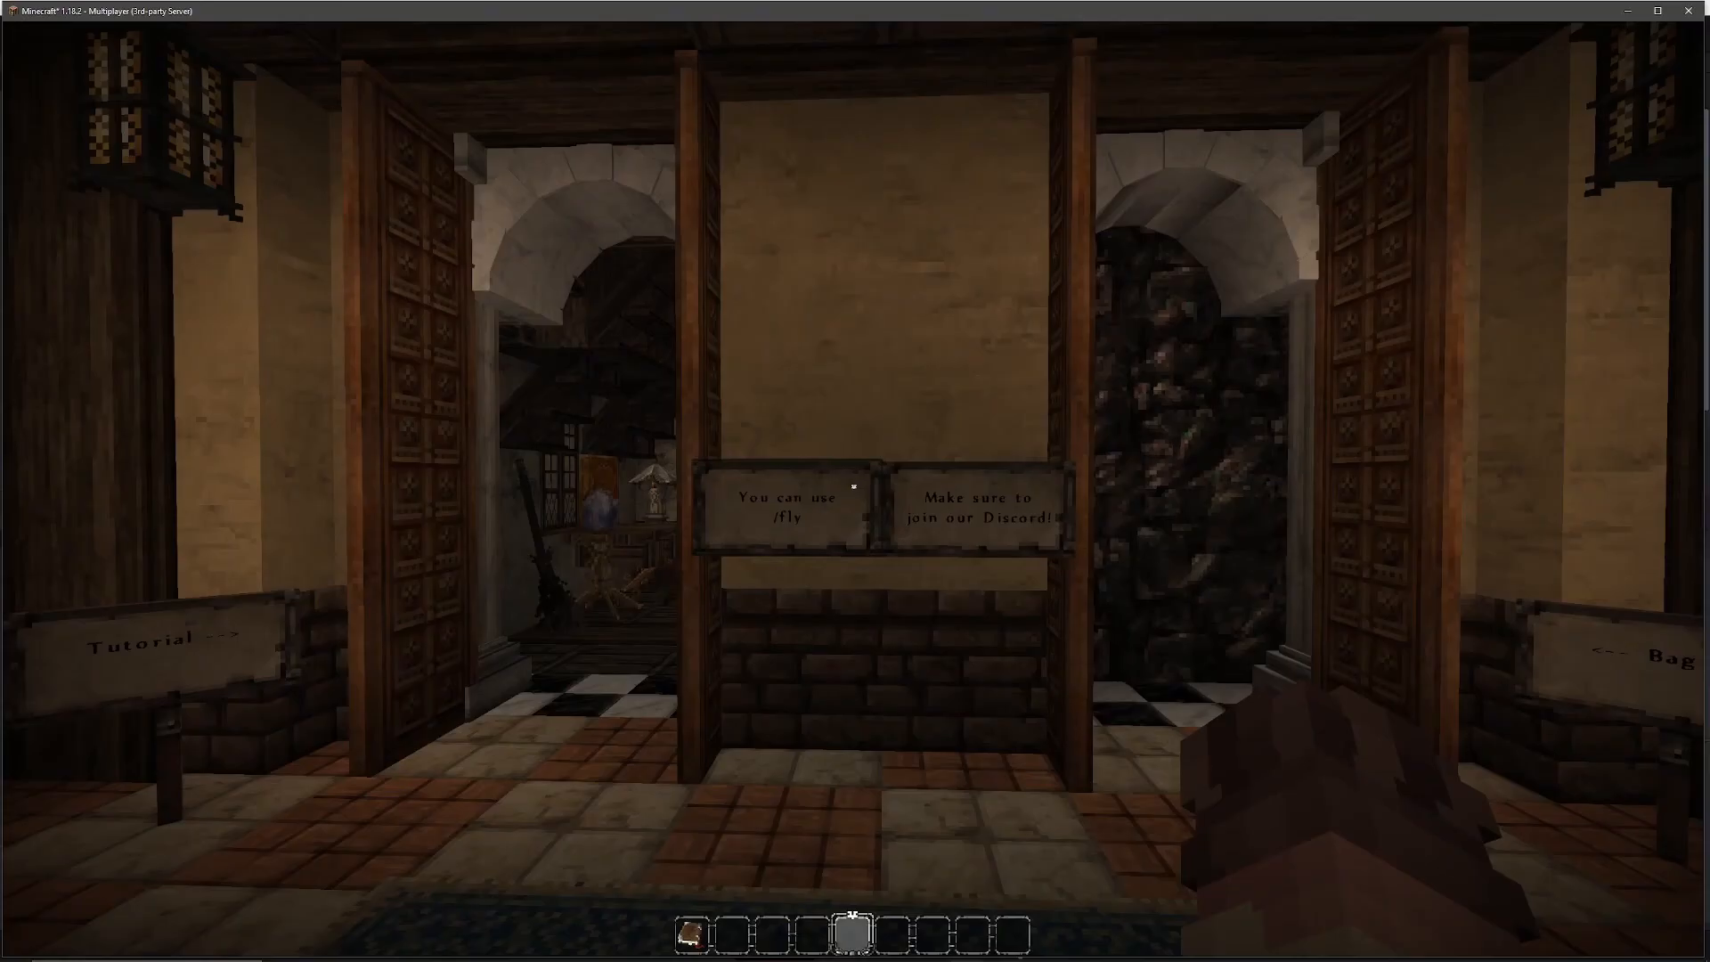
pyautogui.moveTo(855, 485)
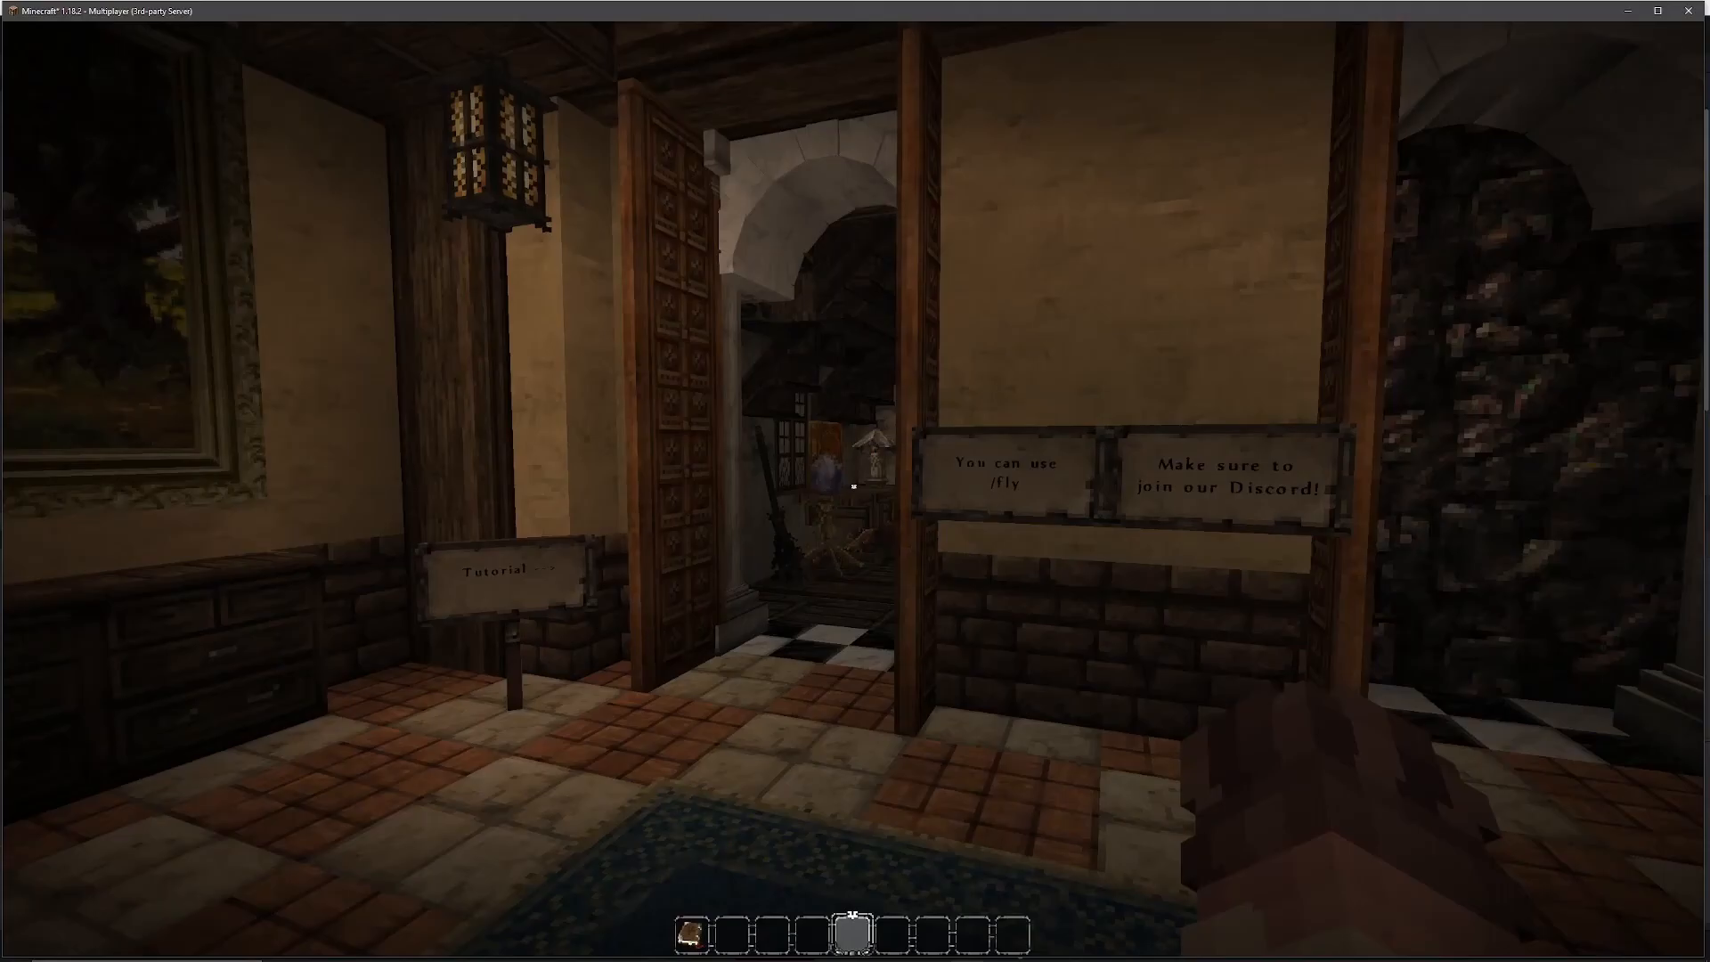
pyautogui.moveTo(849, 487)
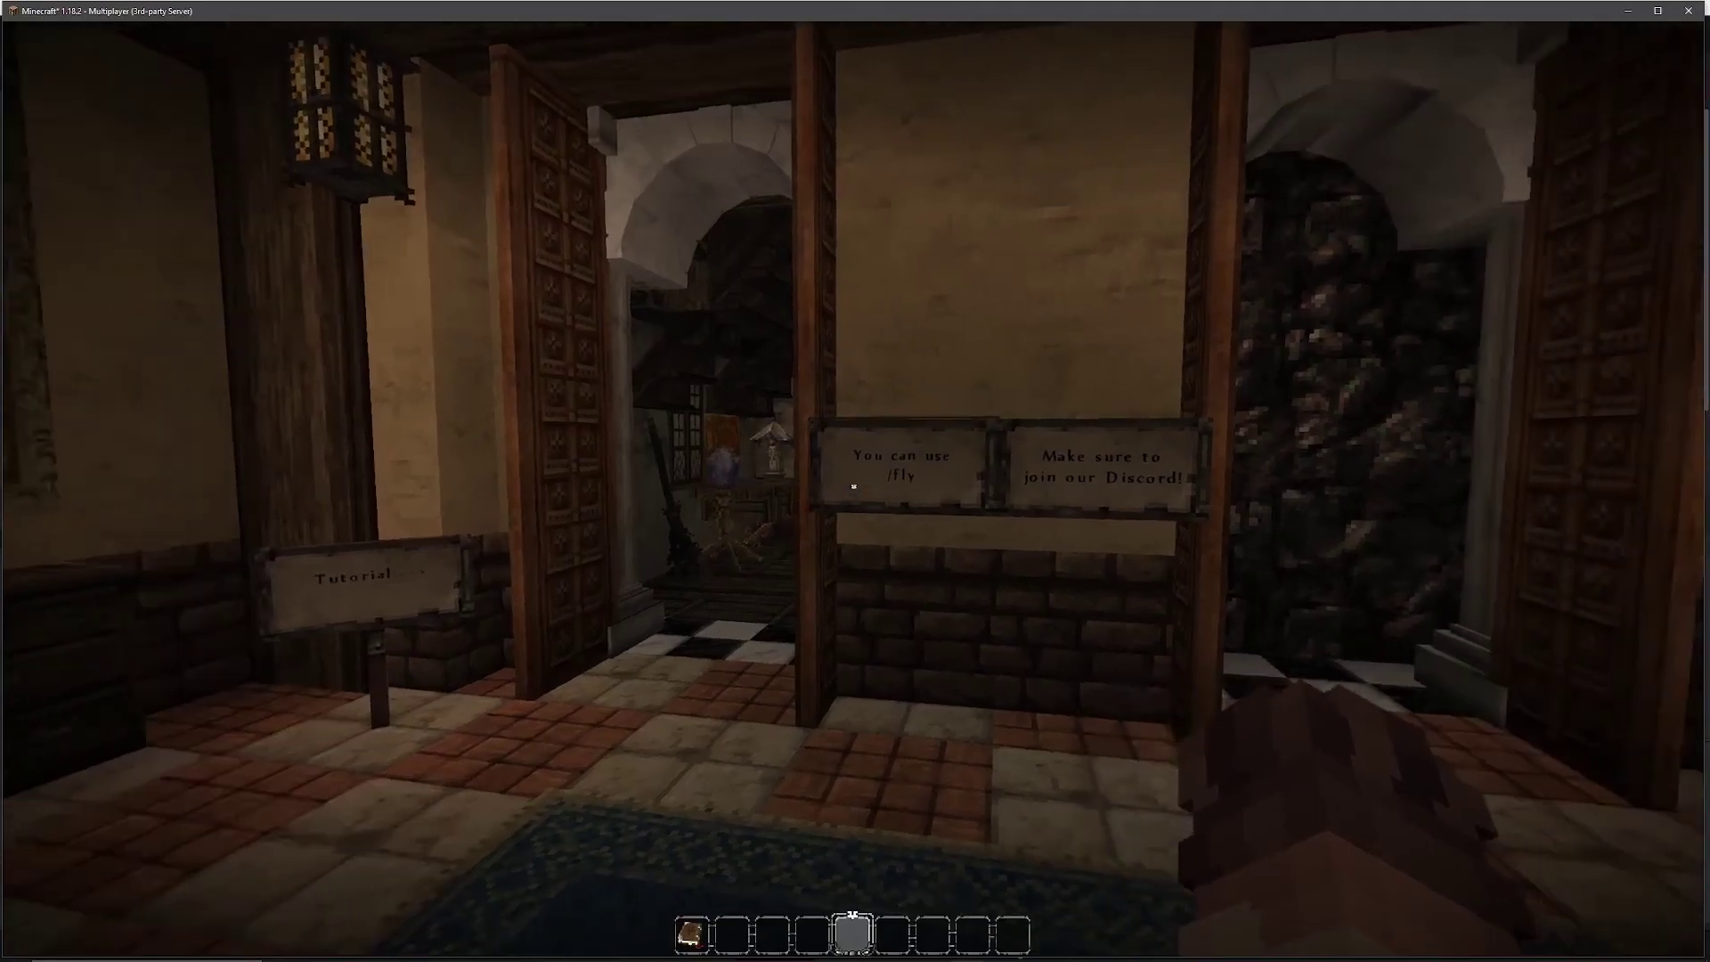